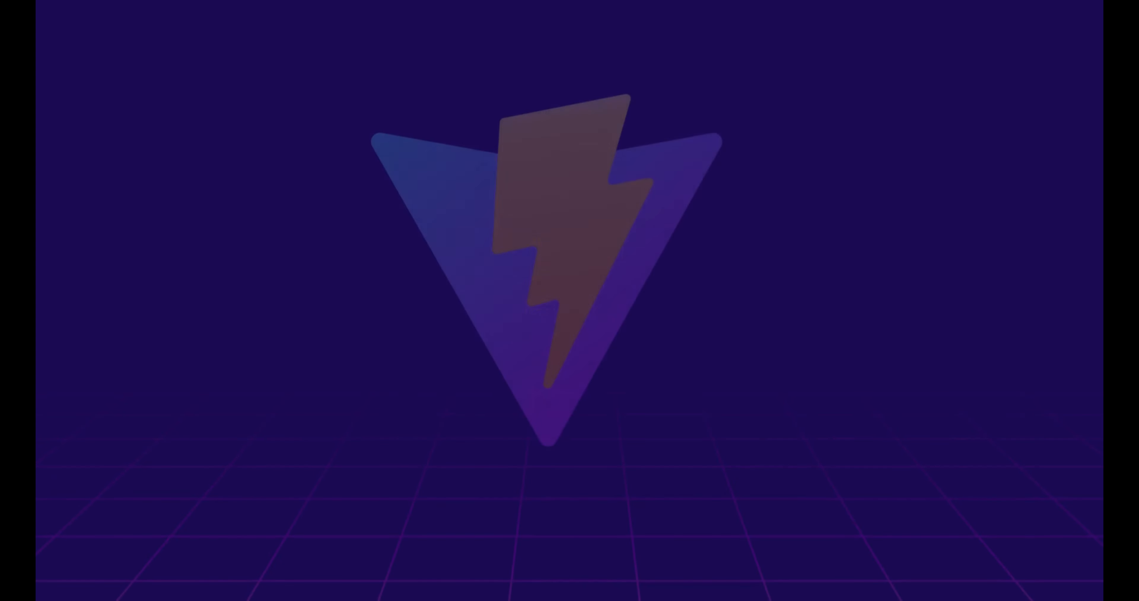
Launch iTerm2 from Spotlight by searching 'term'
{"action": "type", "text": "term"}
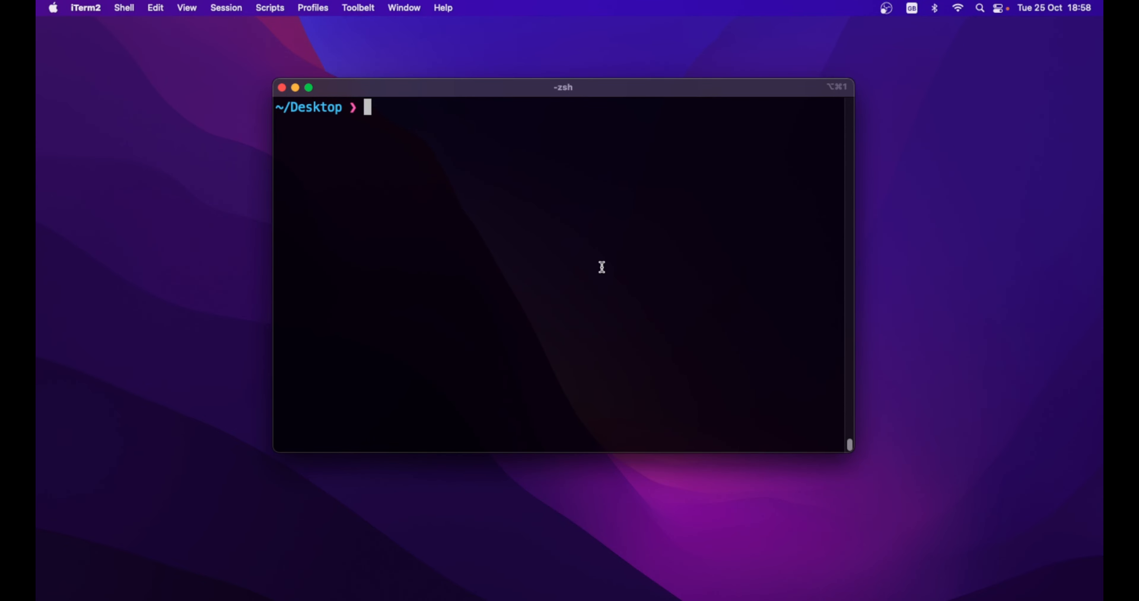
{"action": "mouse_move", "coordinate": [574, 249]}
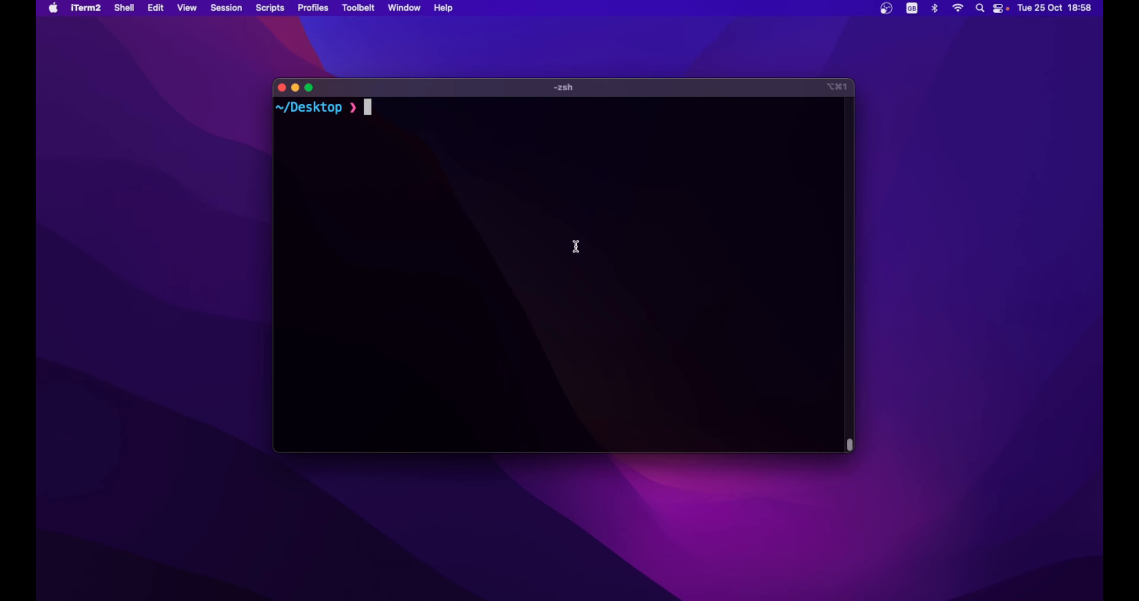
{"action": "mouse_move", "coordinate": [391, 116]}
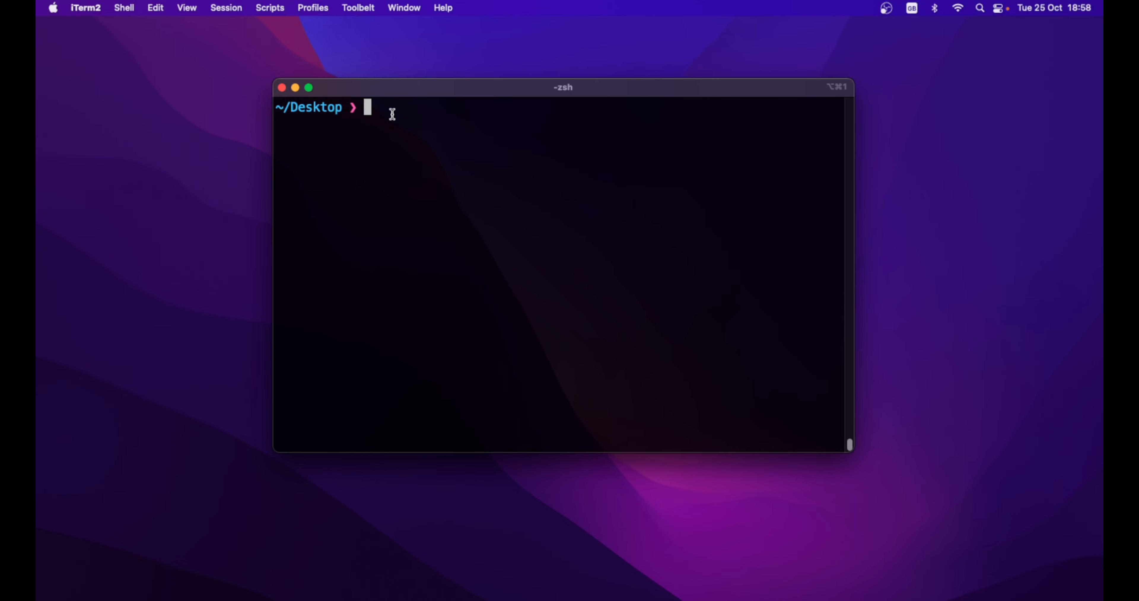
{"action": "type", "text": "np"}
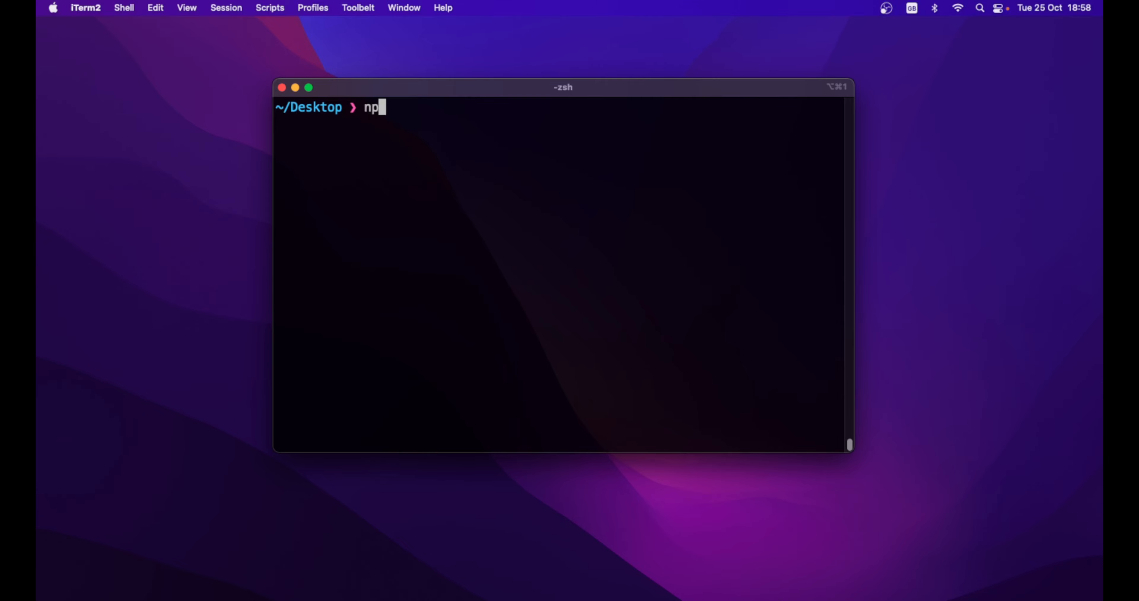
{"action": "type", "text": "m"}
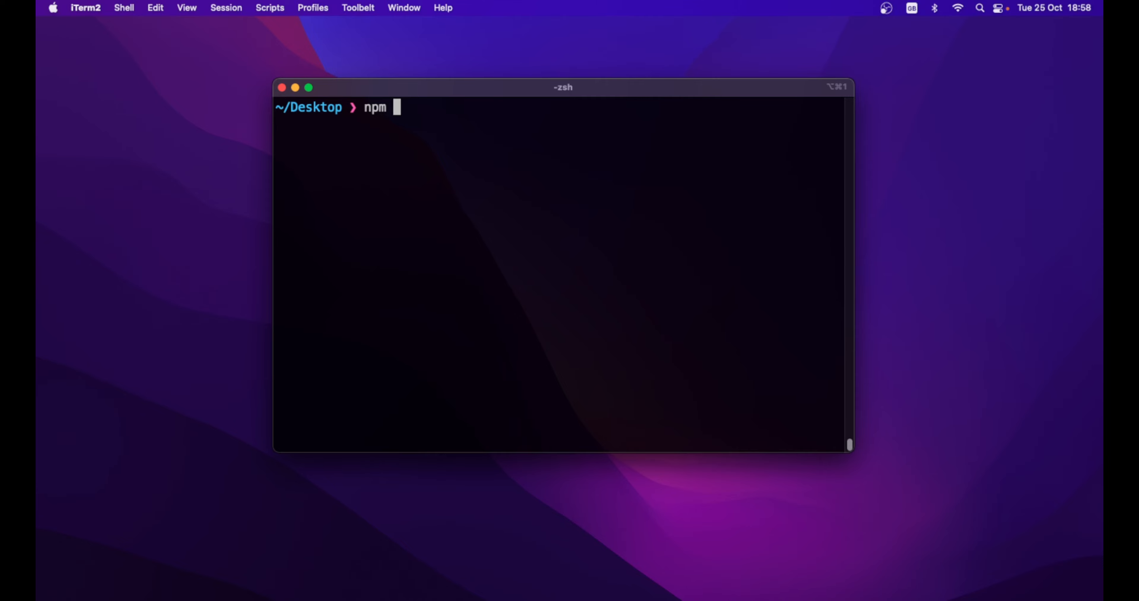
{"action": "type", "text": "-v"}
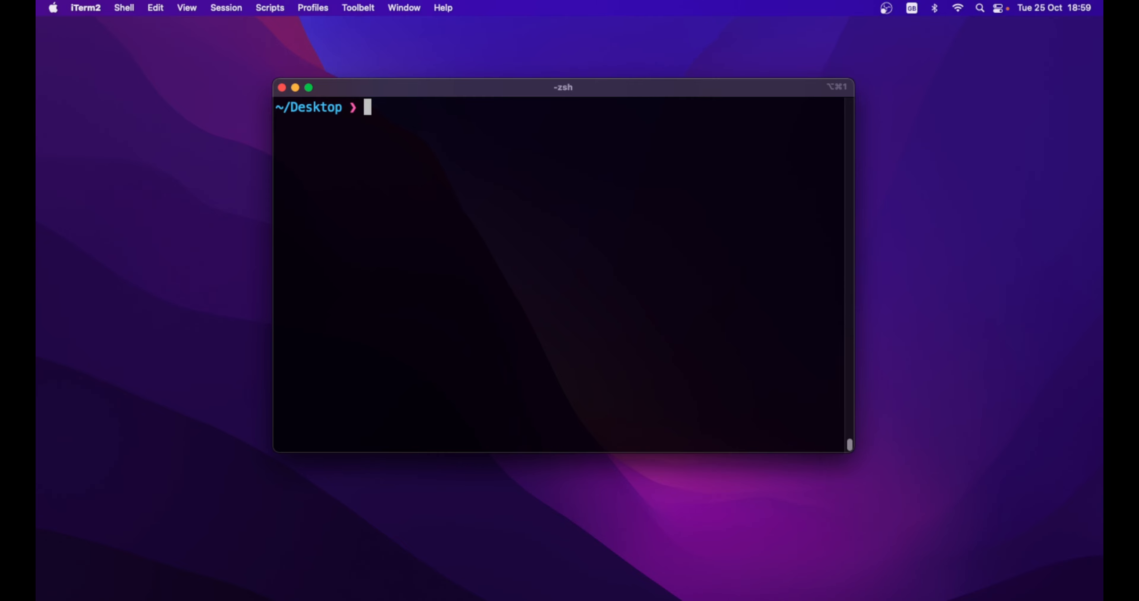
Enter the command npm create vite@latest example -- --template react at the Desktop prompt
{"action": "type", "text": "np"}
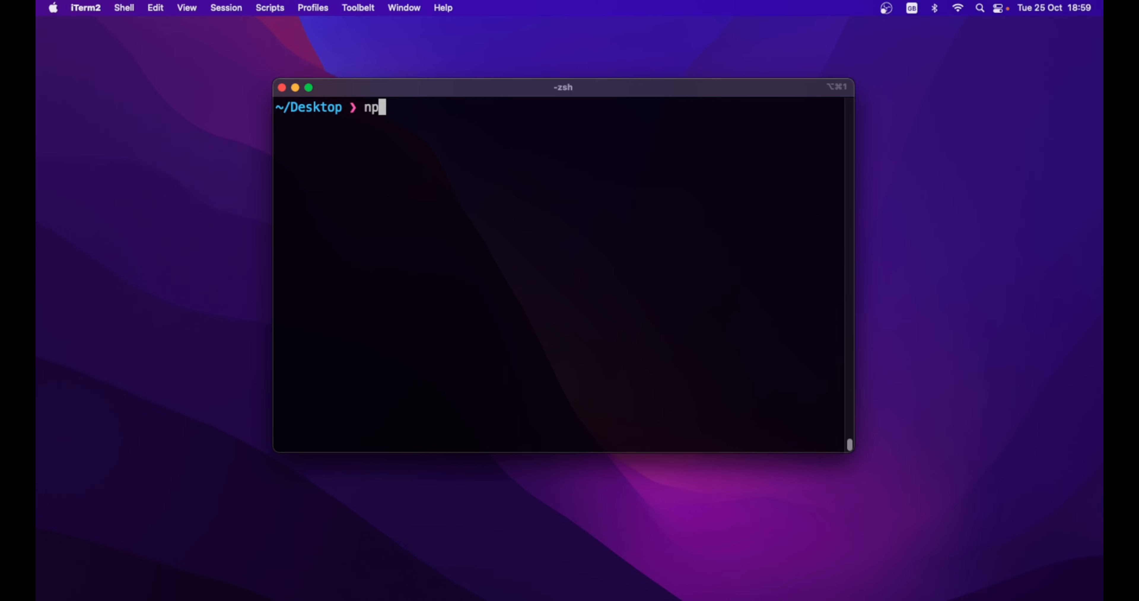
{"action": "type", "text": "m create"}
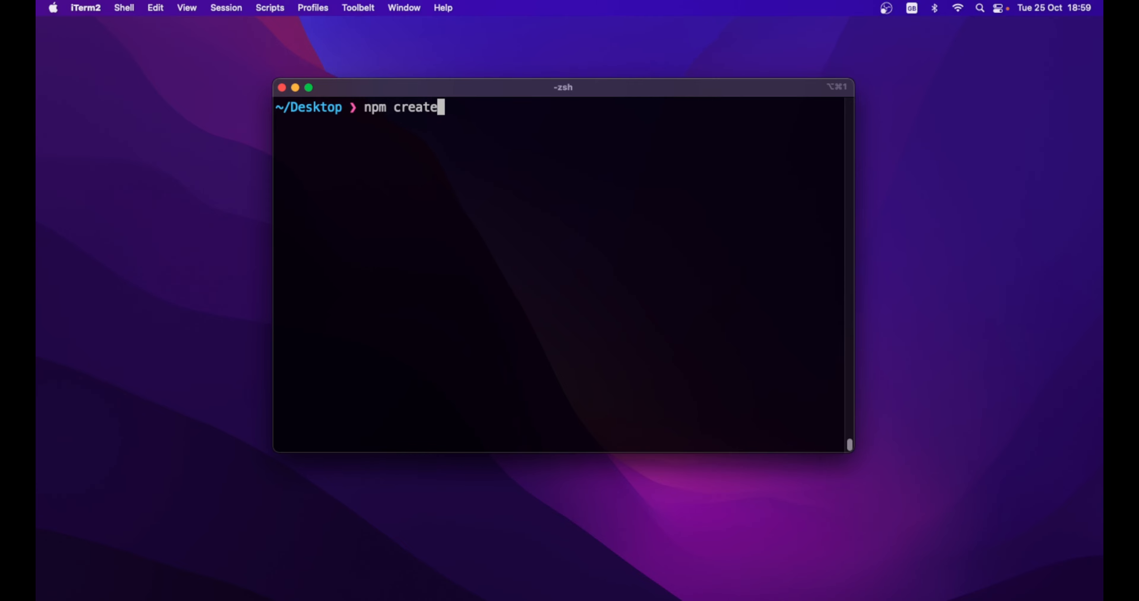
{"action": "type", "text": "vite"}
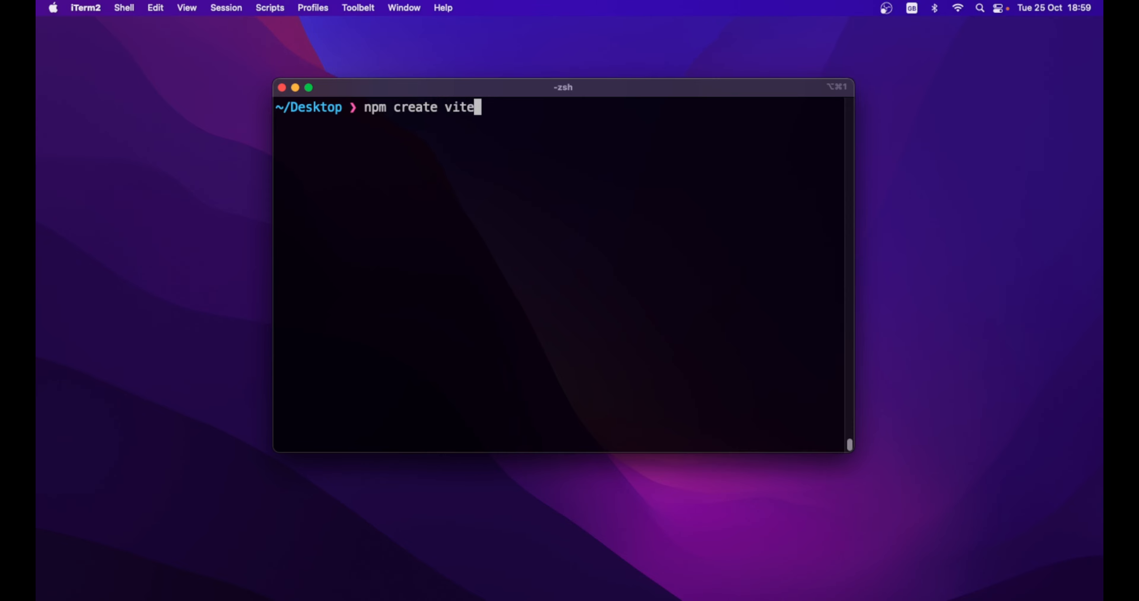
{"action": "type", "text": "@latest"}
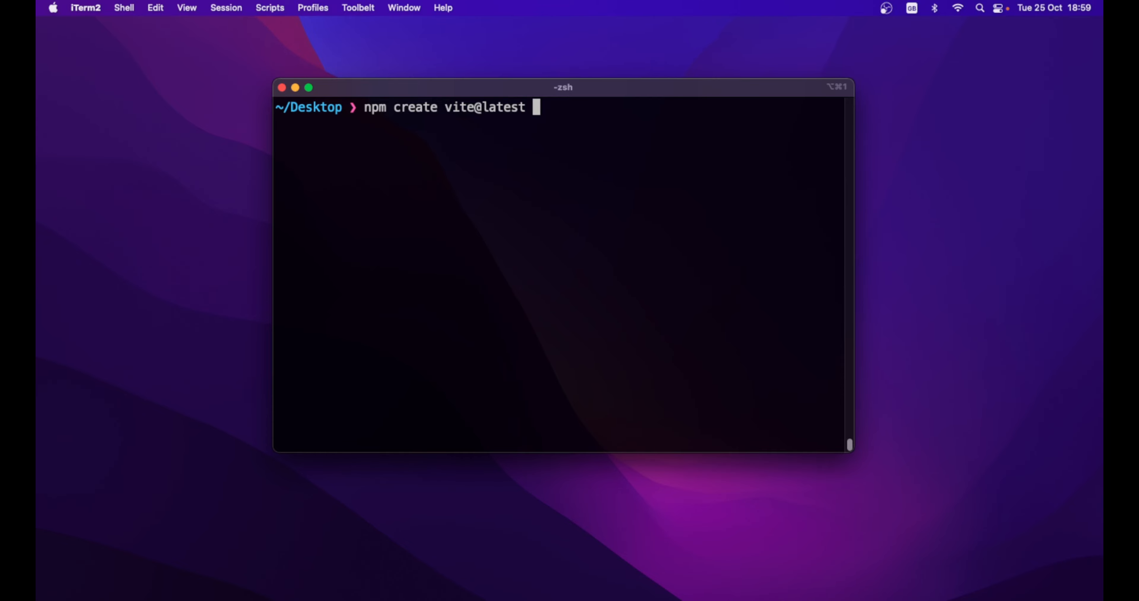
{"action": "type", "text": "exam"}
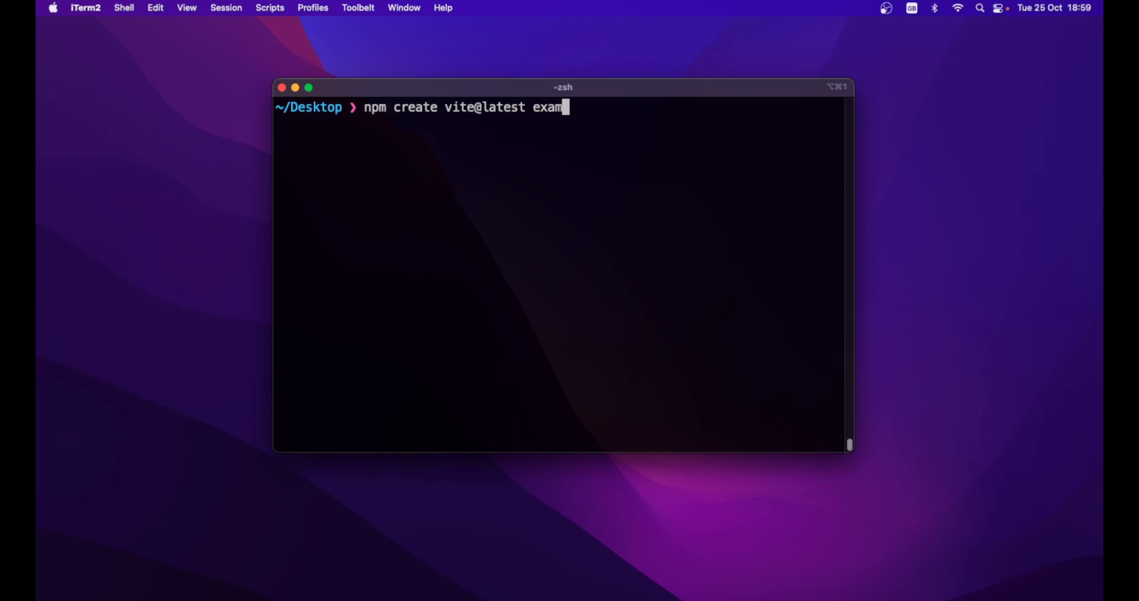
{"action": "type", "text": "ple"}
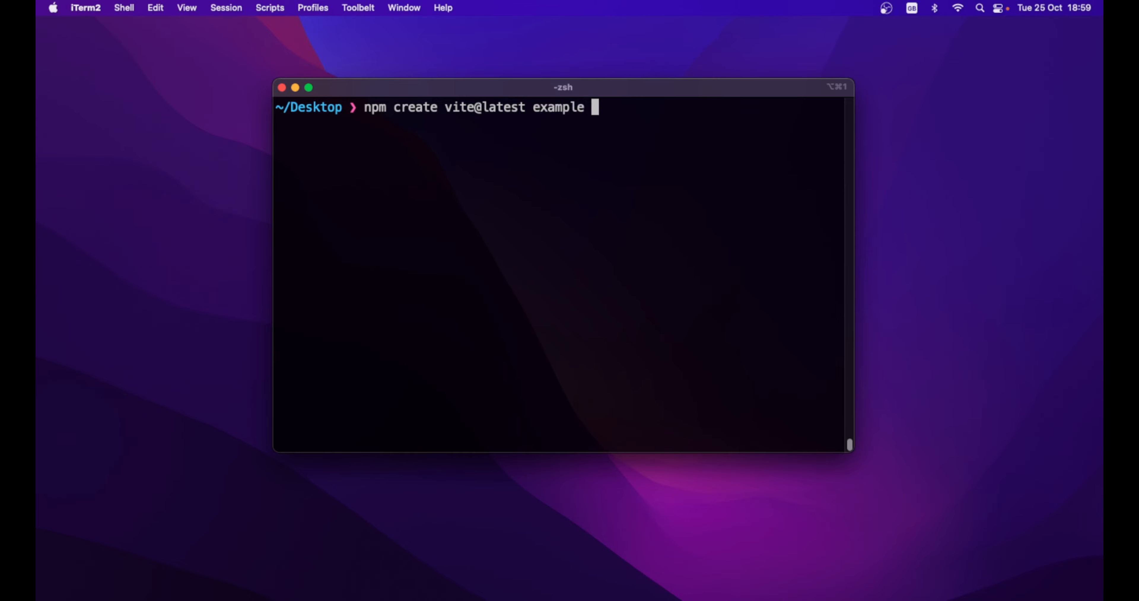
{"action": "type", "text": "--"}
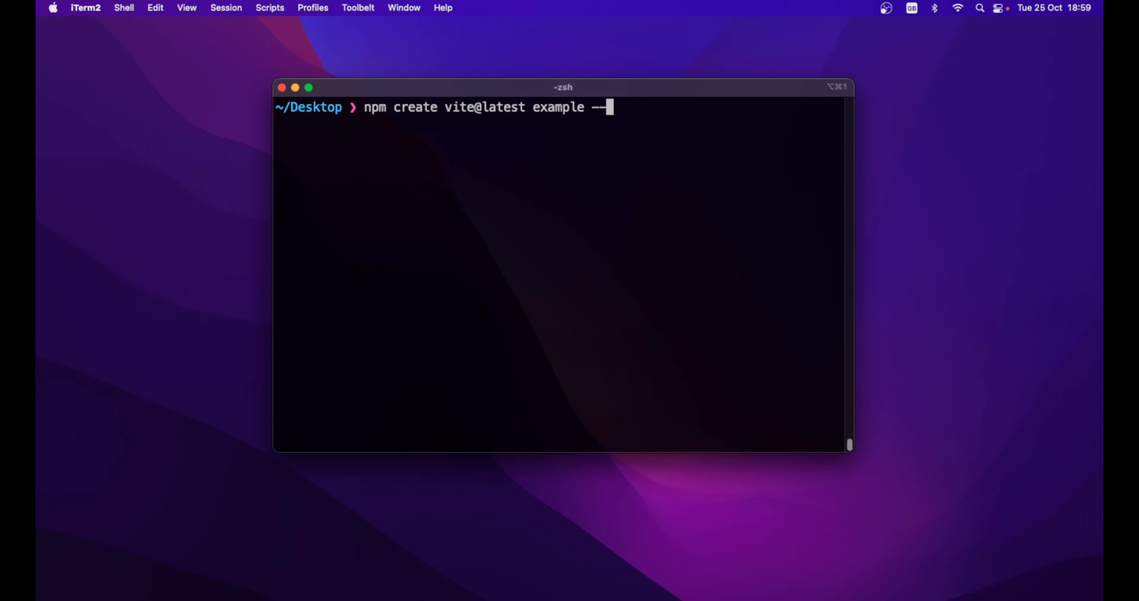
{"action": "type", "text": "template"}
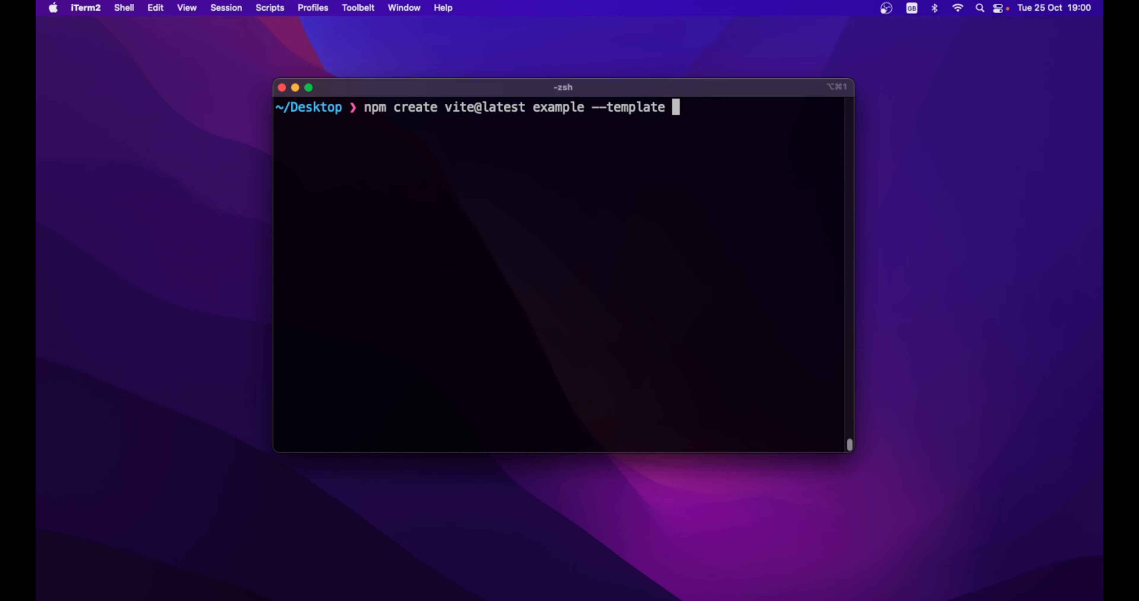
{"action": "type", "text": "react"}
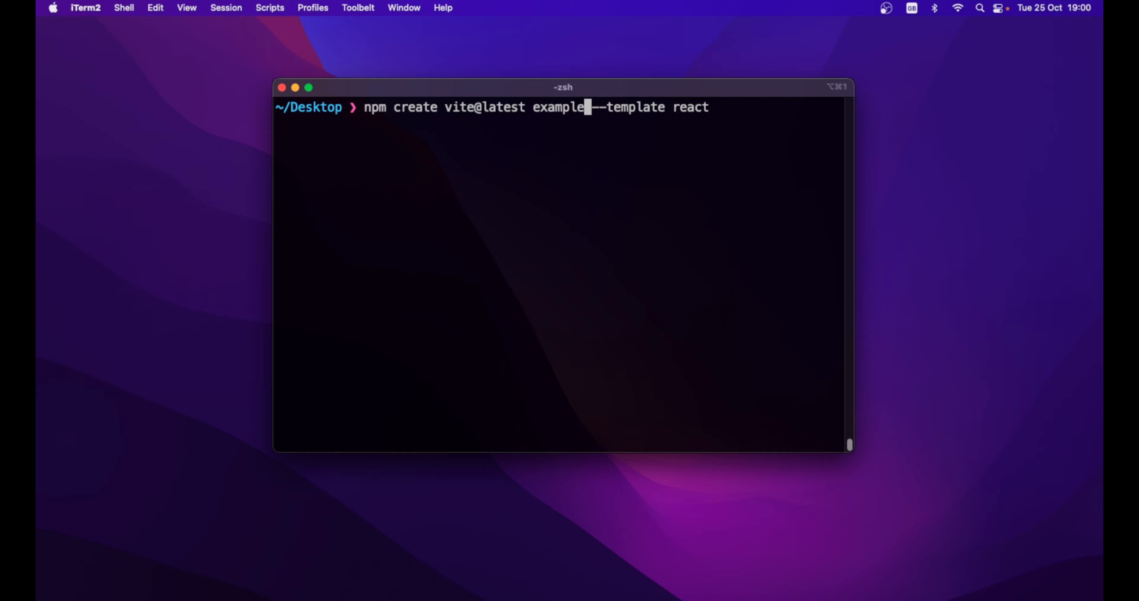
{"action": "type", "text": "\" \""}
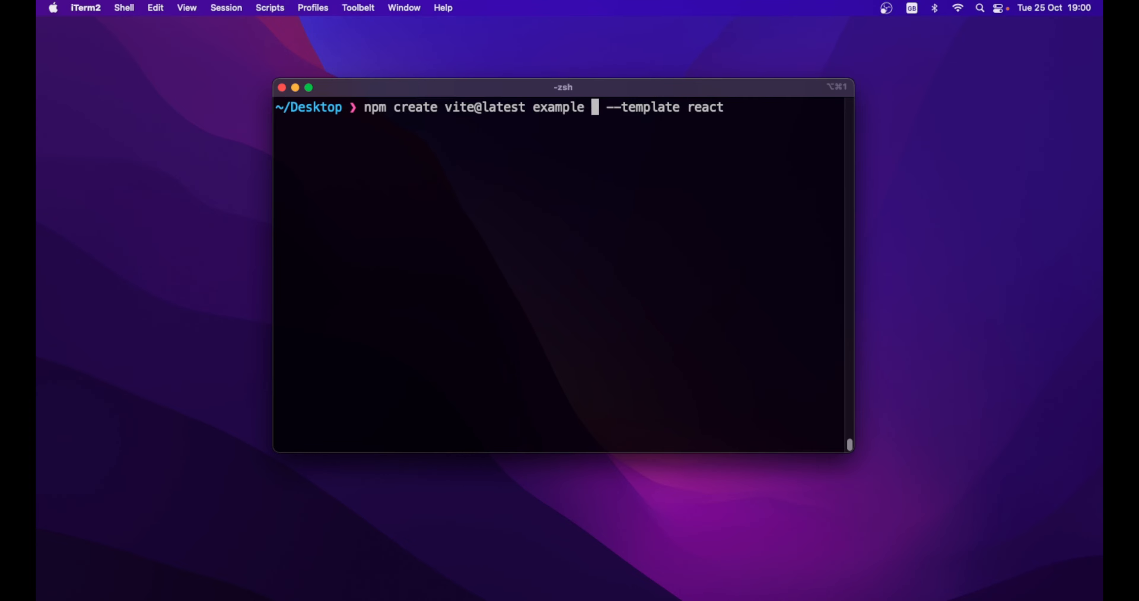
{"action": "type", "text": "--"}
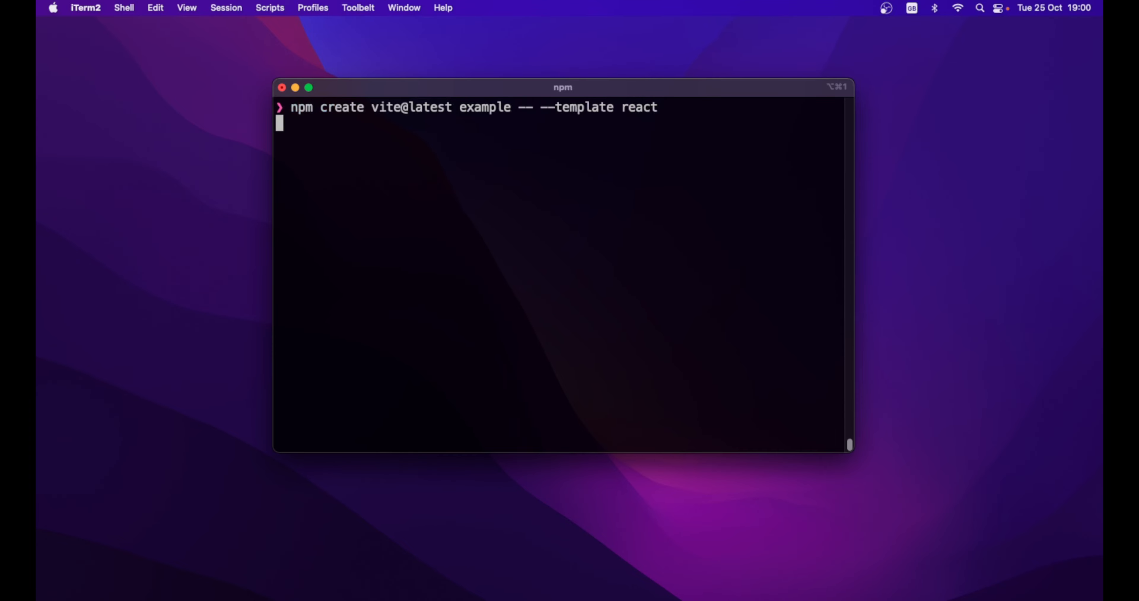
Run the create-vite command so the example React project is scaffolded on the Desktop
{"action": "key", "text": "Enter"}
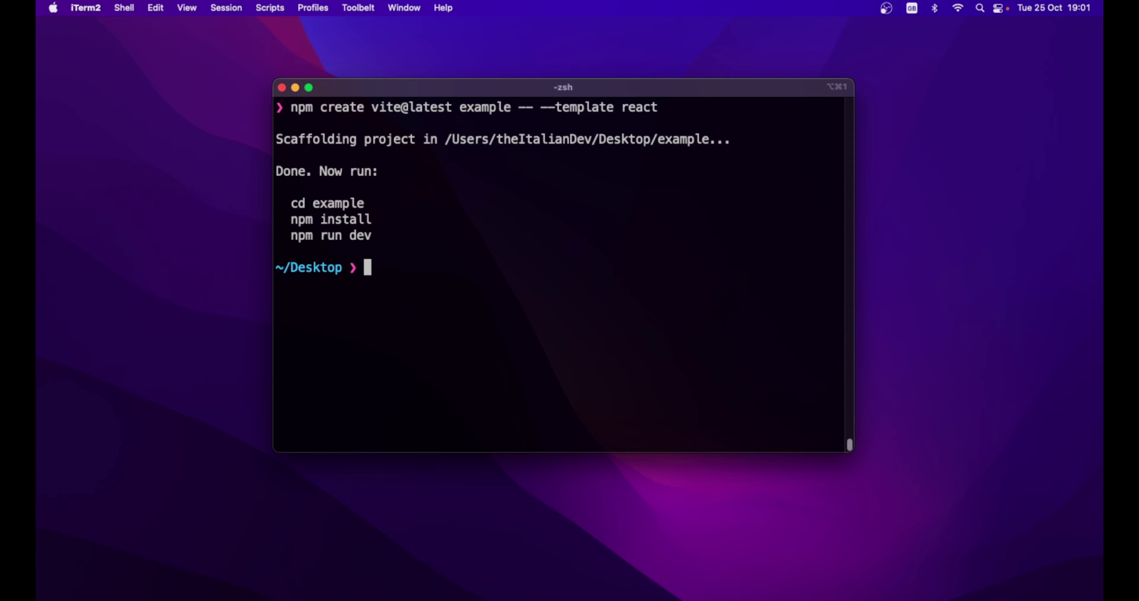
Move into the example folder, run npm install, then launch VS Code on the project with code
{"action": "type", "text": "cd ex"}
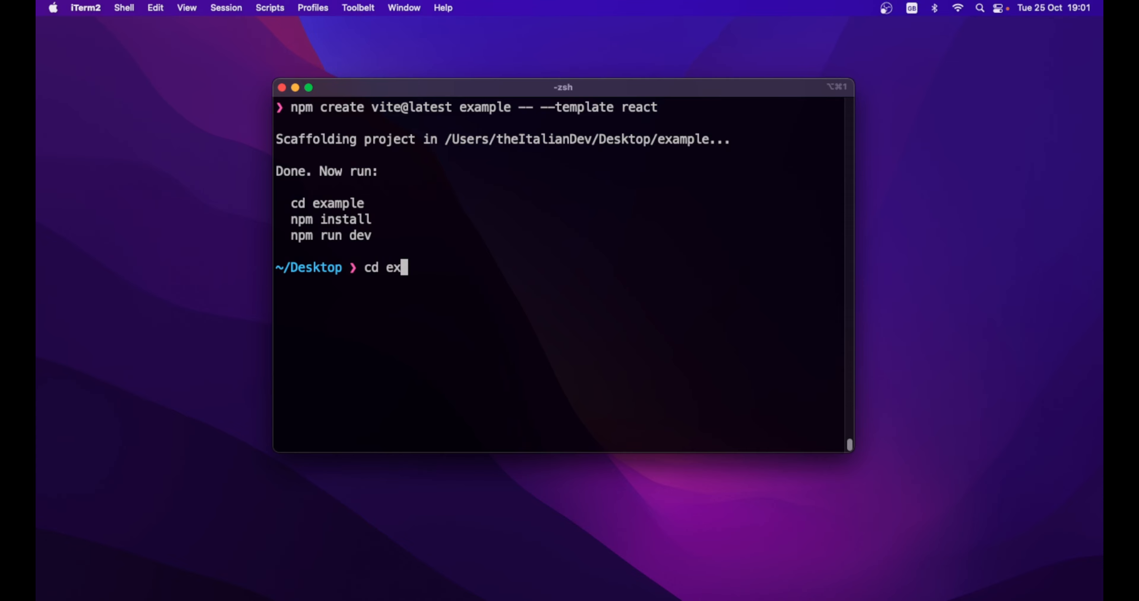
{"action": "key", "text": "Tab"}
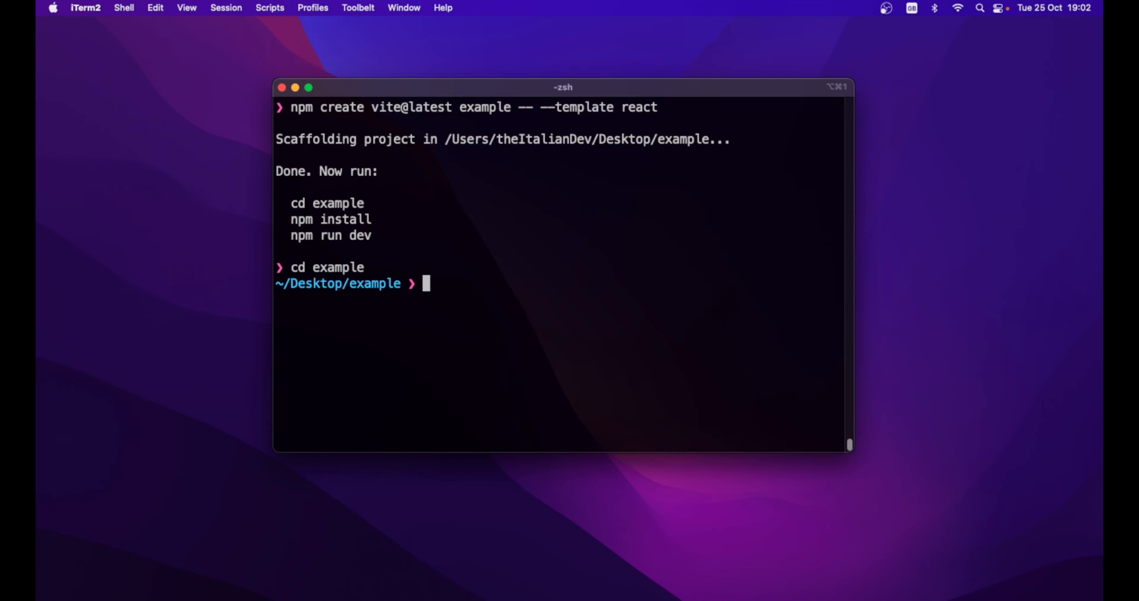
{"action": "type", "text": "npm install"}
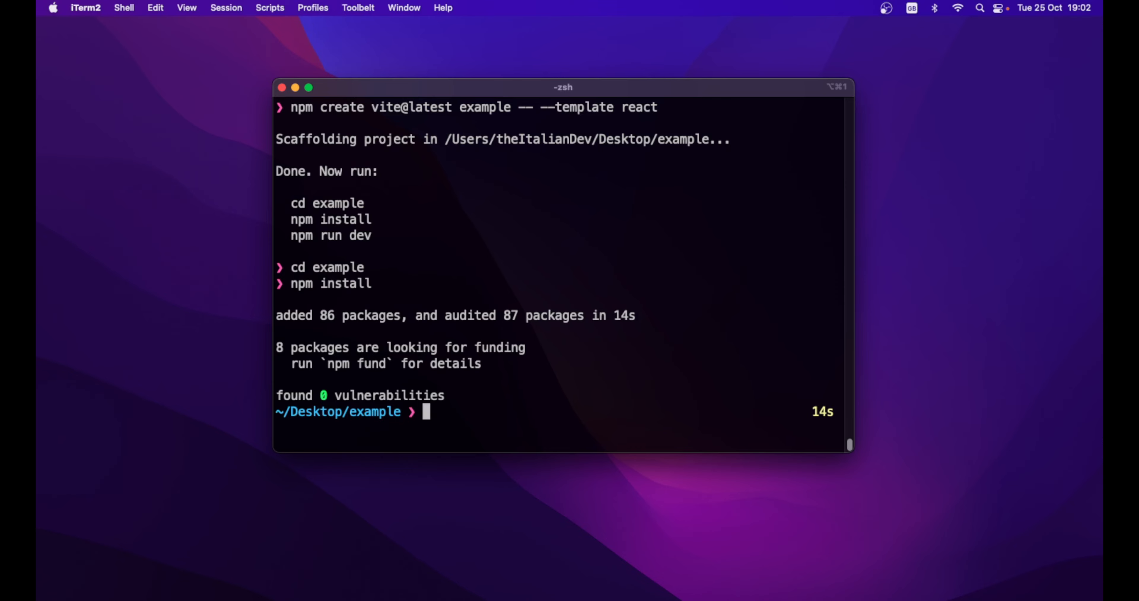
{"action": "type", "text": "cod"}
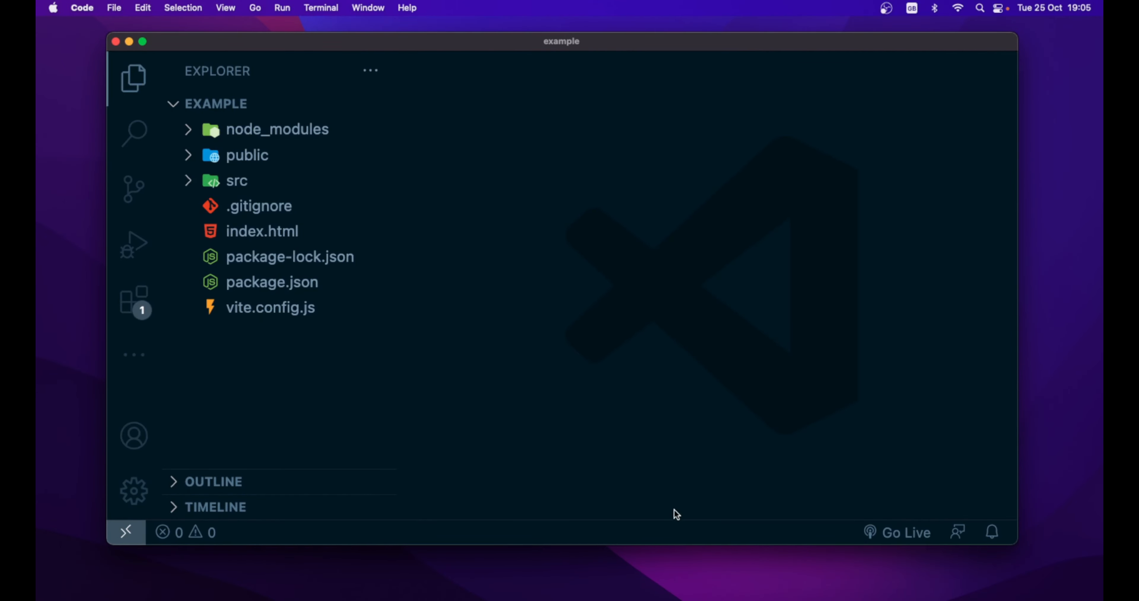
Start the Vite dev server with npm run dev in VS Code's integrated terminal
{"action": "left_click", "coordinate": [321, 7]}
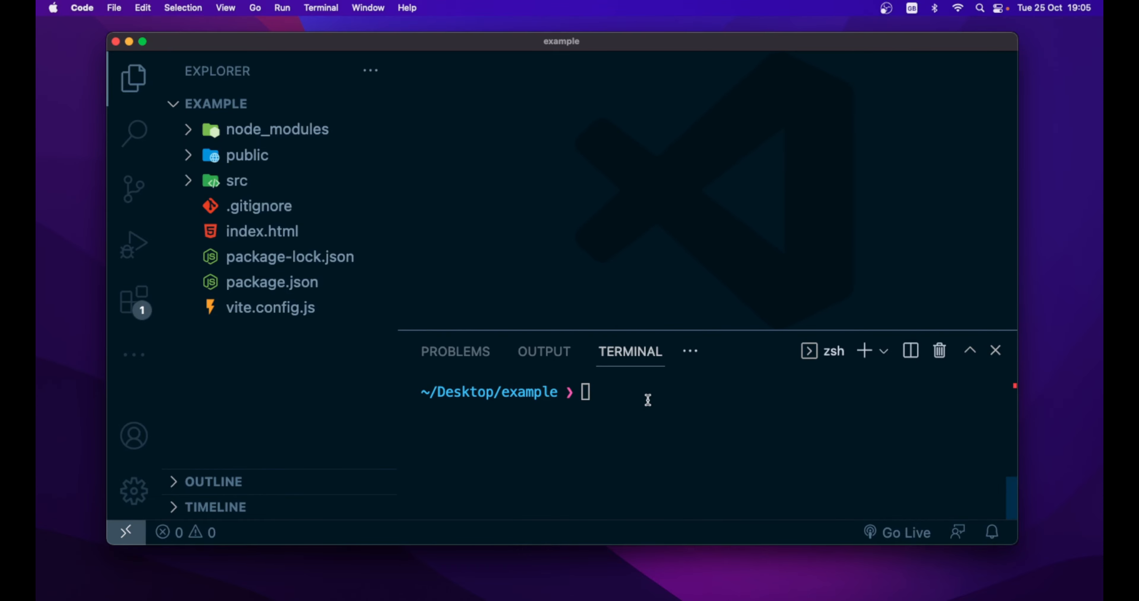
{"action": "mouse_move", "coordinate": [651, 401]}
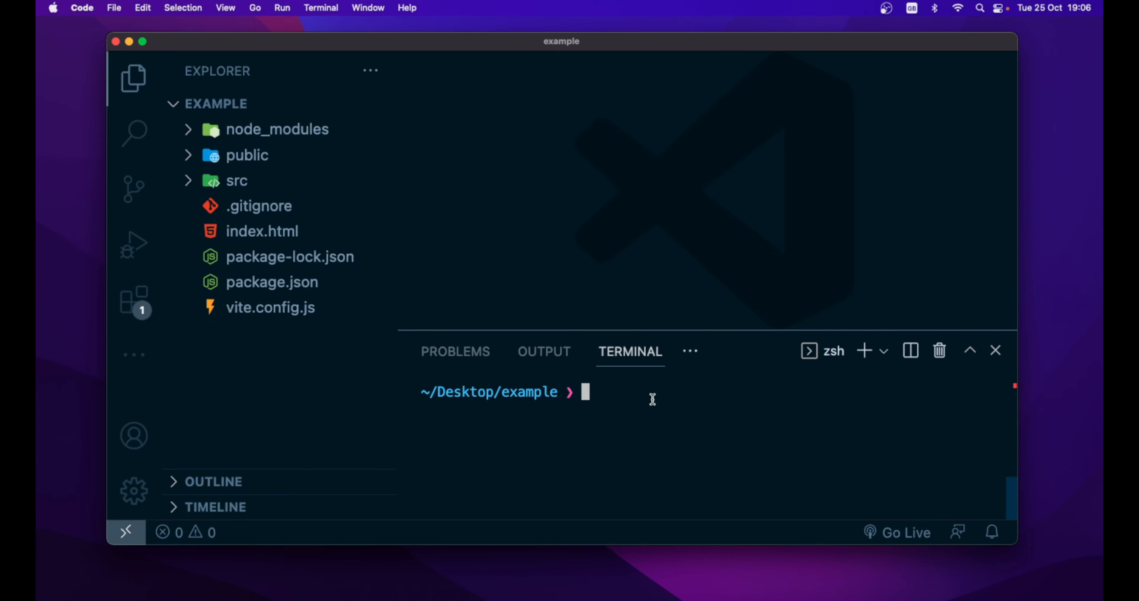
{"action": "type", "text": "n"}
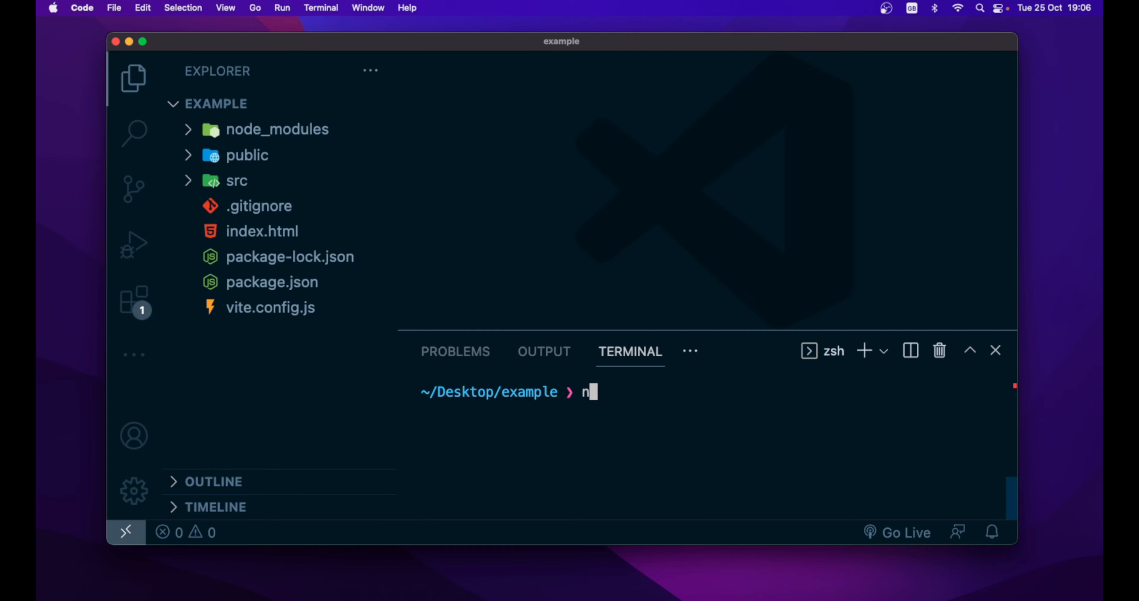
{"action": "type", "text": "npm run dev"}
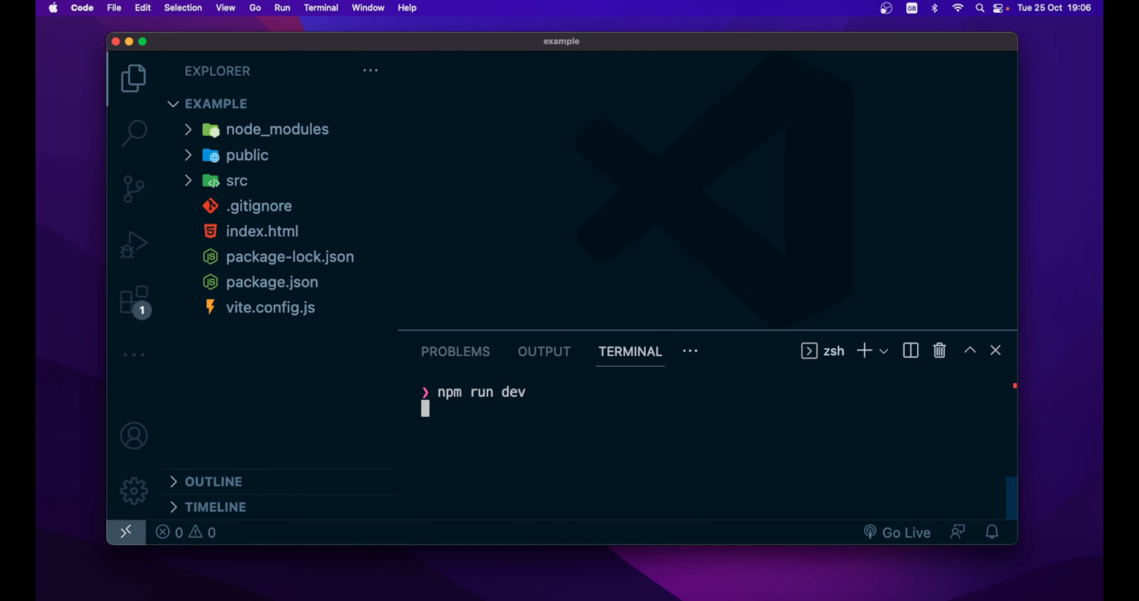
{"action": "key", "text": "Enter"}
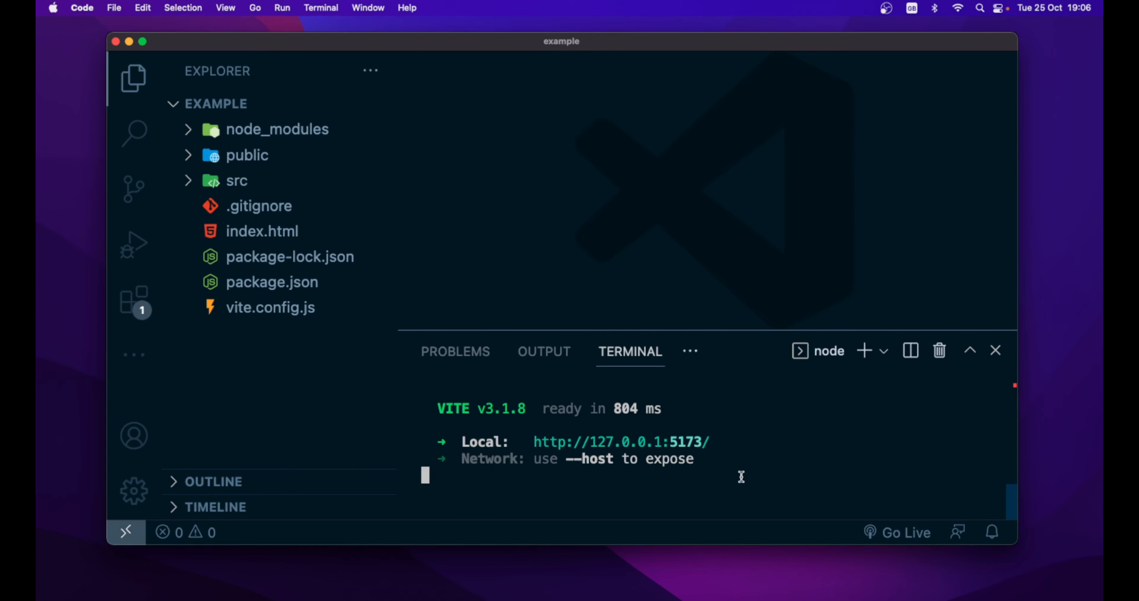
{"action": "mouse_move", "coordinate": [745, 476]}
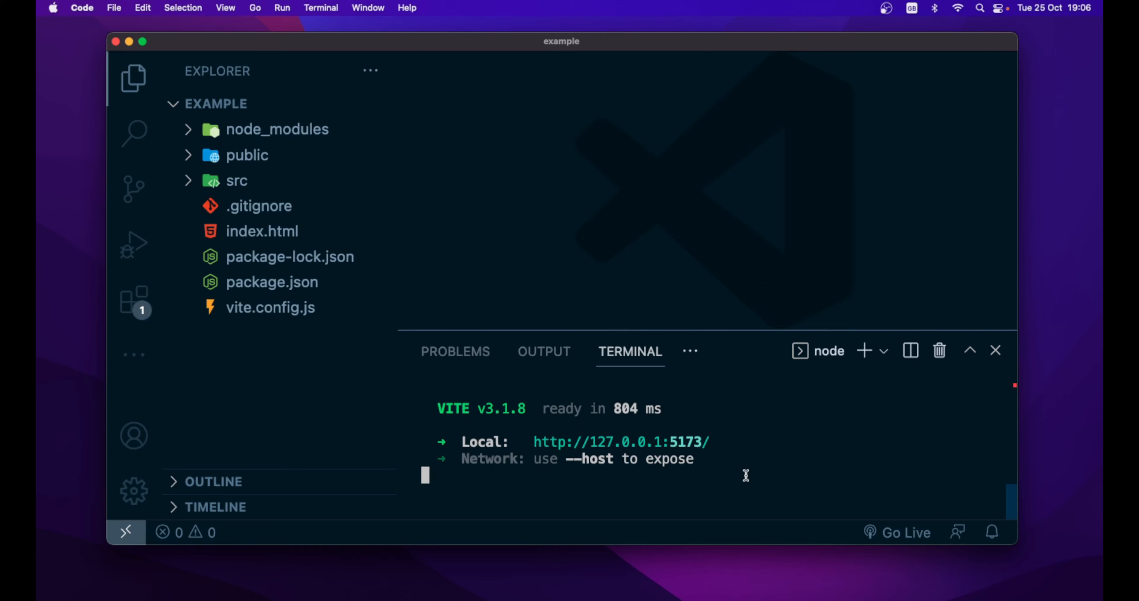
{"action": "mouse_move", "coordinate": [721, 481]}
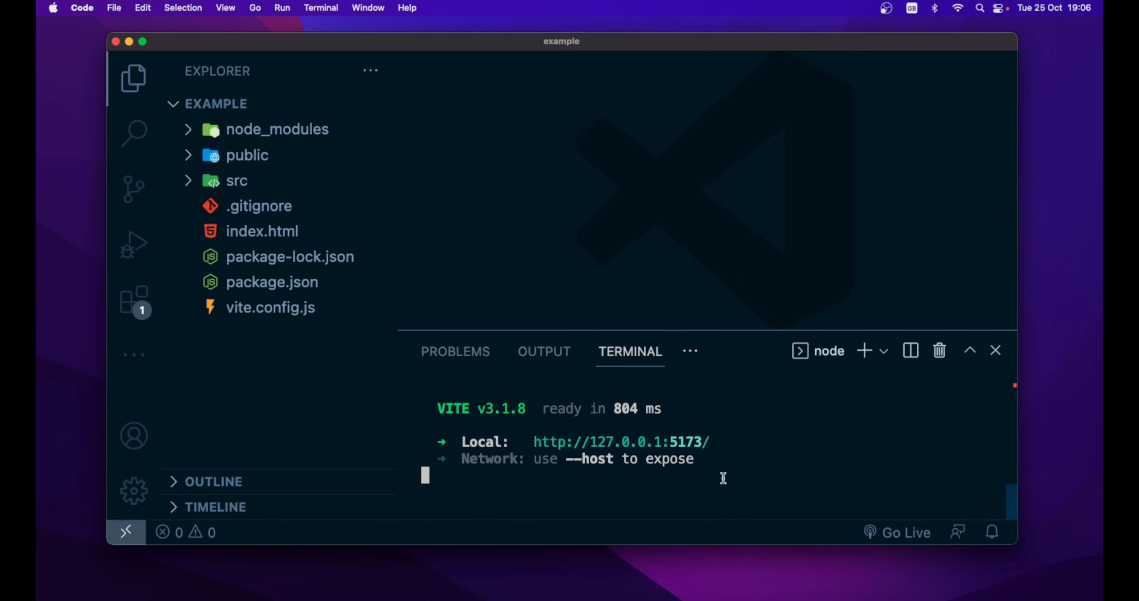
{"action": "mouse_move", "coordinate": [773, 448]}
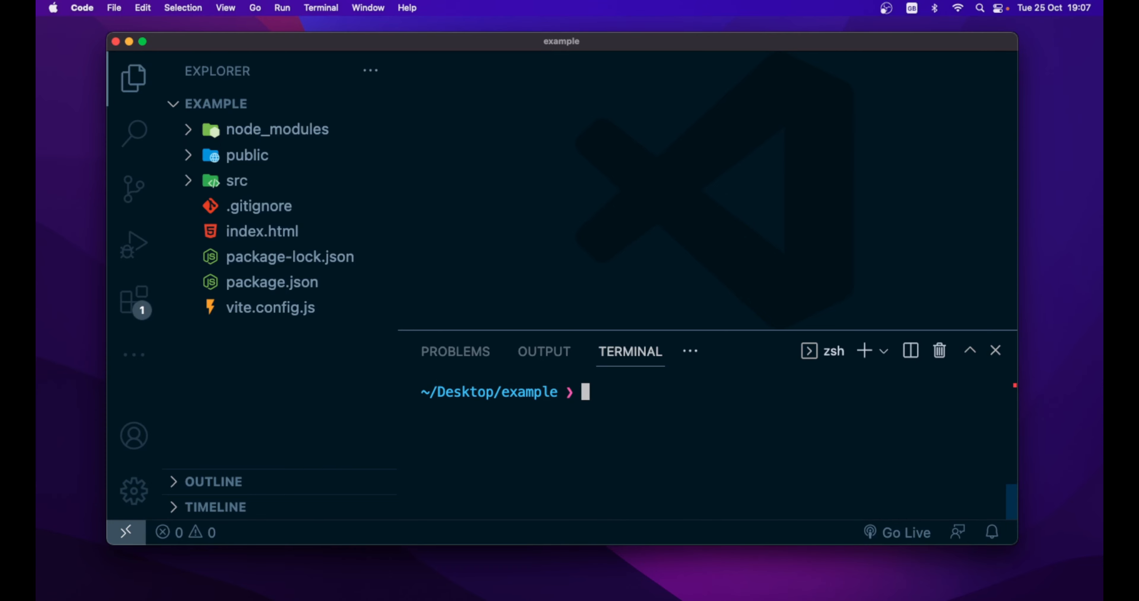
Install tailwindcss, postcss and autoprefixer as dev dependencies with npm install -D
{"action": "type", "text": "npm install -D"}
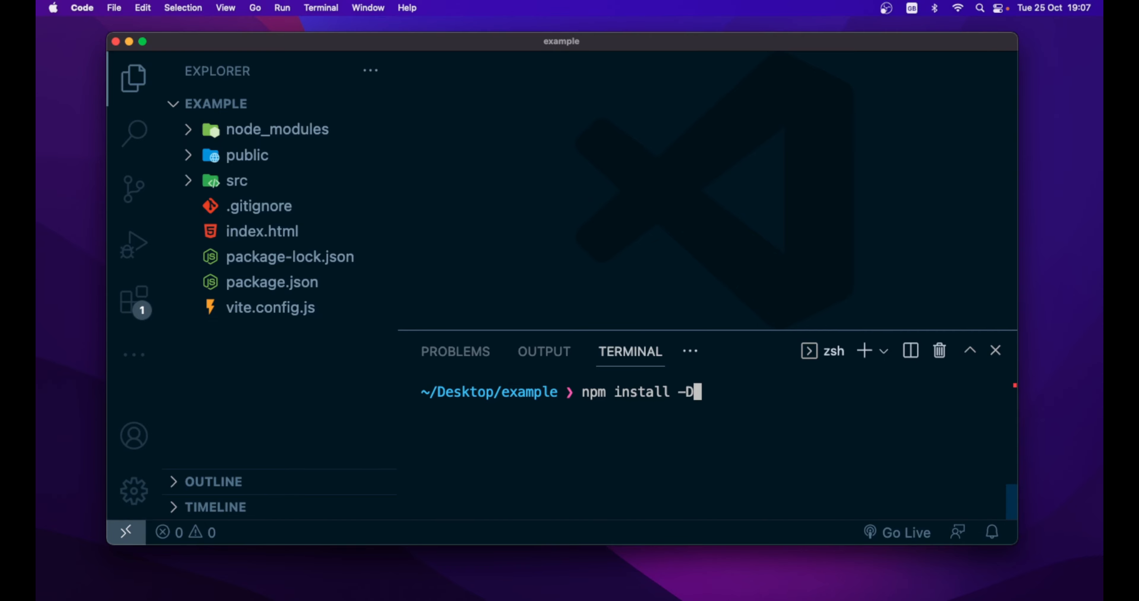
{"action": "type", "text": "tailwi"}
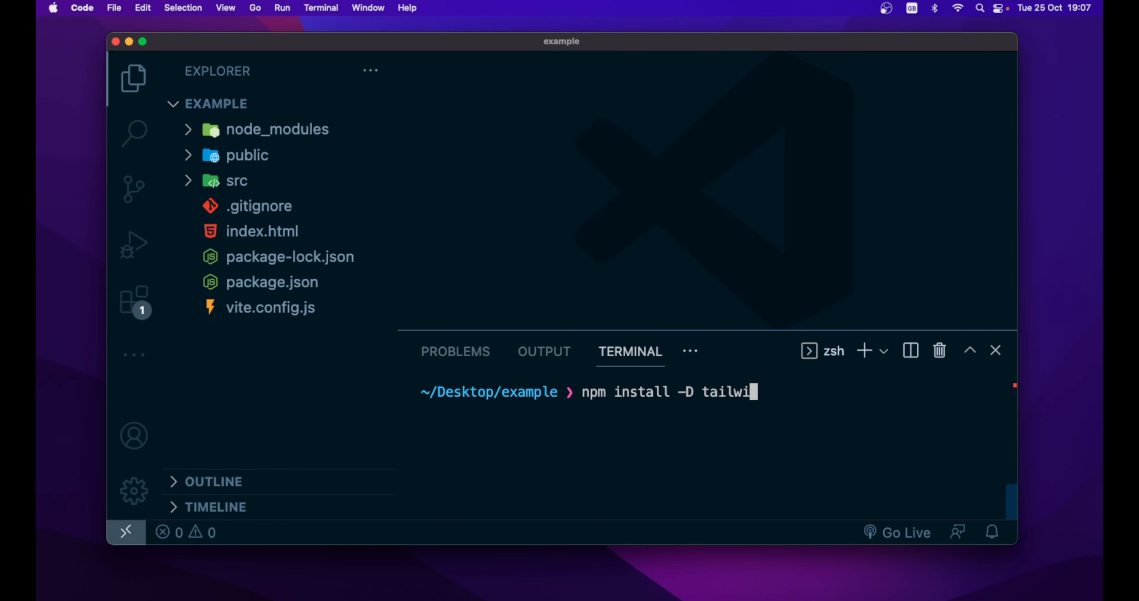
{"action": "type", "text": "ndcss"}
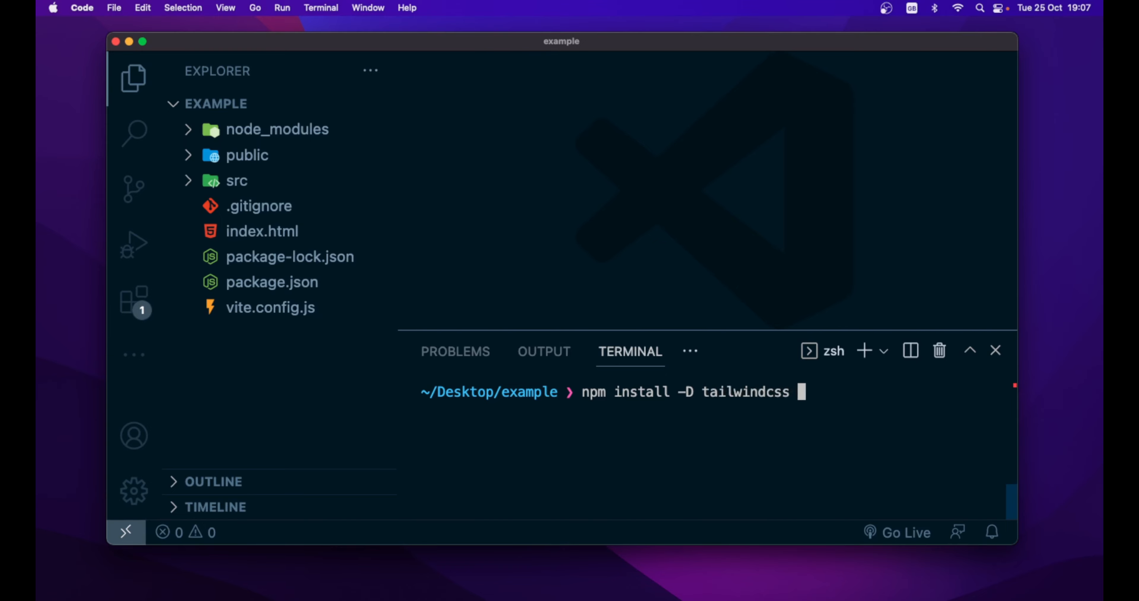
{"action": "type", "text": "postcss a"}
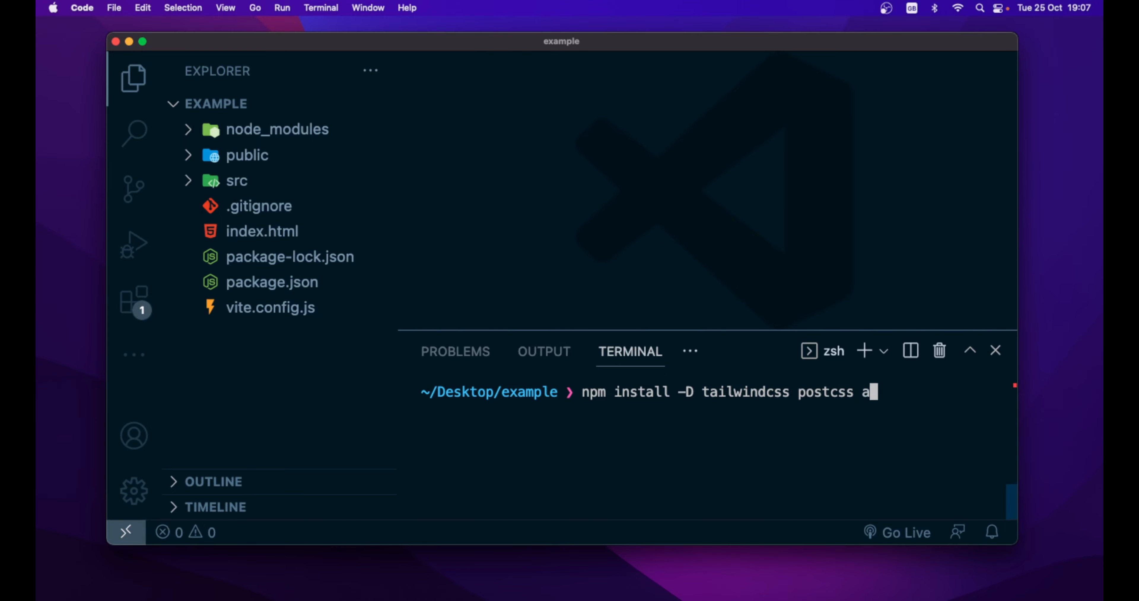
{"action": "type", "text": "utoprefi"}
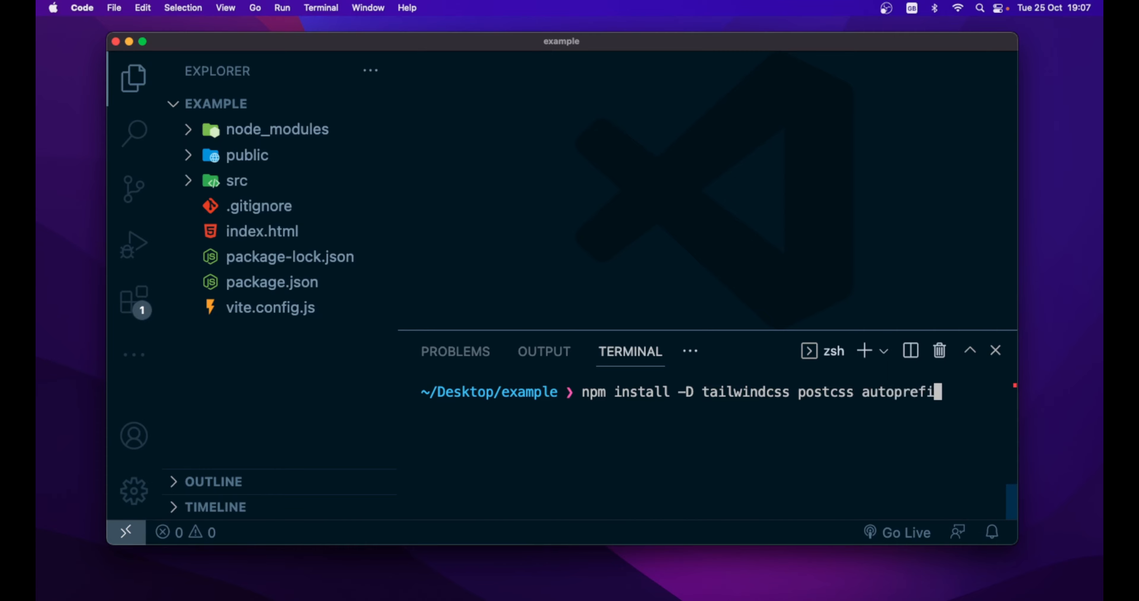
{"action": "key", "text": "Enter"}
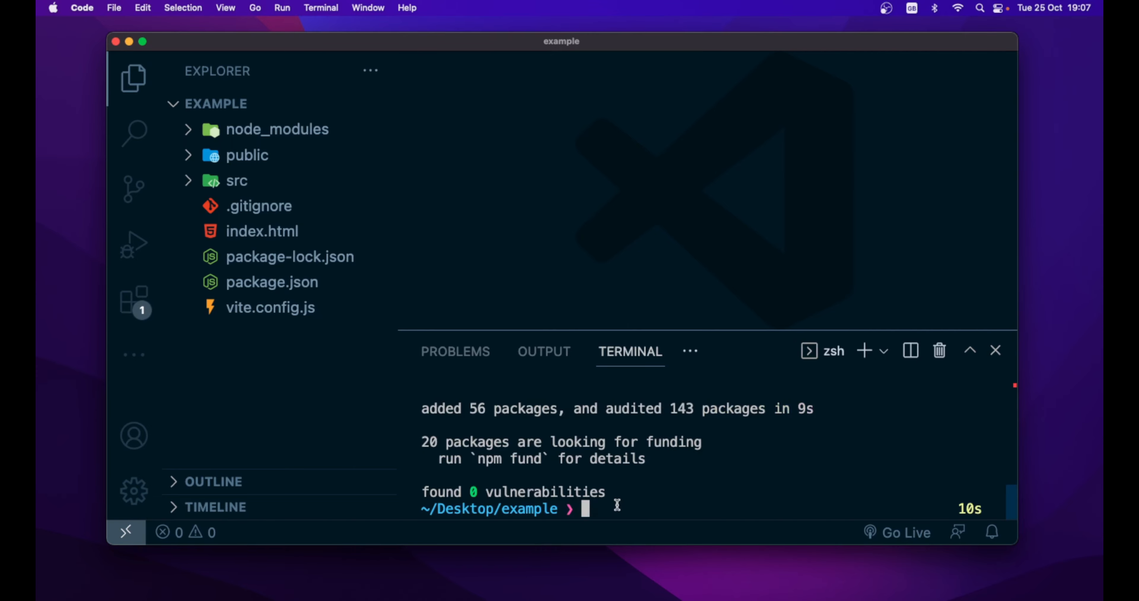
{"action": "mouse_move", "coordinate": [613, 510]}
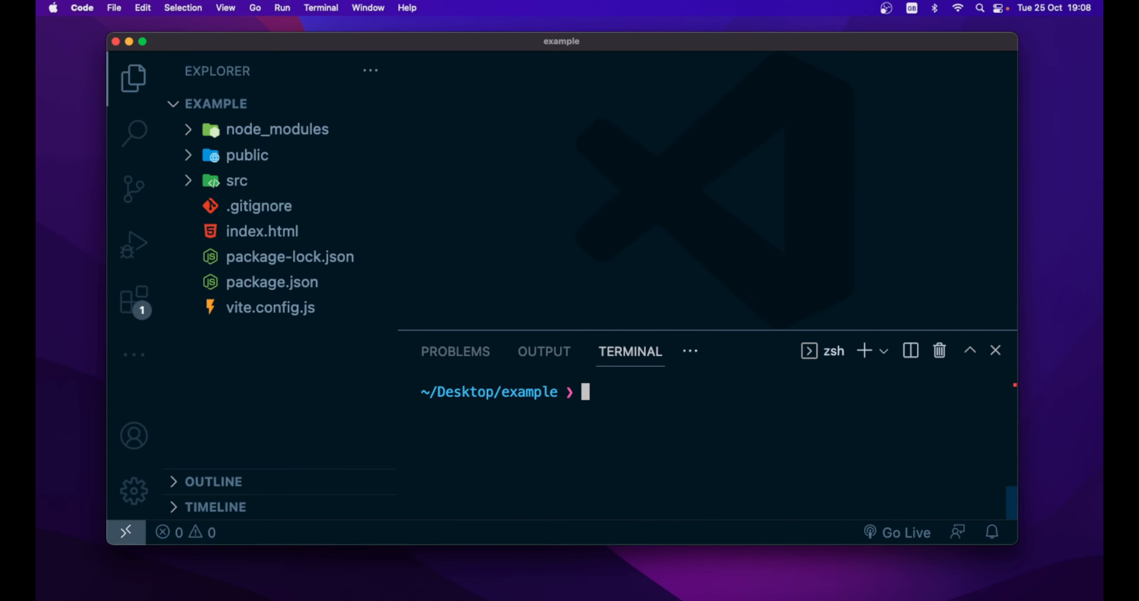
Run npx tailwindcss init -p to generate tailwind.config.cjs and postcss.config.cjs
{"action": "type", "text": "npx t"}
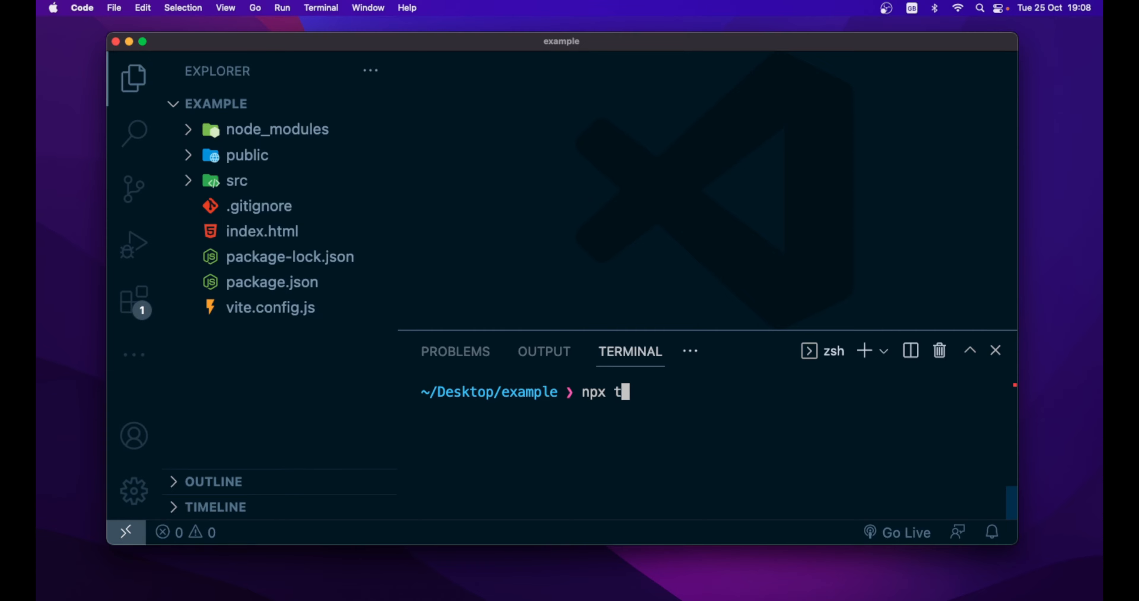
{"action": "type", "text": "ailwindcss init -p"}
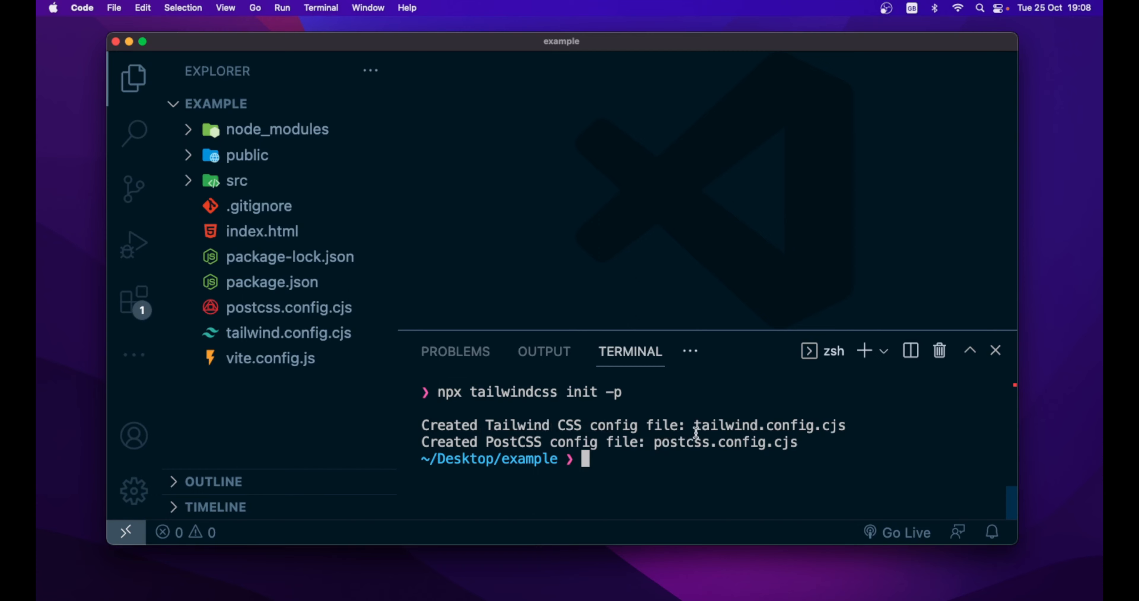
{"action": "mouse_move", "coordinate": [763, 426]}
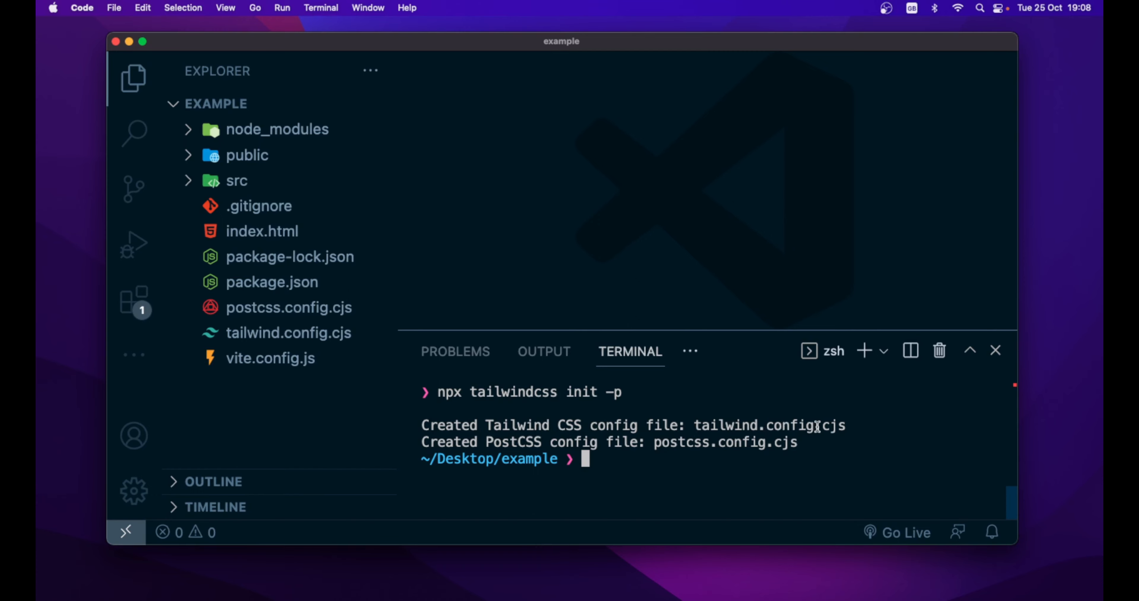
{"action": "mouse_move", "coordinate": [549, 441]}
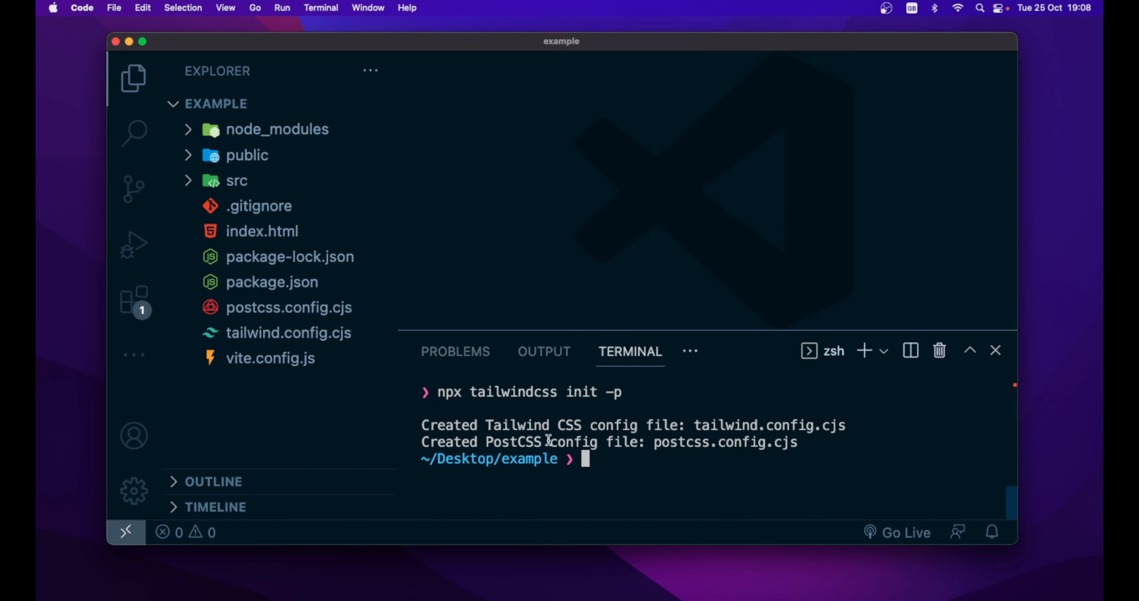
{"action": "mouse_move", "coordinate": [662, 453]}
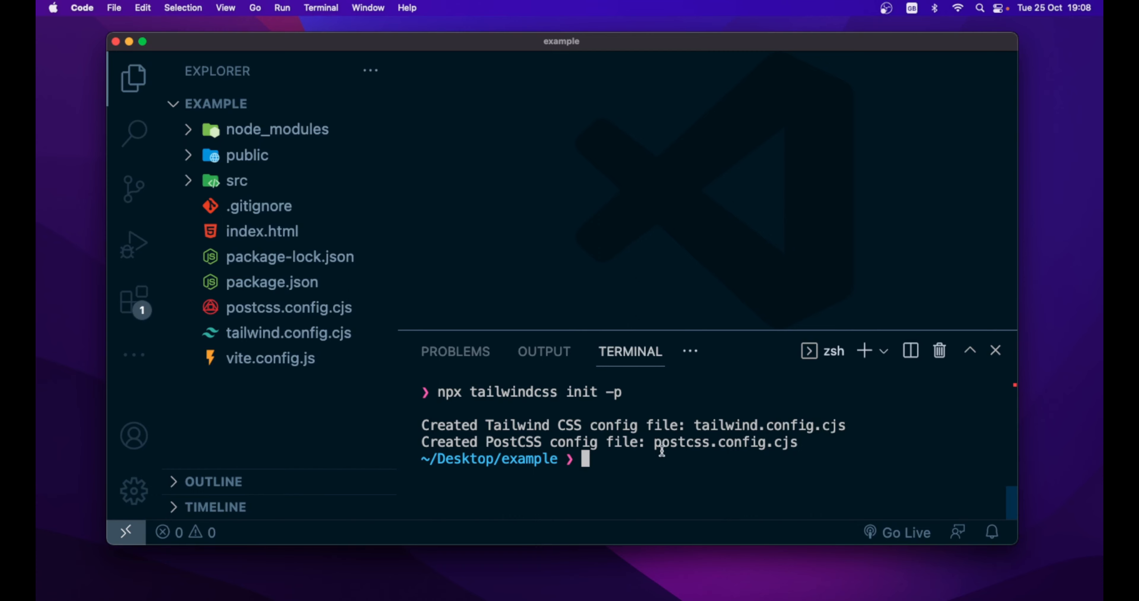
{"action": "mouse_move", "coordinate": [726, 447]}
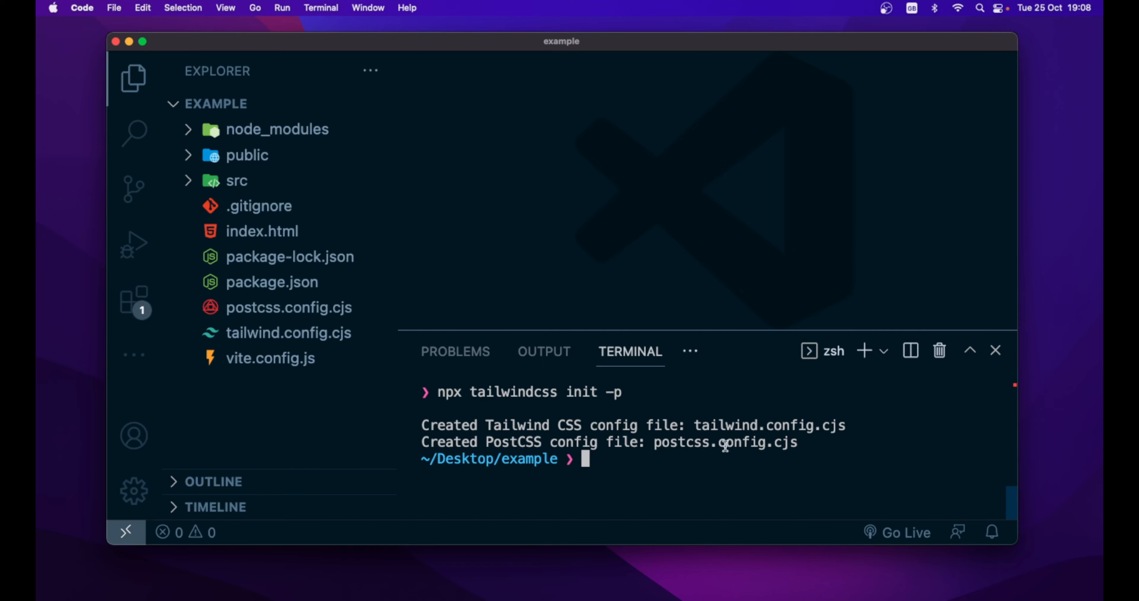
{"action": "mouse_move", "coordinate": [1045, 459]}
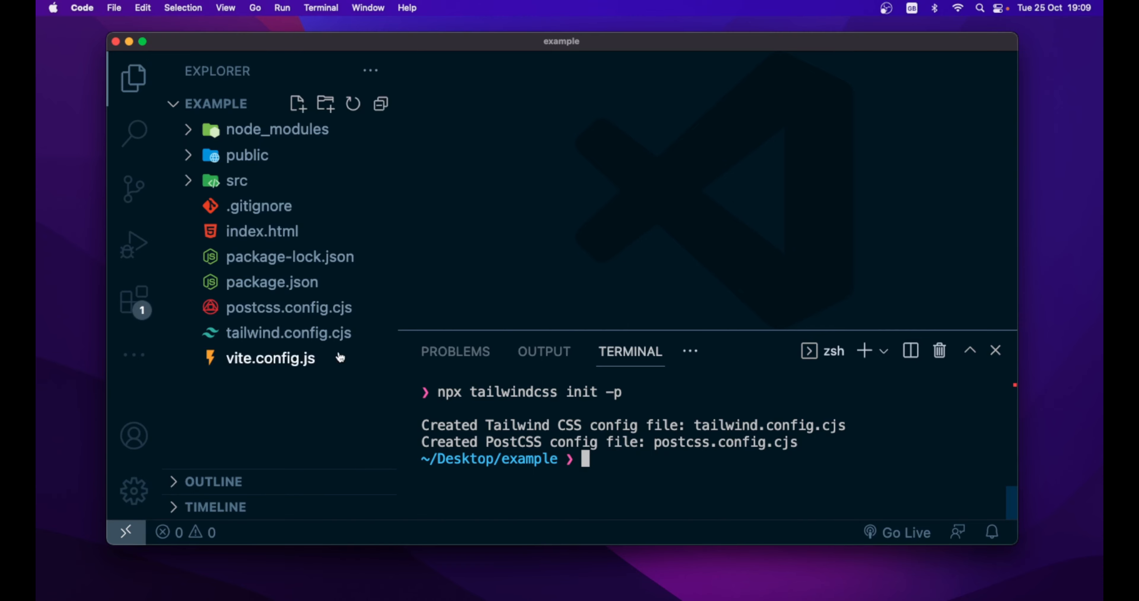
{"action": "mouse_move", "coordinate": [273, 341]}
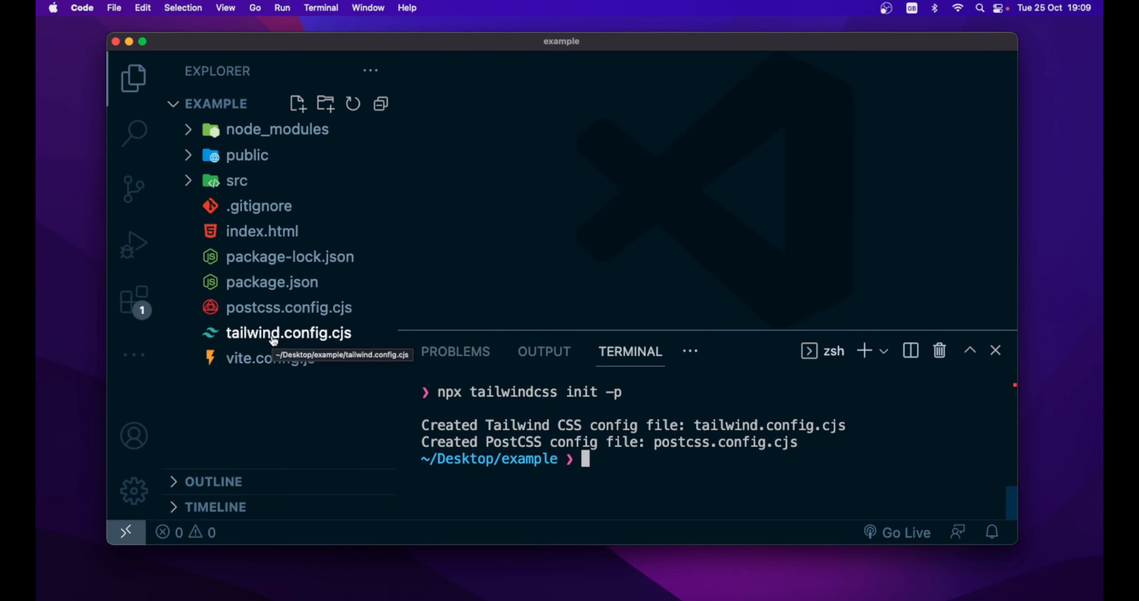
Fill tailwind.config.cjs content array with "./src/**/*.{js,ts,jsx,tsx}"
{"action": "left_click", "coordinate": [287, 332]}
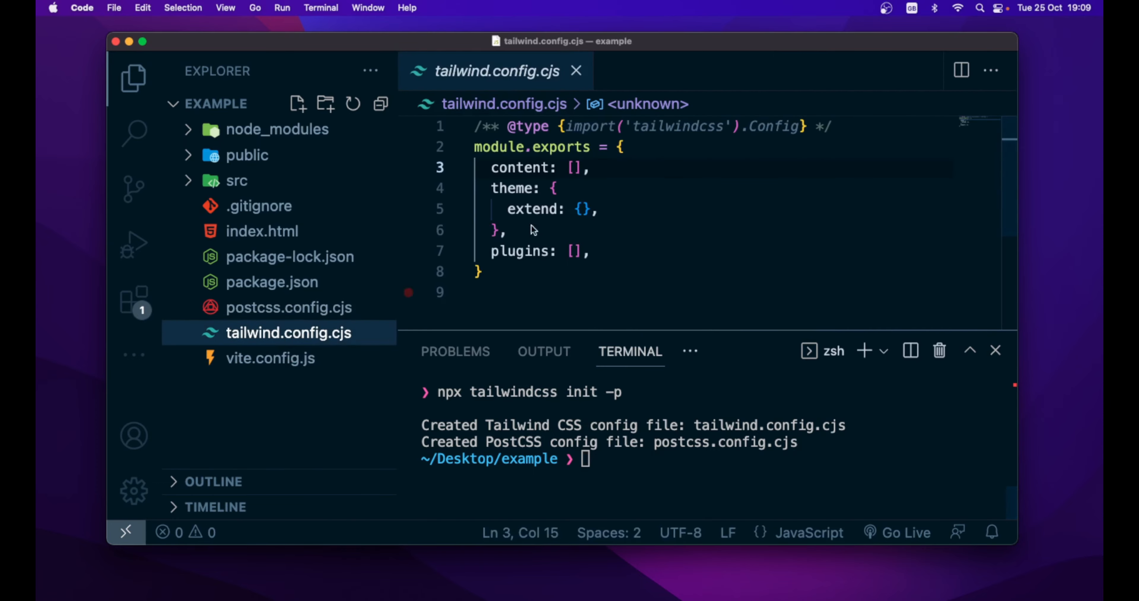
{"action": "mouse_move", "coordinate": [508, 147]}
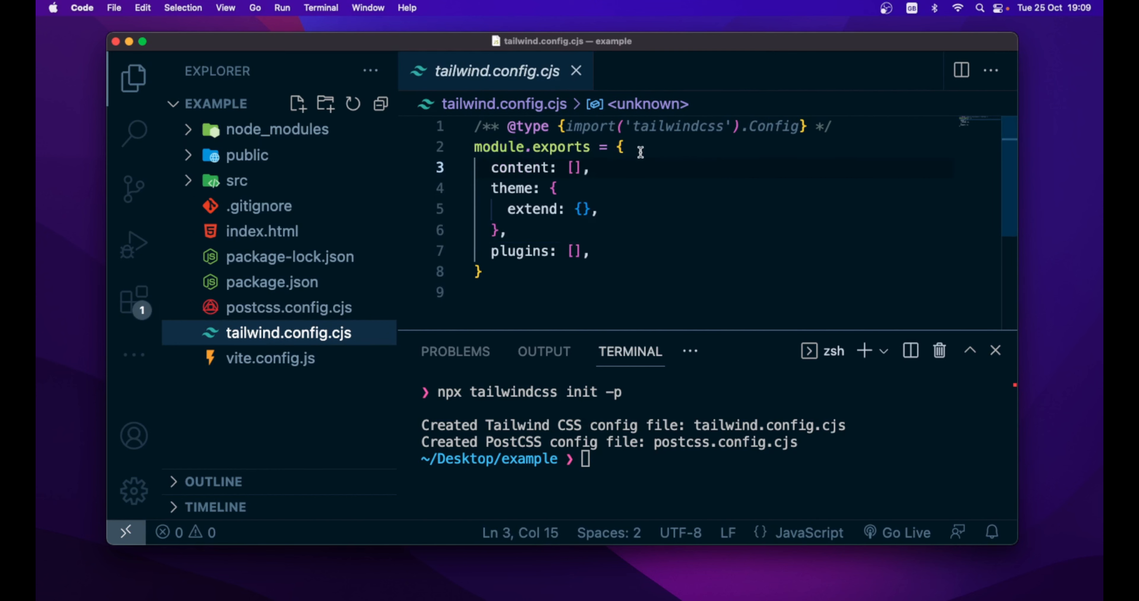
{"action": "mouse_move", "coordinate": [529, 171]}
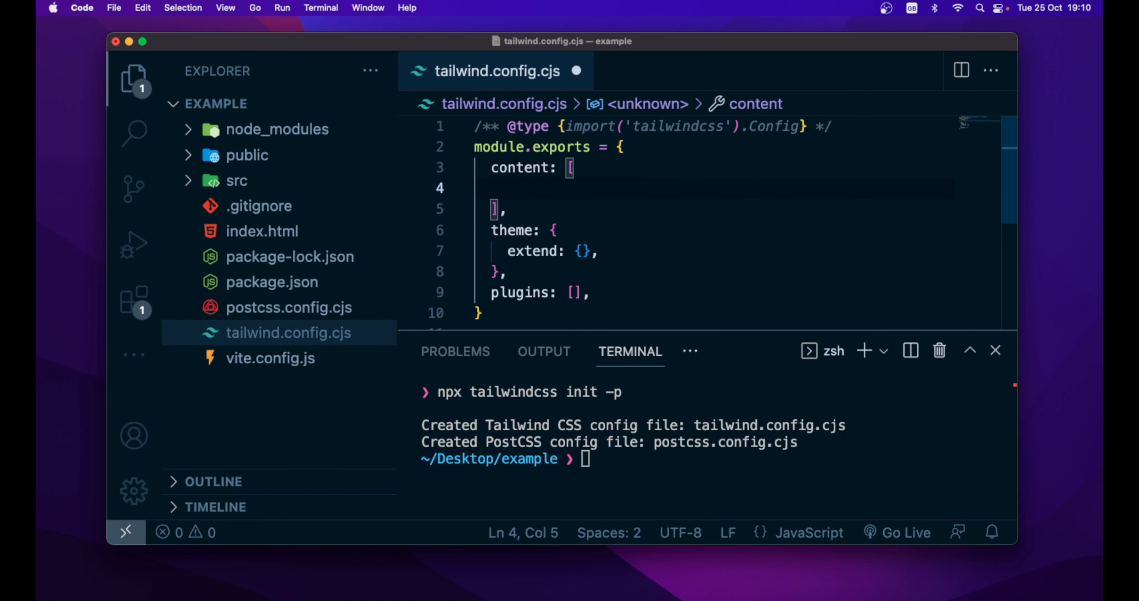
{"action": "type", "text": "\".\""}
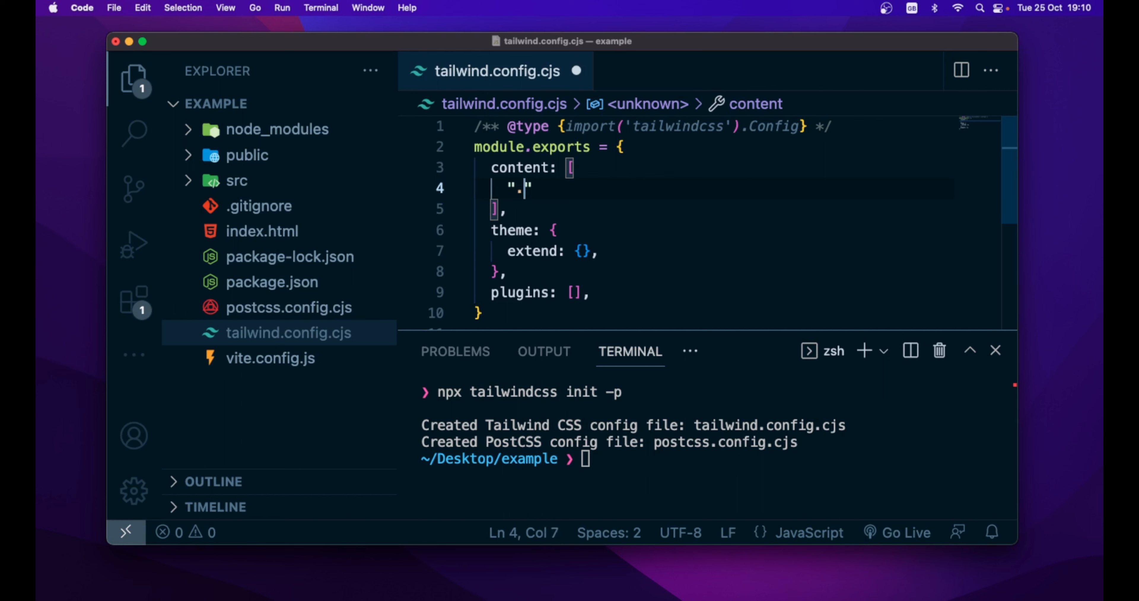
{"action": "type", "text": "/src"}
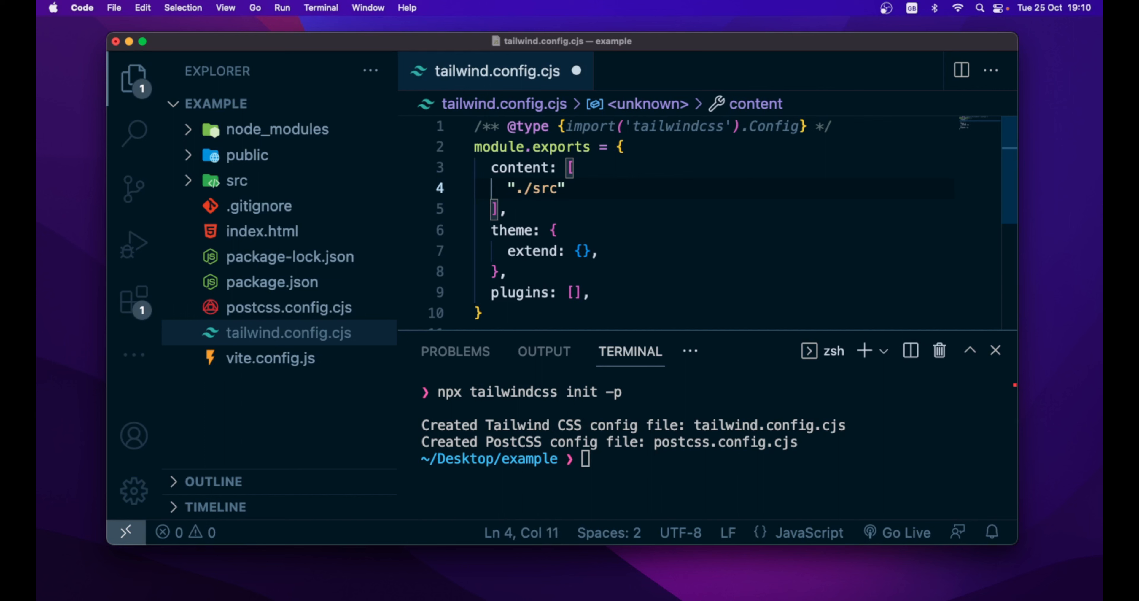
{"action": "type", "text": "/"}
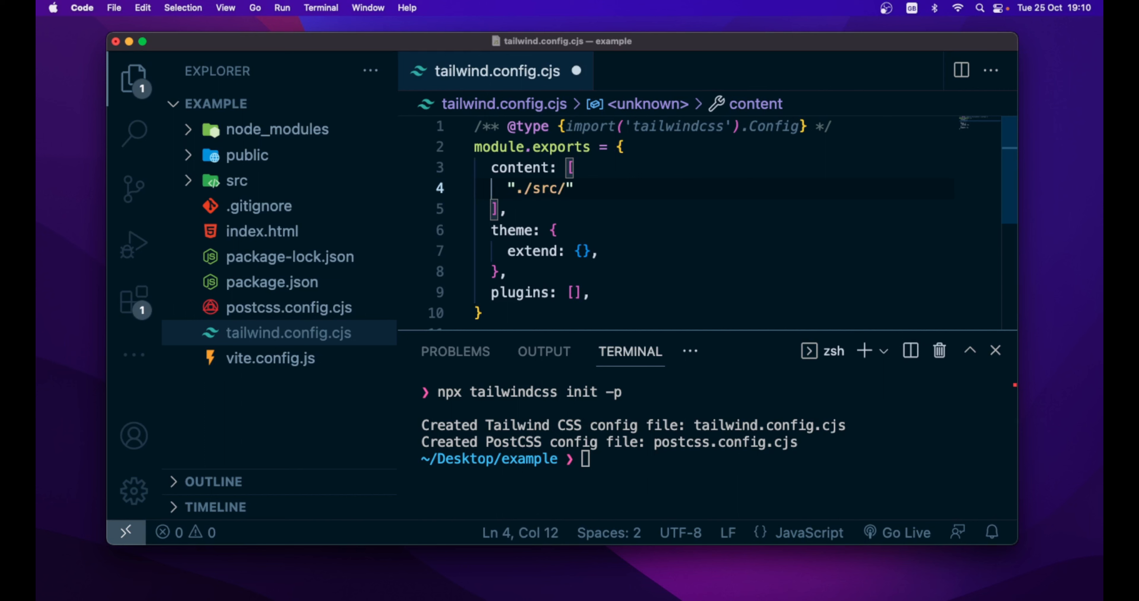
{"action": "type", "text": "**"}
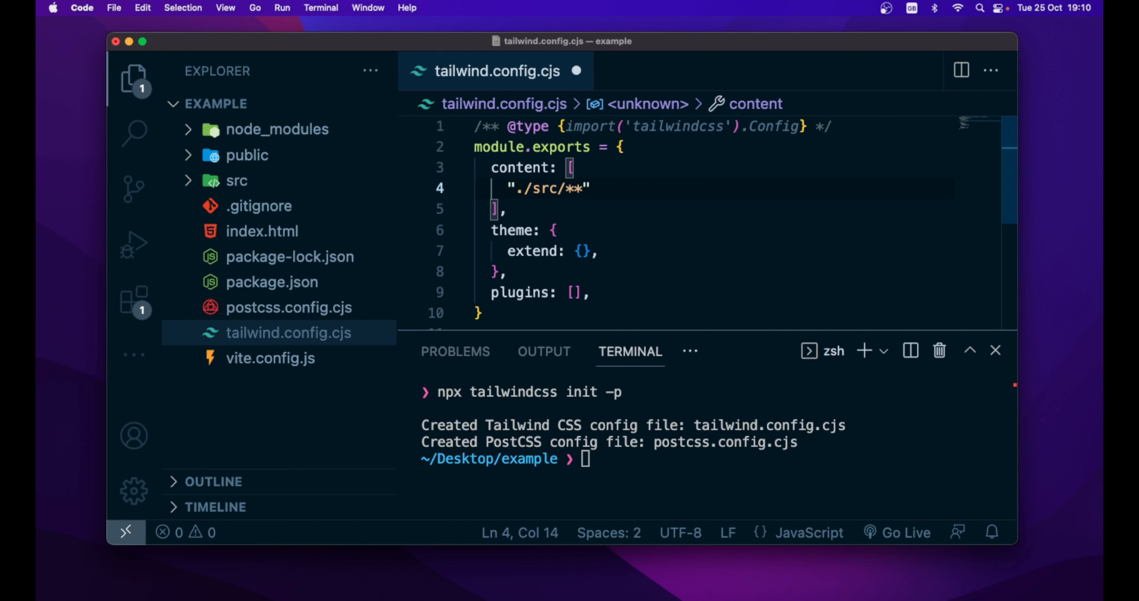
{"action": "type", "text": "/"}
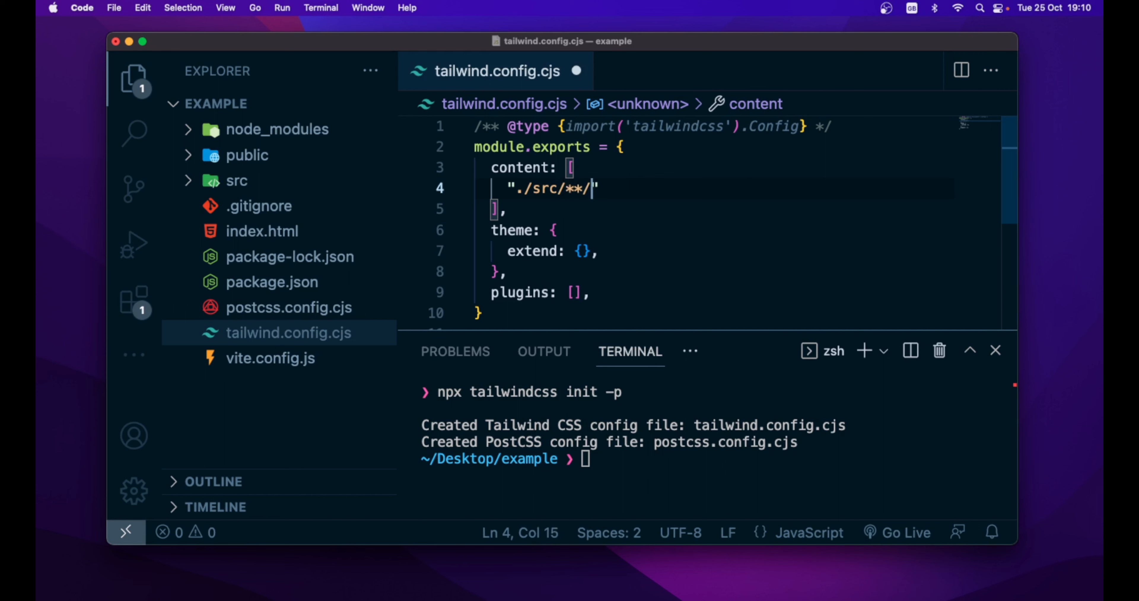
{"action": "type", "text": "*"}
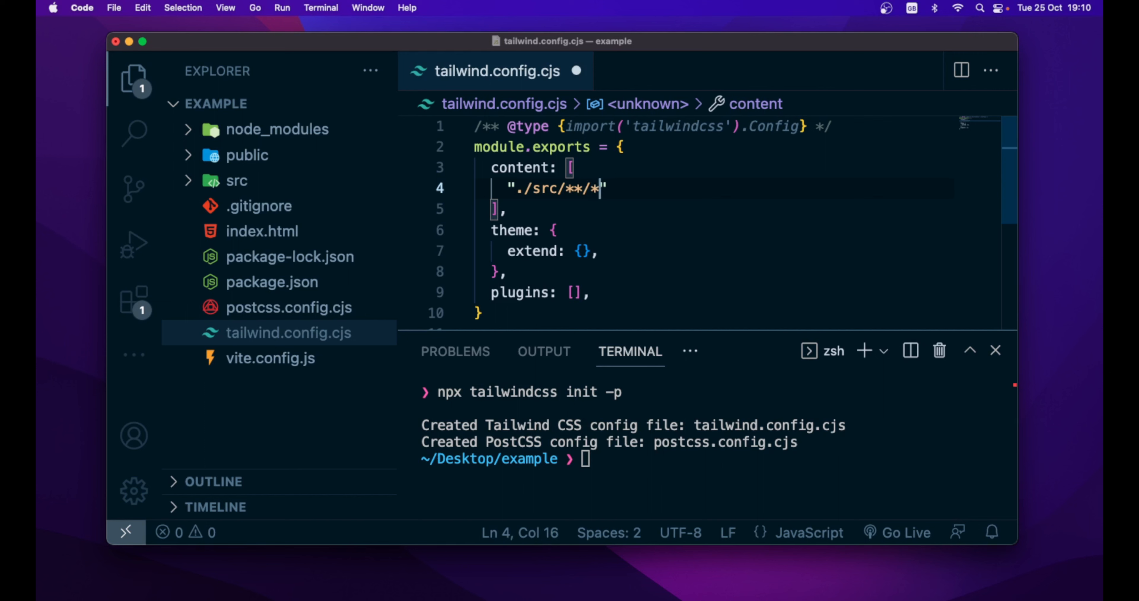
{"action": "type", "text": ".{"}
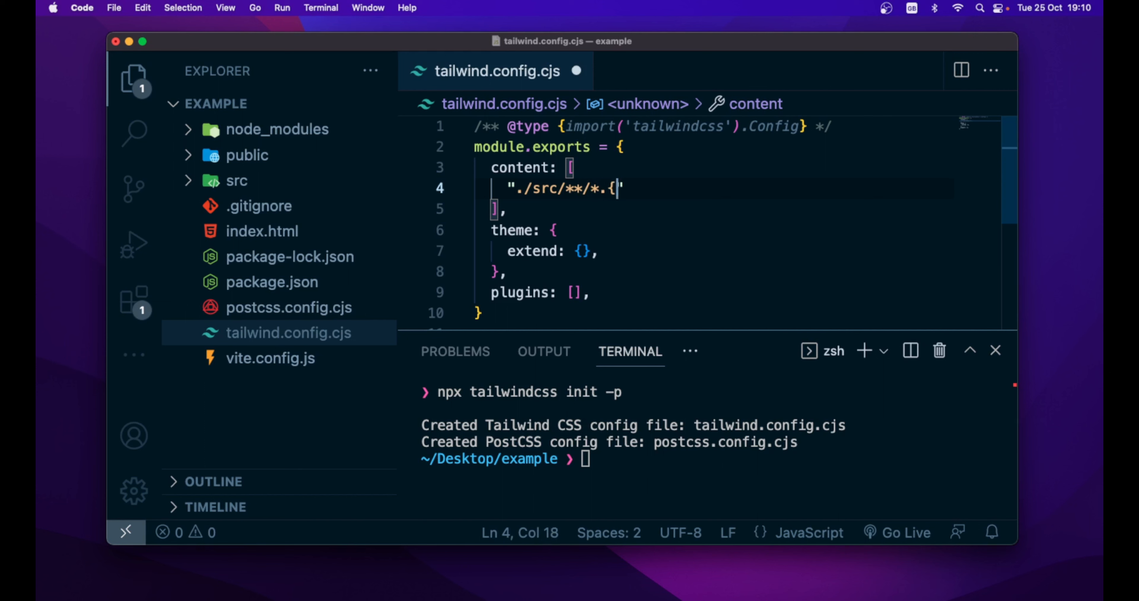
{"action": "type", "text": "}"}
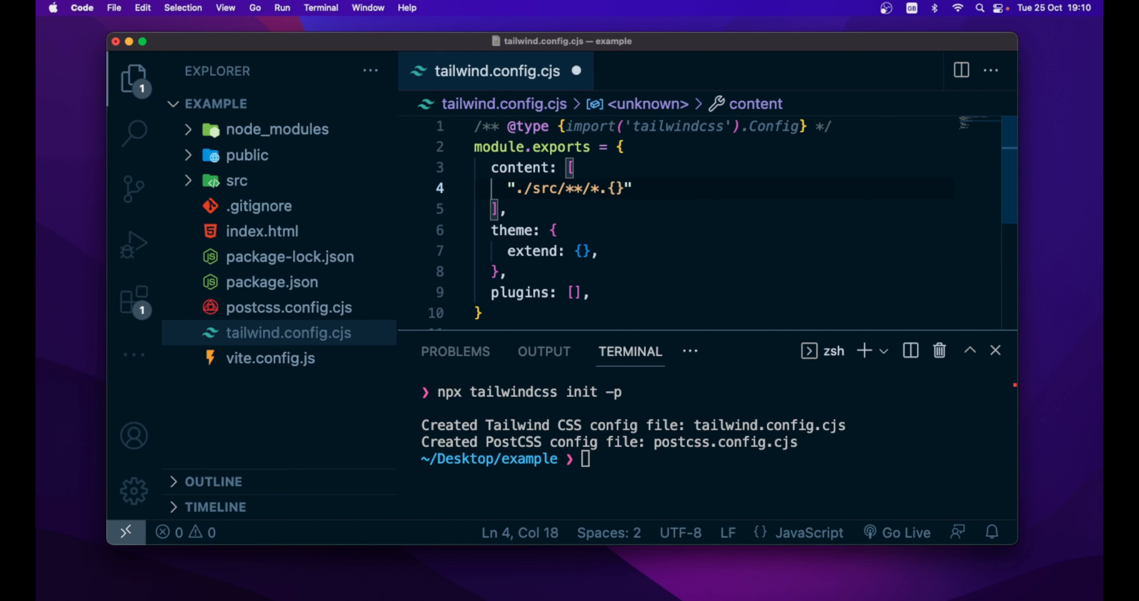
{"action": "type", "text": "js,ts,"}
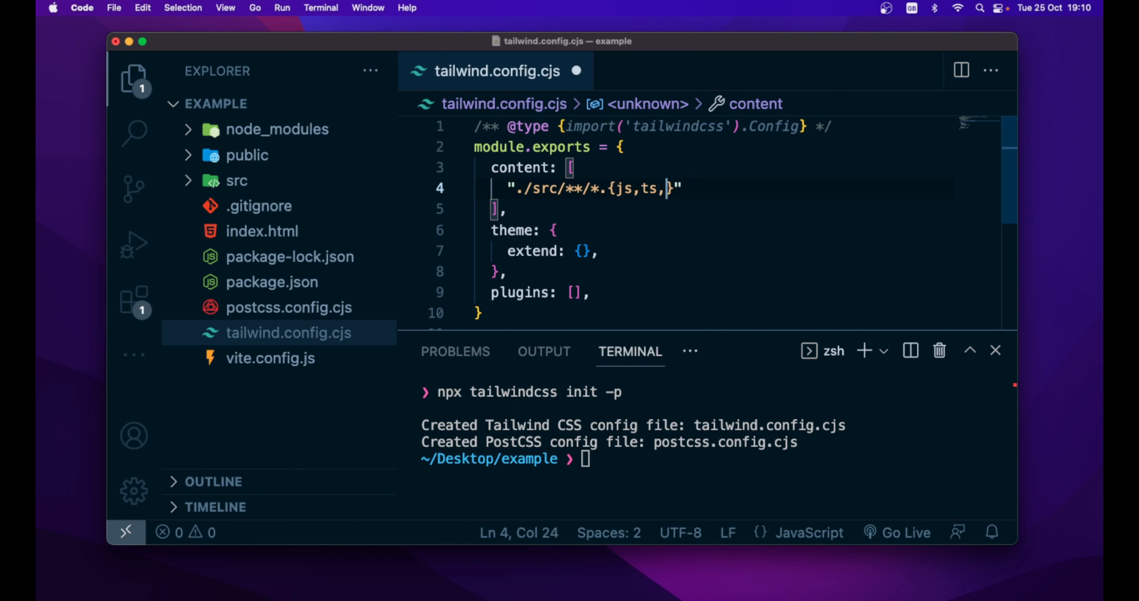
{"action": "type", "text": "jsx,tsx"}
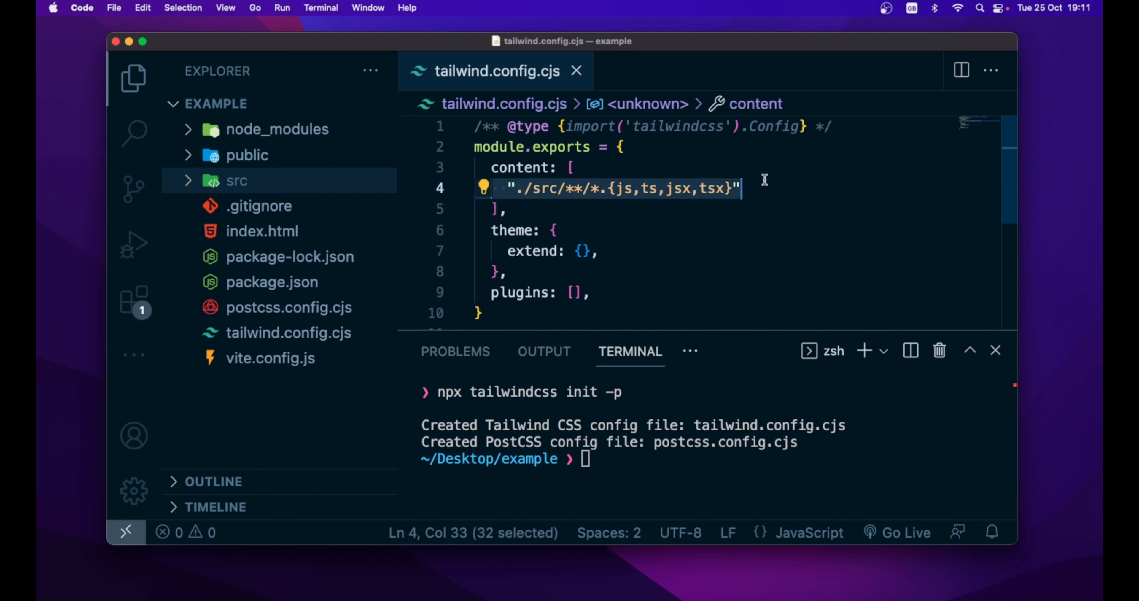
{"action": "left_click", "coordinate": [540, 188]}
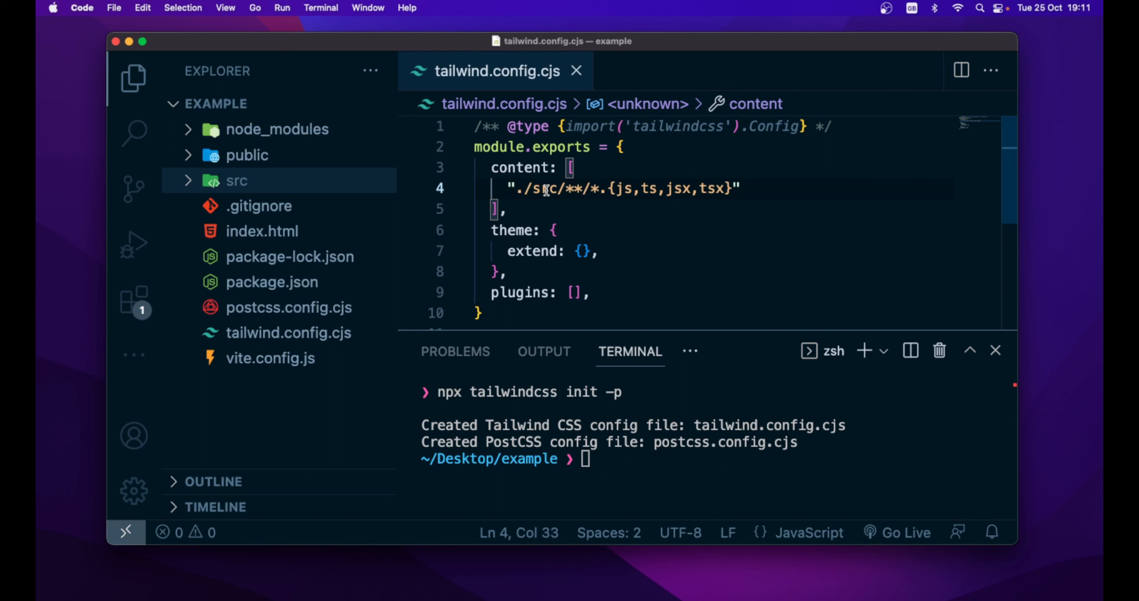
{"action": "left_click", "coordinate": [236, 181]}
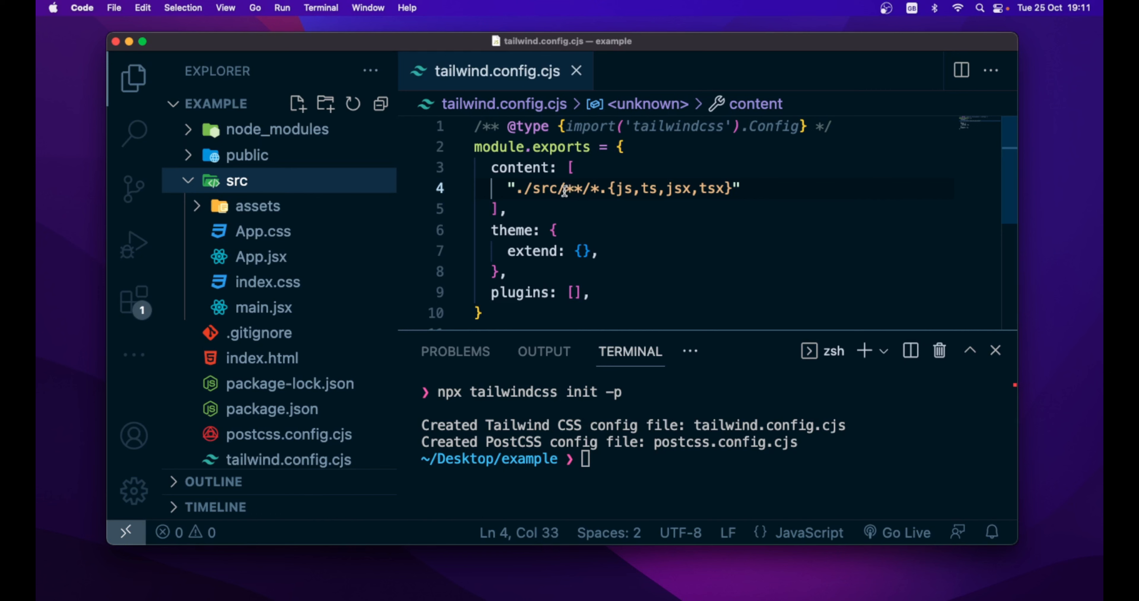
{"action": "mouse_move", "coordinate": [629, 206]}
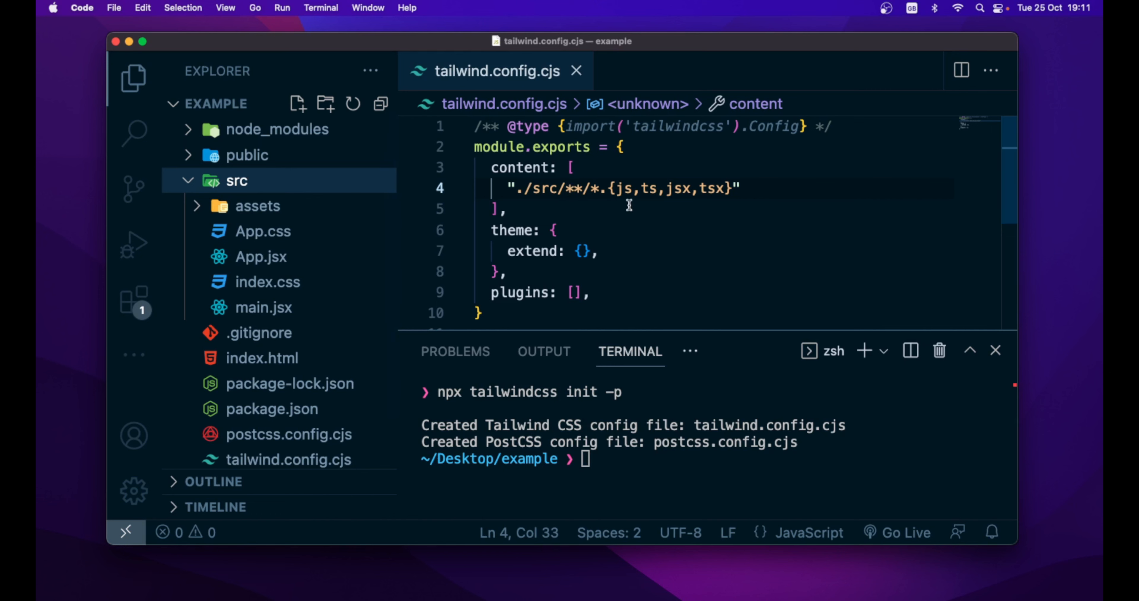
{"action": "mouse_move", "coordinate": [618, 201]}
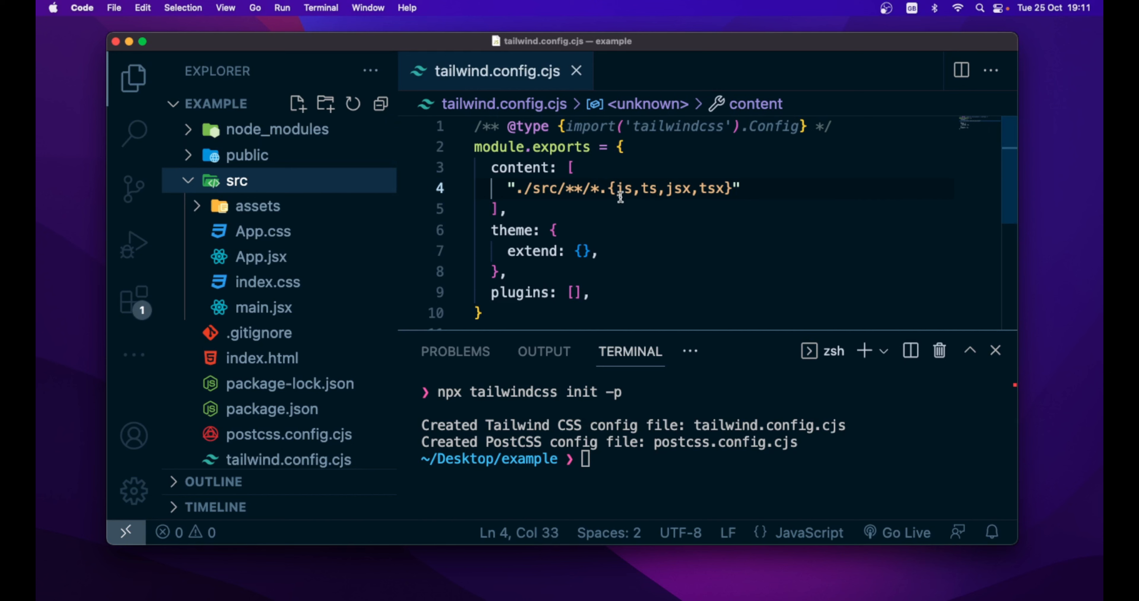
{"action": "left_click_drag", "start_coordinate": [625, 187], "coordinate": [721, 188]}
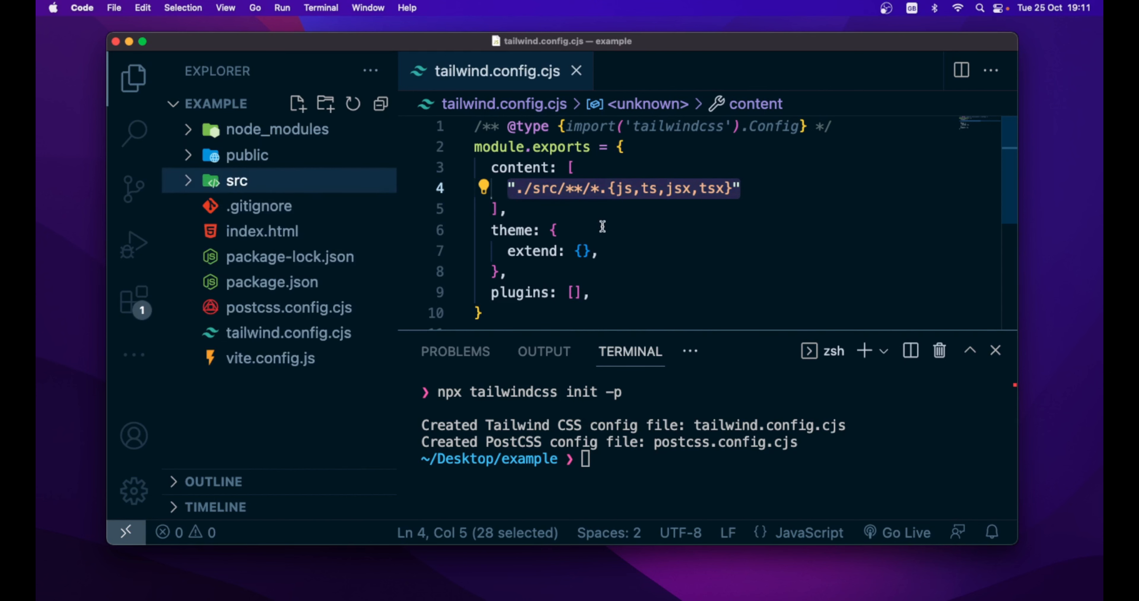
{"action": "mouse_move", "coordinate": [261, 232]}
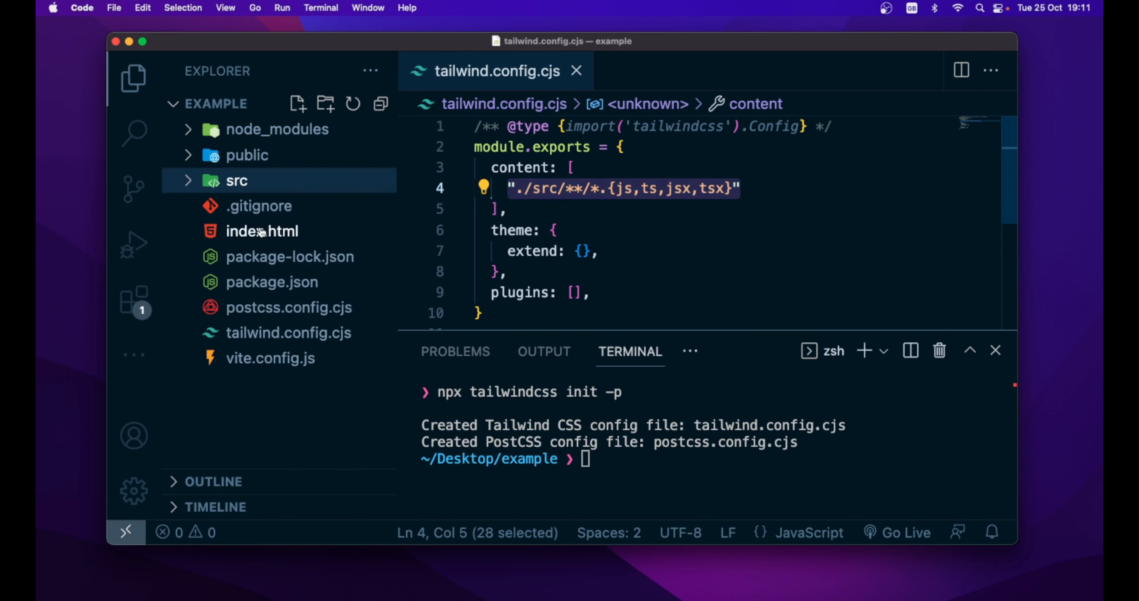
View the project's index.html from the Explorer
{"action": "left_click", "coordinate": [255, 231]}
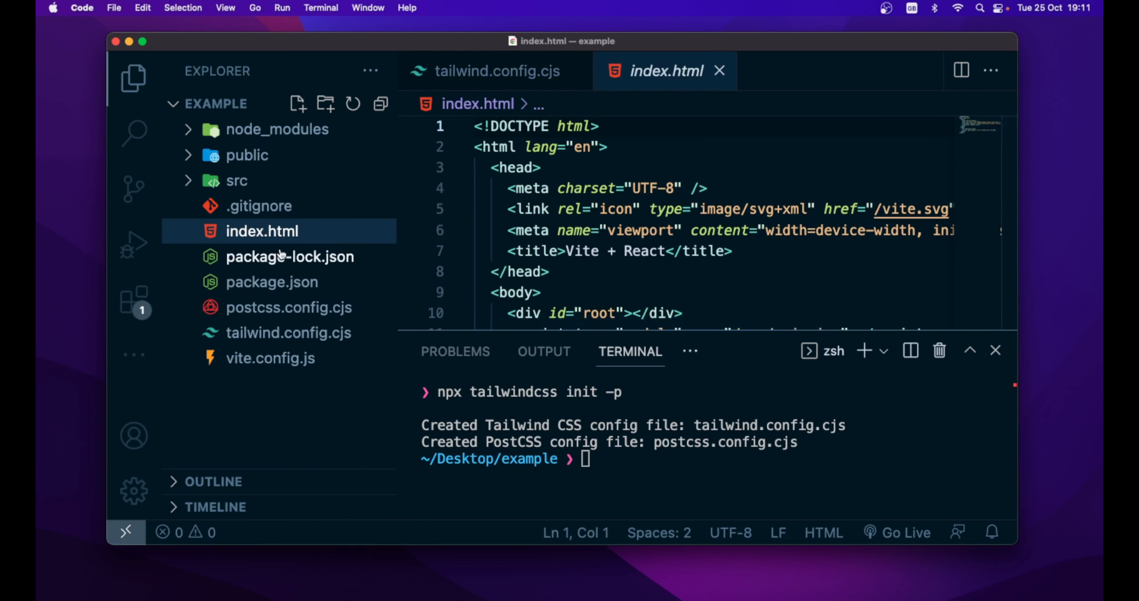
{"action": "mouse_move", "coordinate": [240, 239]}
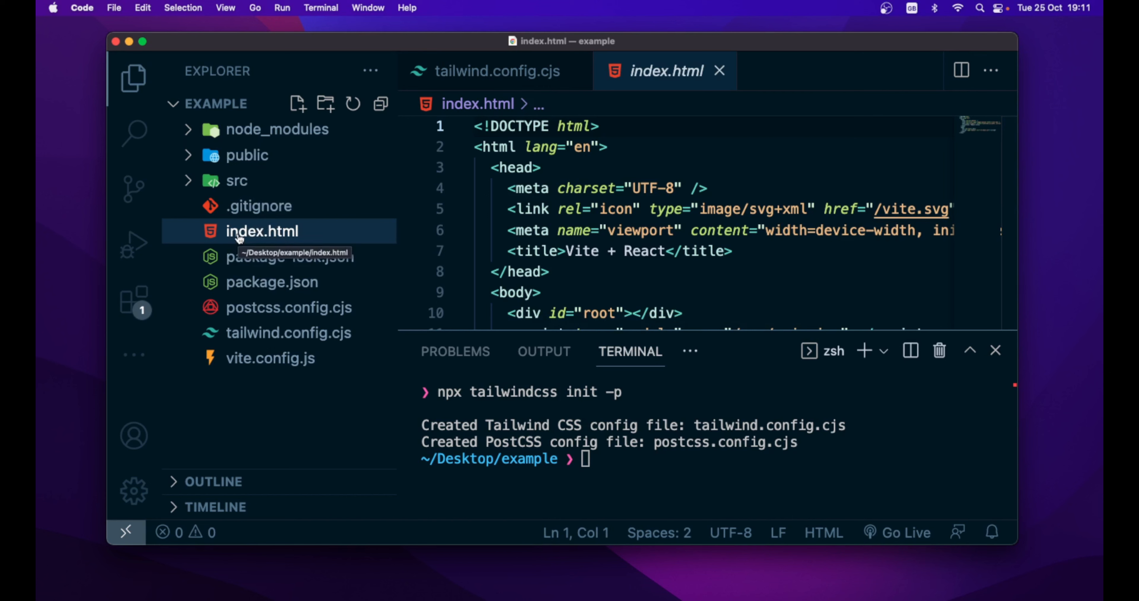
{"action": "mouse_move", "coordinate": [271, 248]}
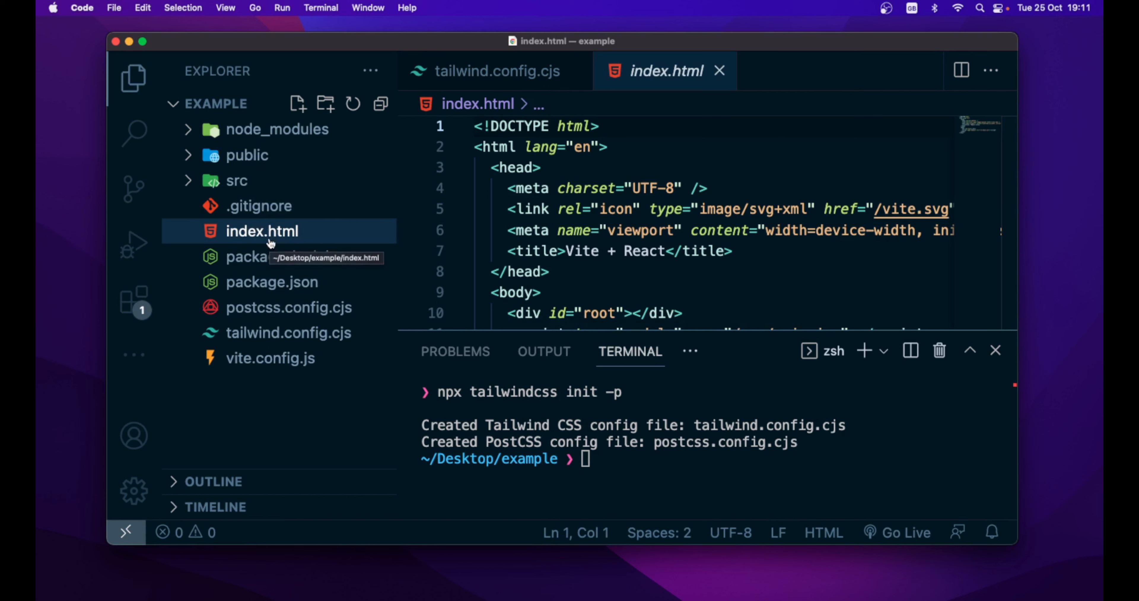
{"action": "mouse_move", "coordinate": [240, 192]}
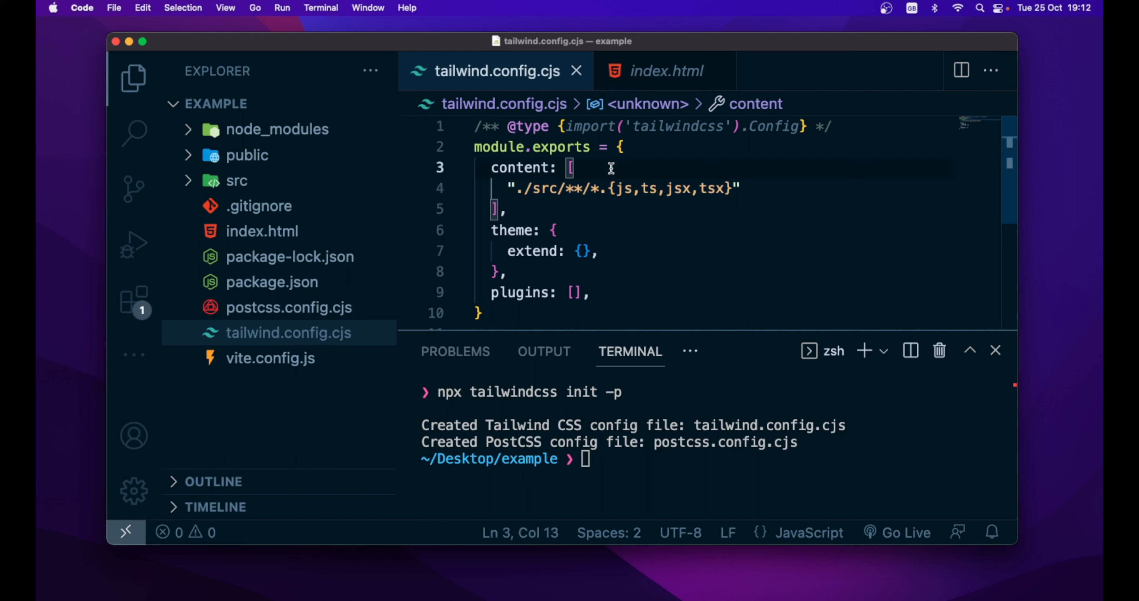
Add "./index.html", as the first content entry in tailwind.config.cjs and save
{"action": "key", "text": "Enter"}
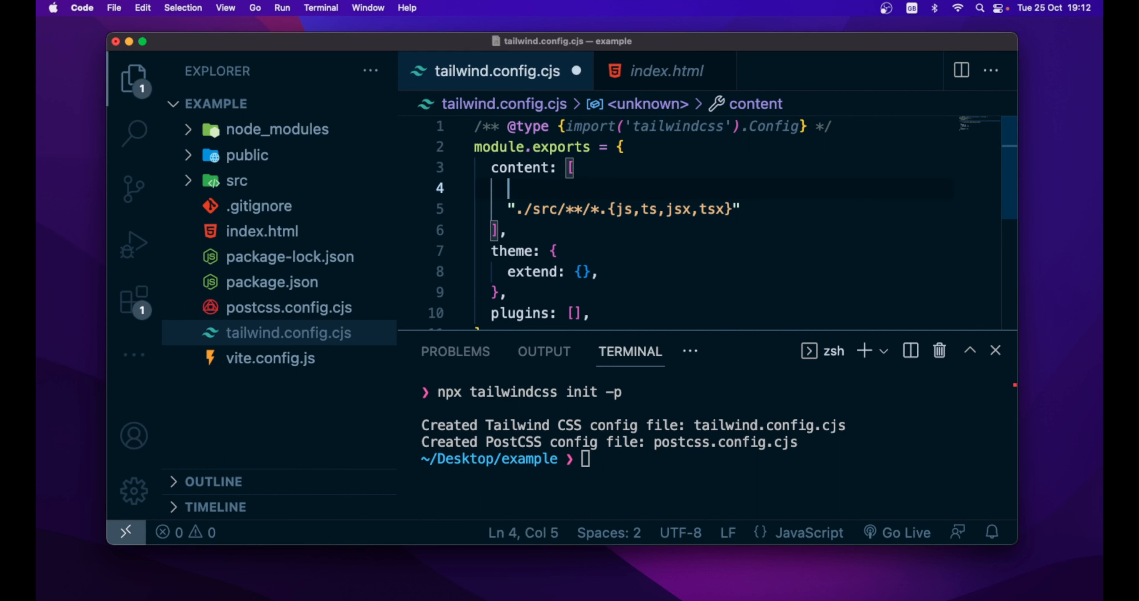
{"action": "type", "text": "\"./\""}
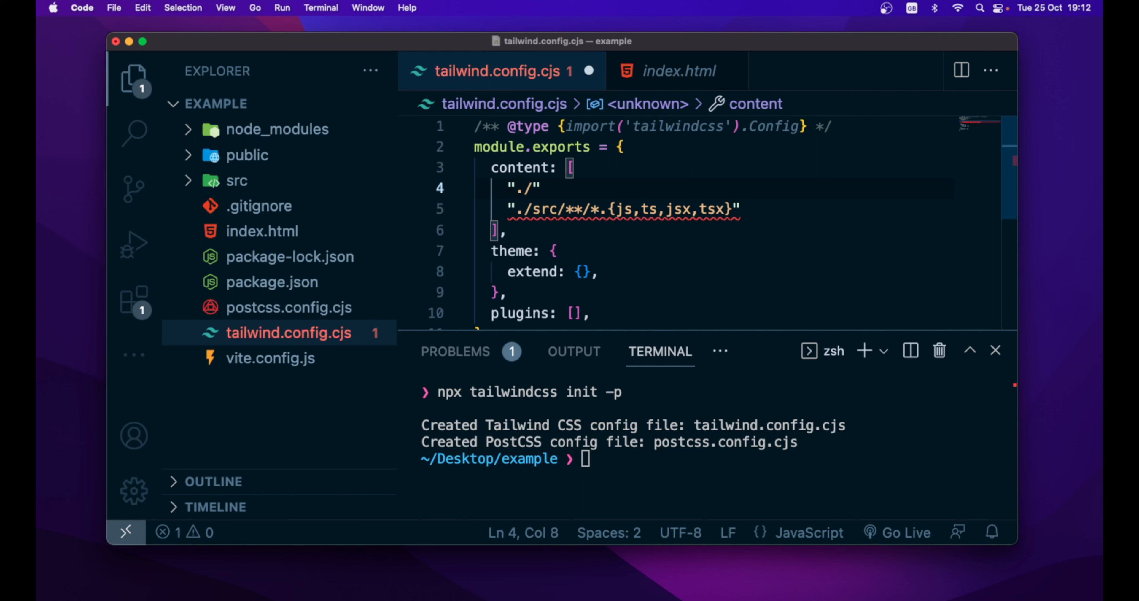
{"action": "type", "text": "index."}
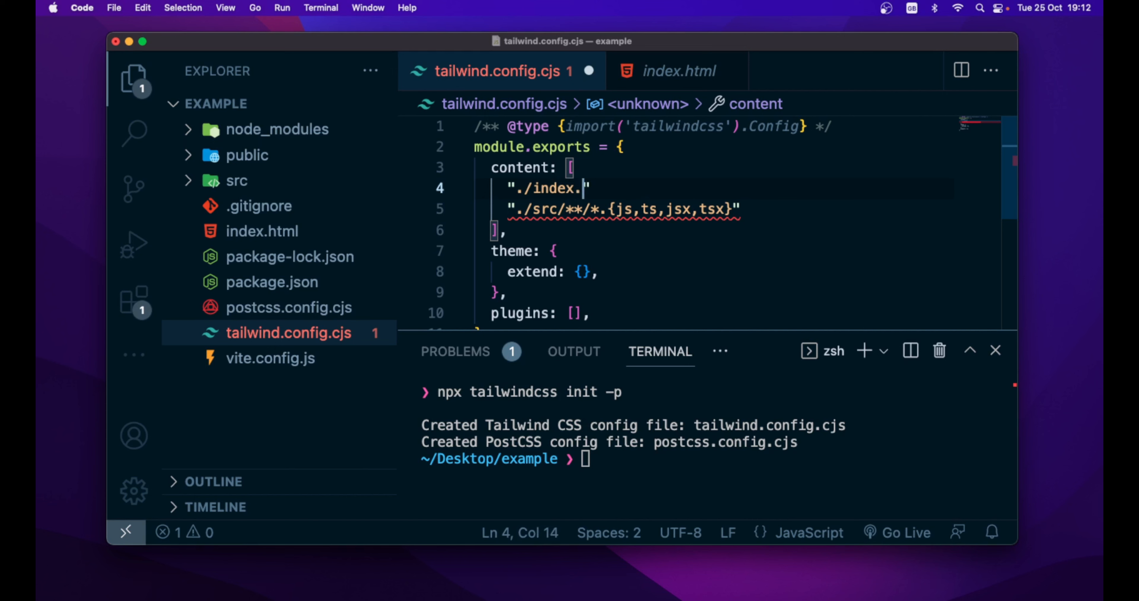
{"action": "type", "text": "html"}
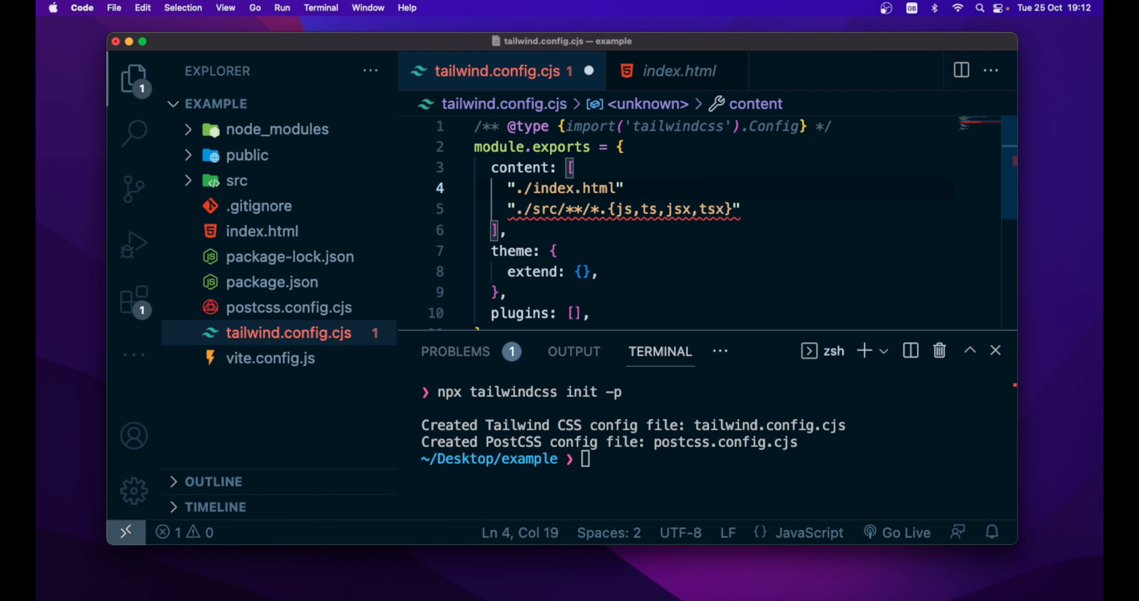
{"action": "type", "text": ","}
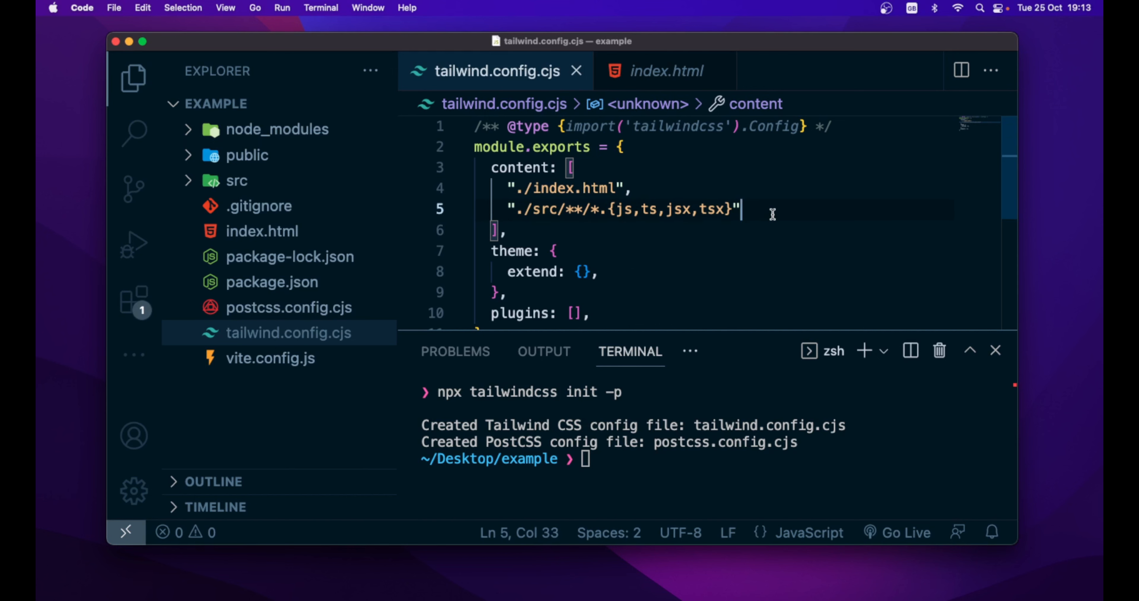
{"action": "mouse_move", "coordinate": [749, 225]}
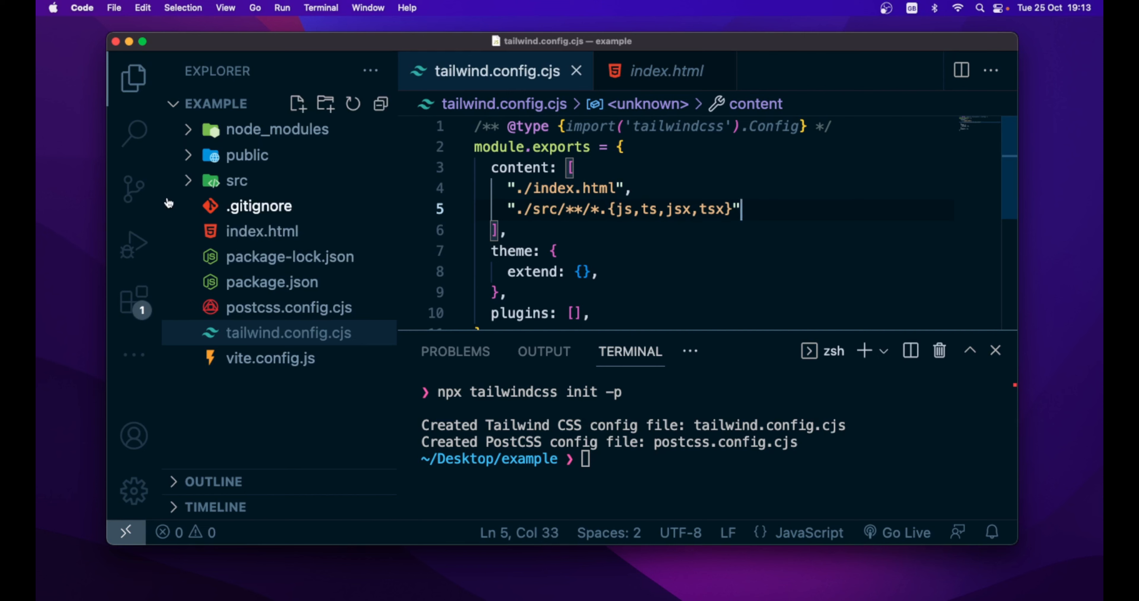
{"action": "left_click", "coordinate": [237, 181]}
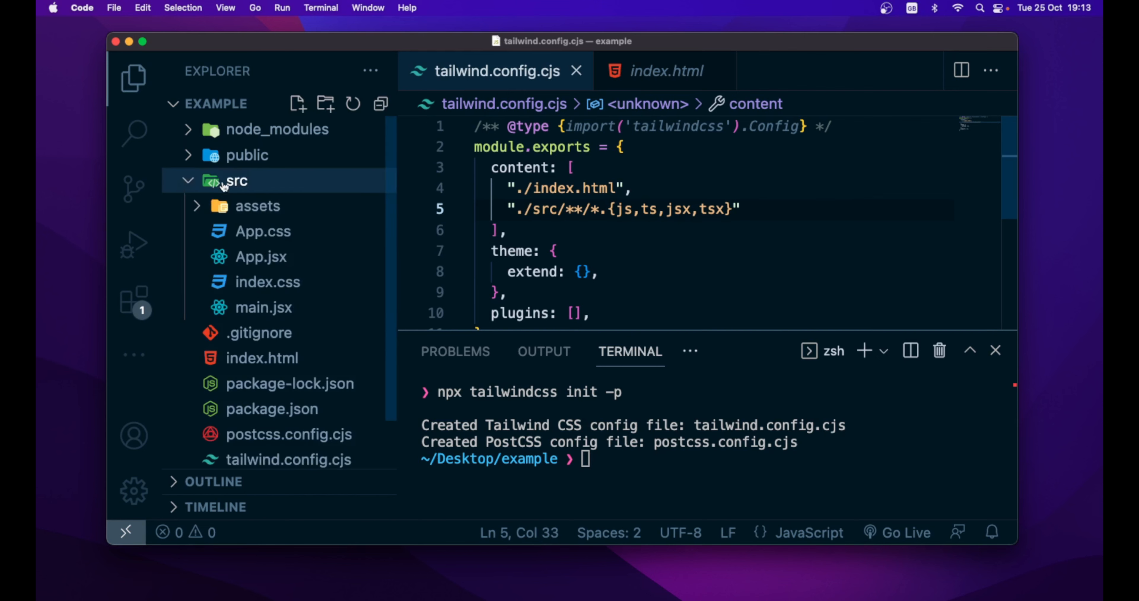
{"action": "left_click", "coordinate": [268, 282]}
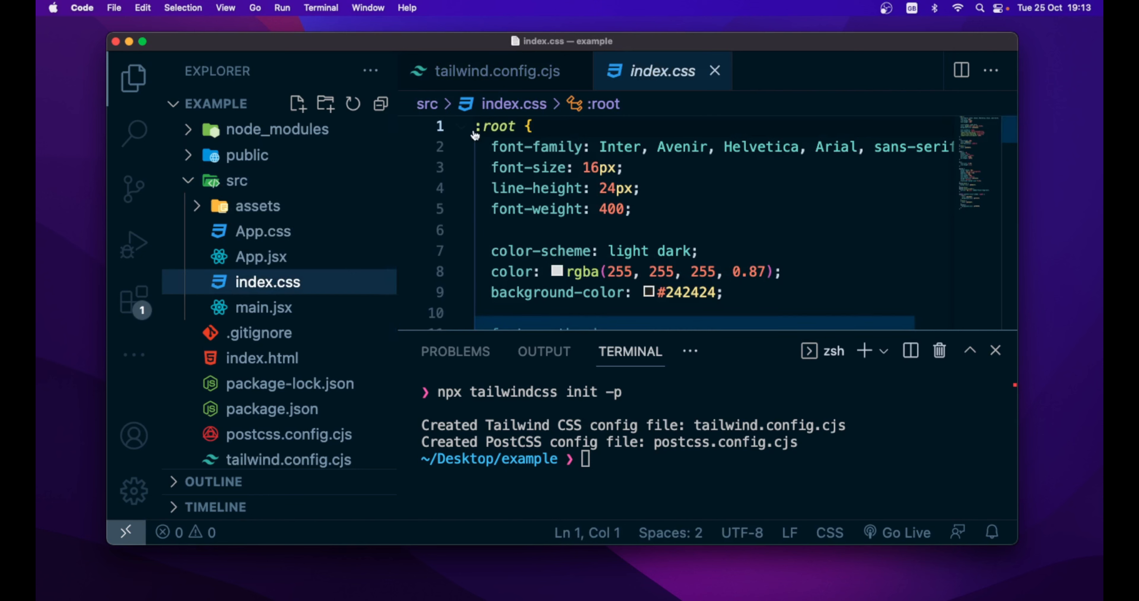
{"action": "mouse_move", "coordinate": [467, 125]}
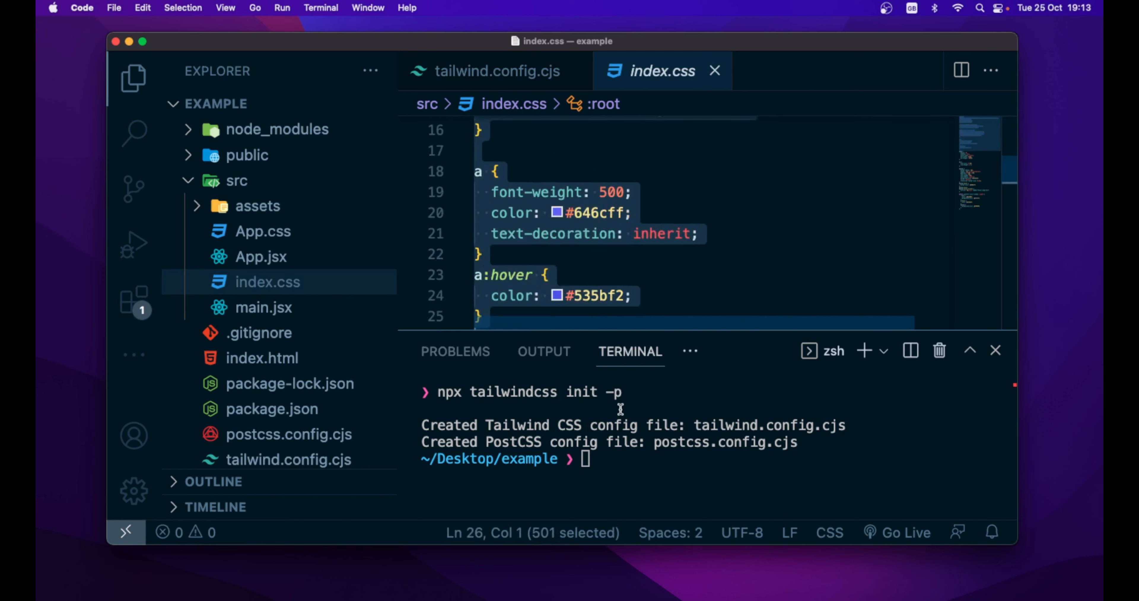
{"action": "key", "text": "Delete"}
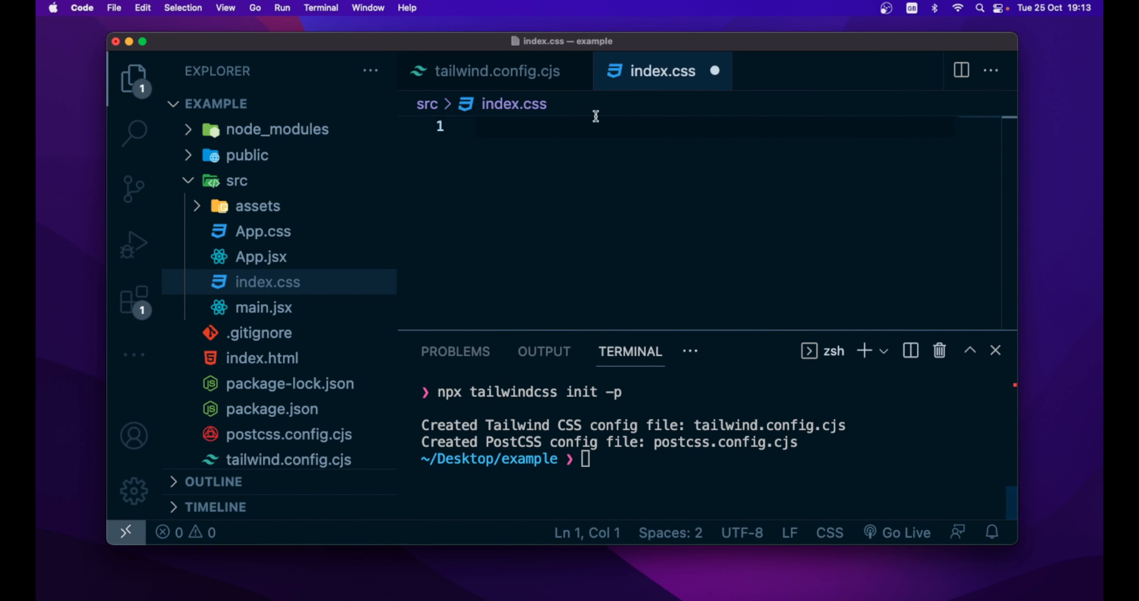
{"action": "mouse_move", "coordinate": [536, 171]}
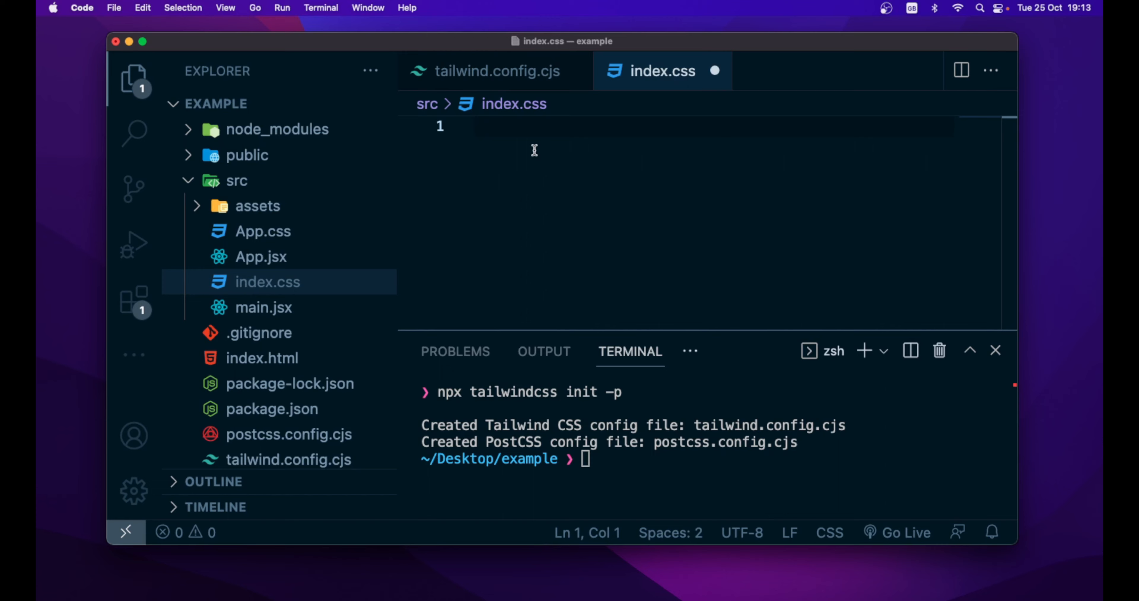
{"action": "type", "text": "@ta"}
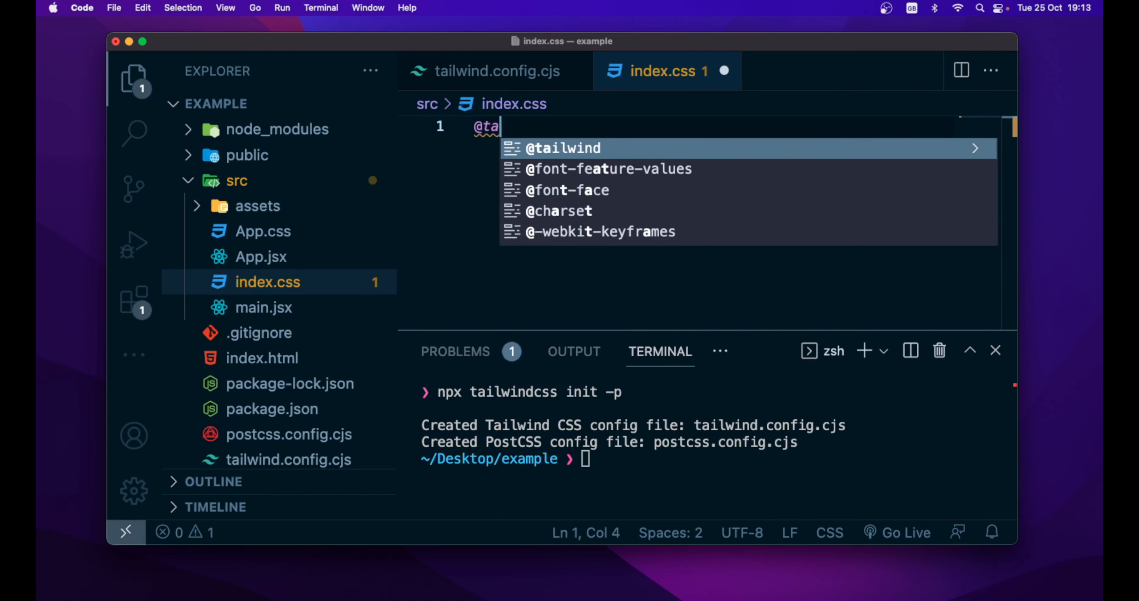
{"action": "type", "text": "tailwind base"}
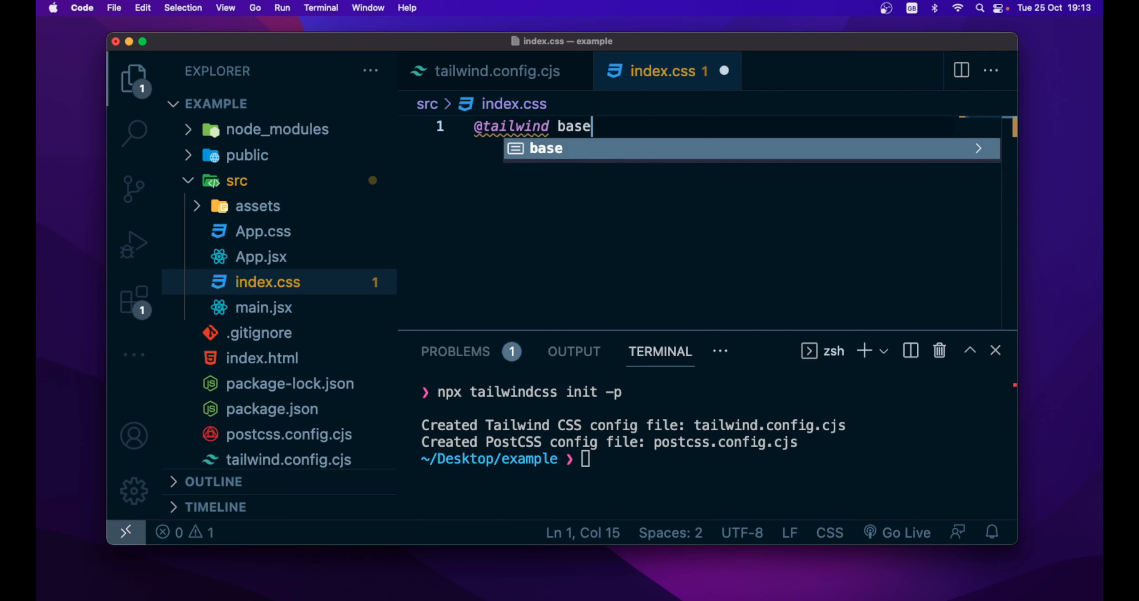
{"action": "type", "text": ";"}
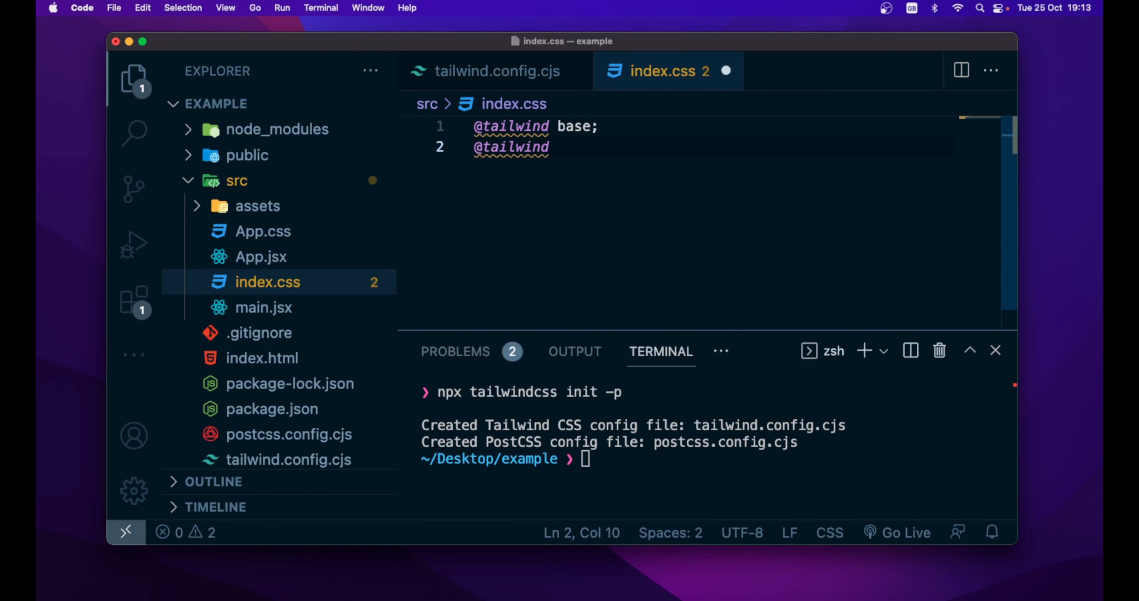
{"action": "type", "text": "components"}
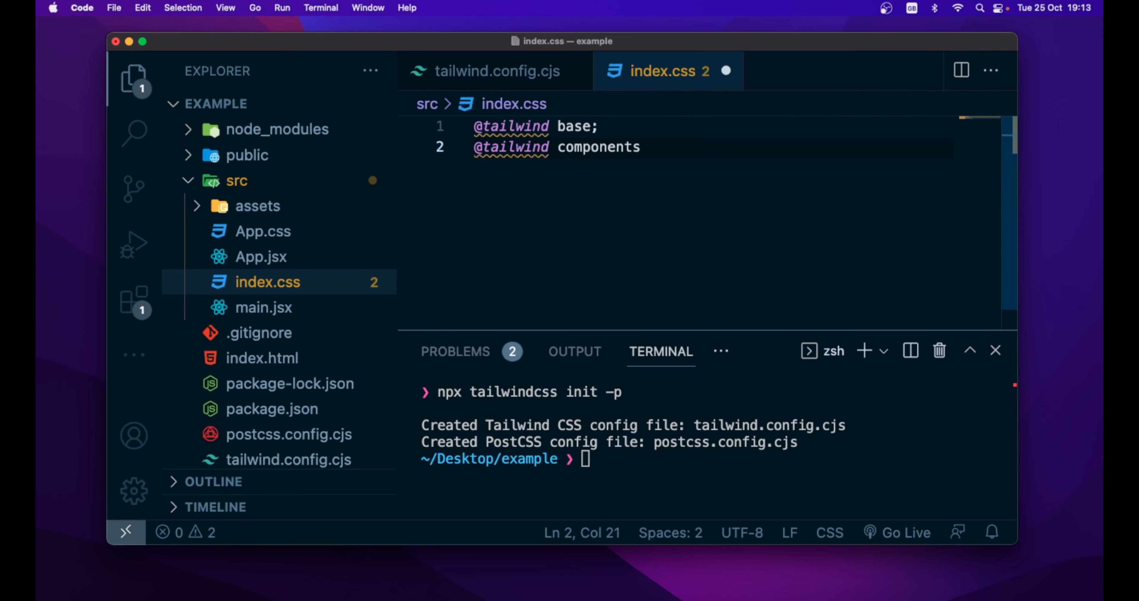
{"action": "type", "text": ";"}
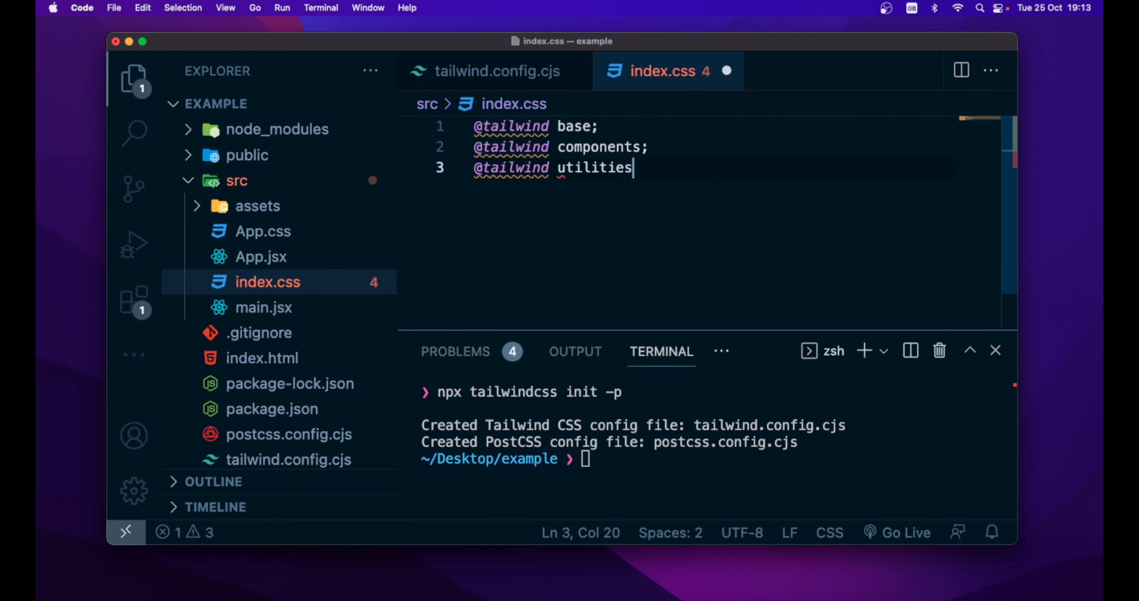
{"action": "type", "text": ";"}
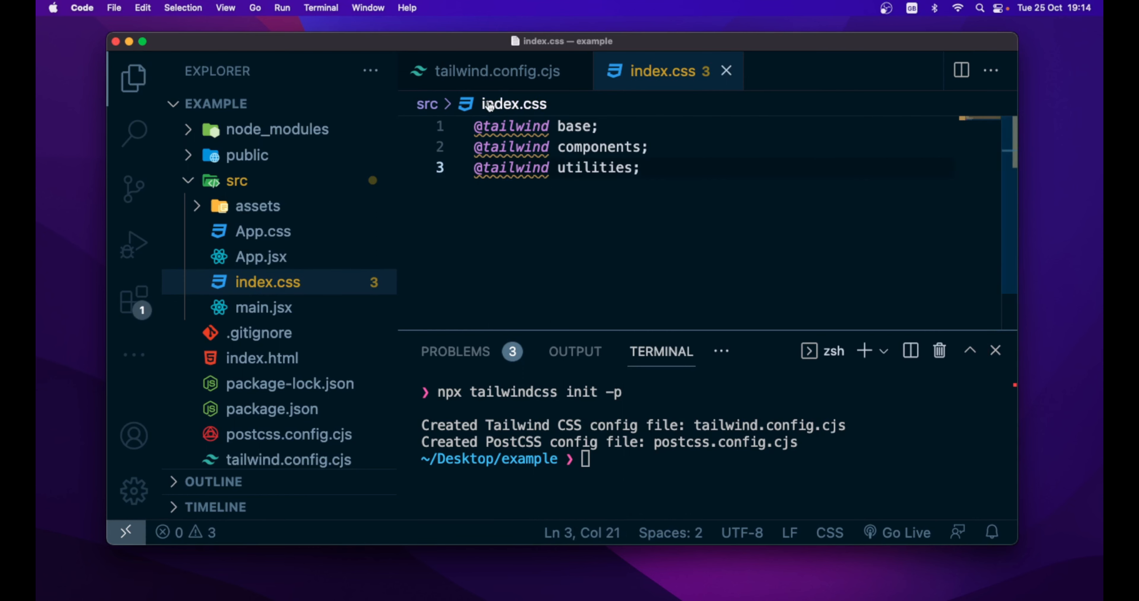
{"action": "mouse_move", "coordinate": [510, 126]}
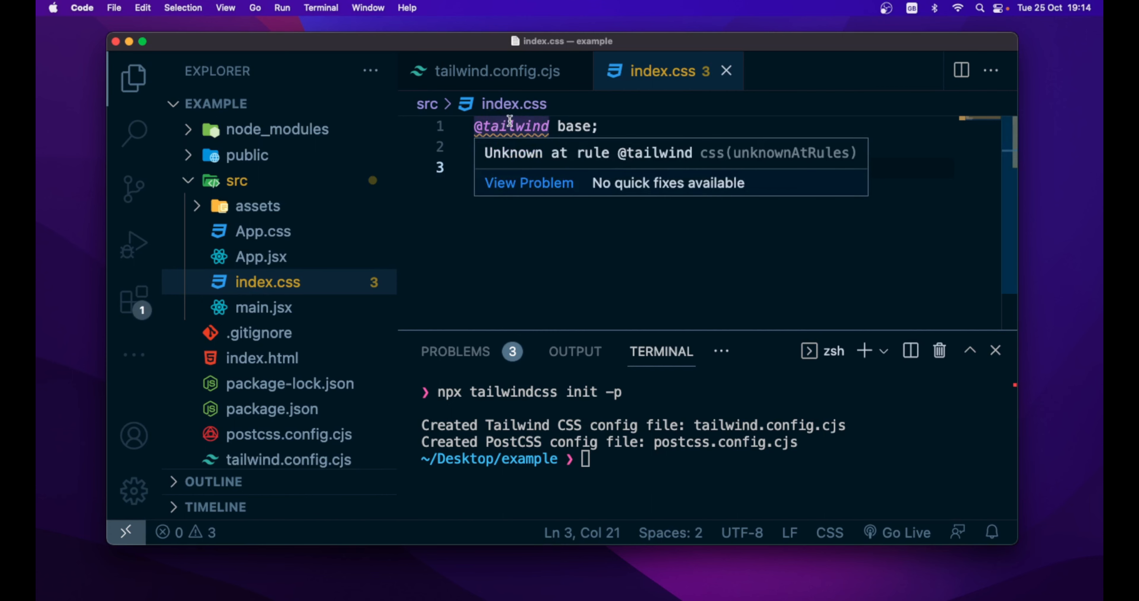
{"action": "mouse_move", "coordinate": [566, 169]}
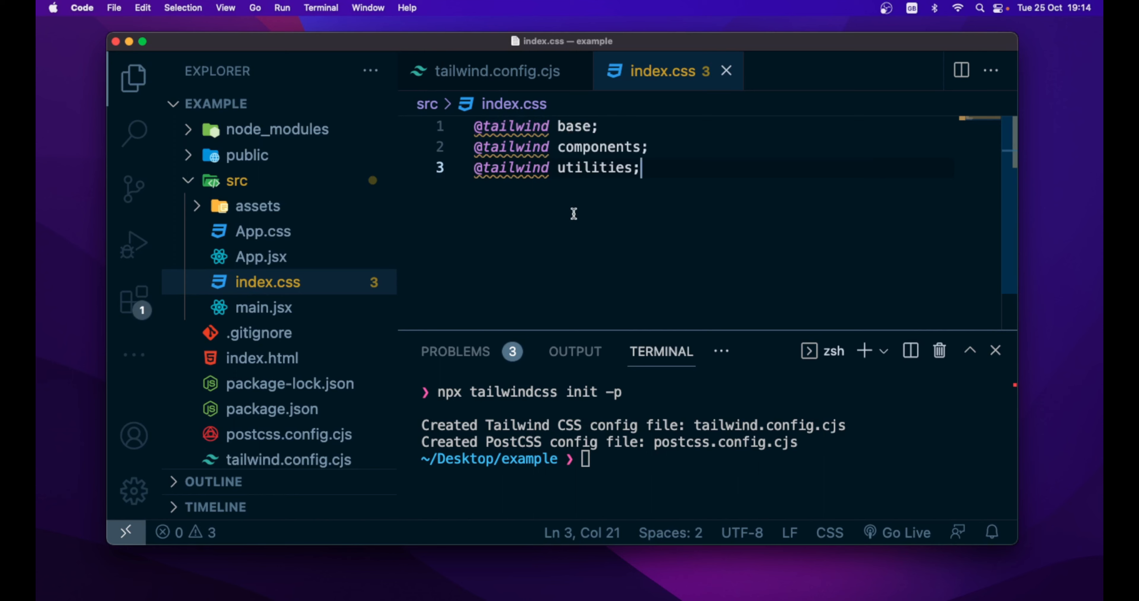
Strip App.jsx of the useState line and all returned starter markup
{"action": "left_click", "coordinate": [261, 257]}
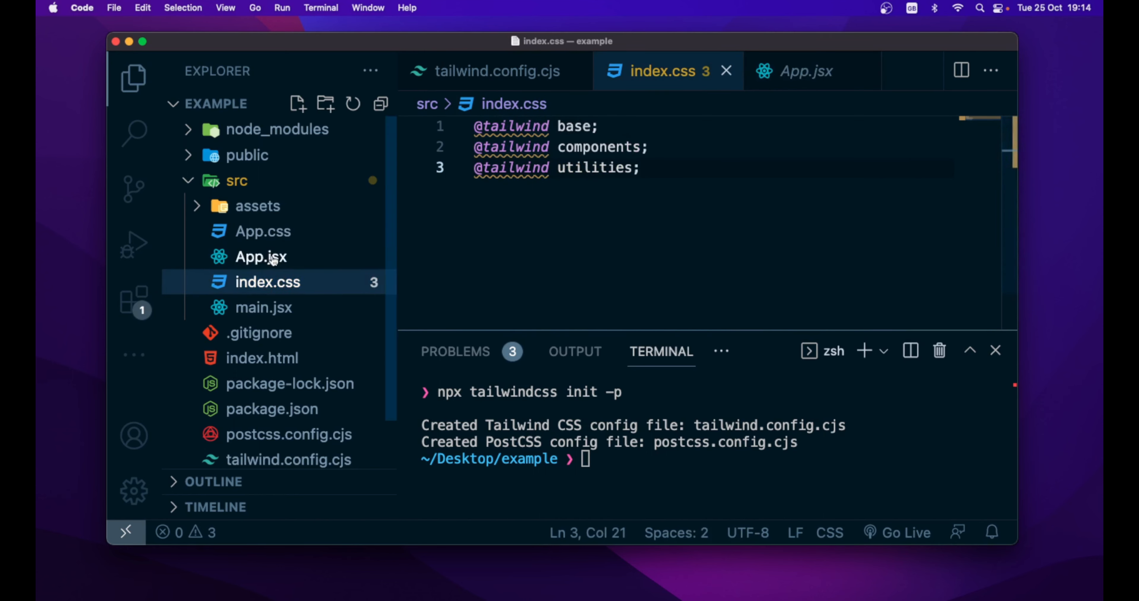
{"action": "left_click", "coordinate": [261, 257]}
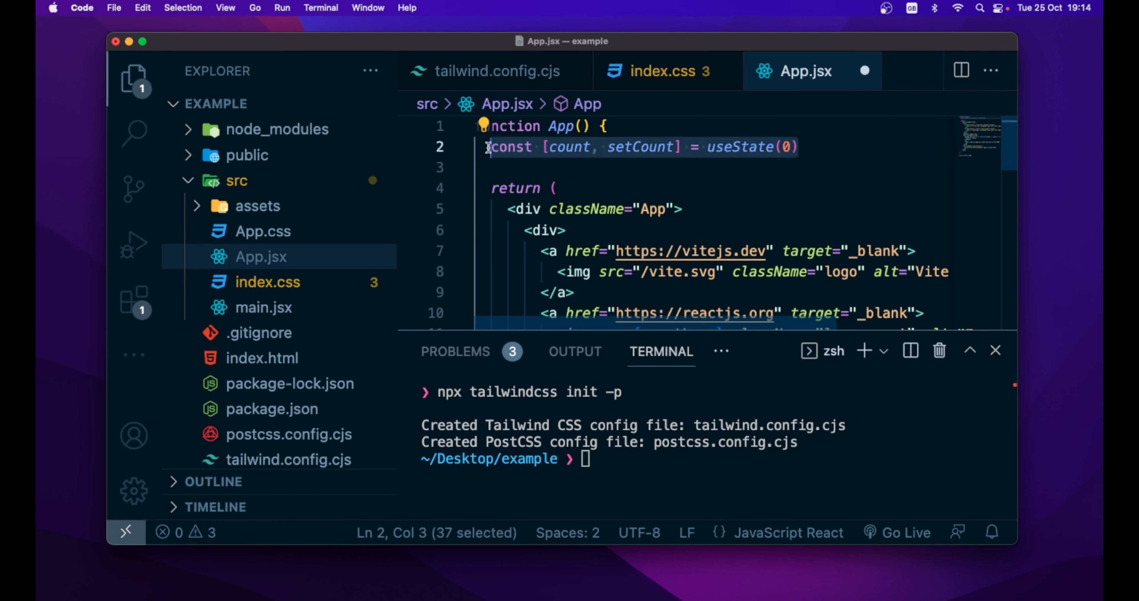
{"action": "key", "text": "Delete"}
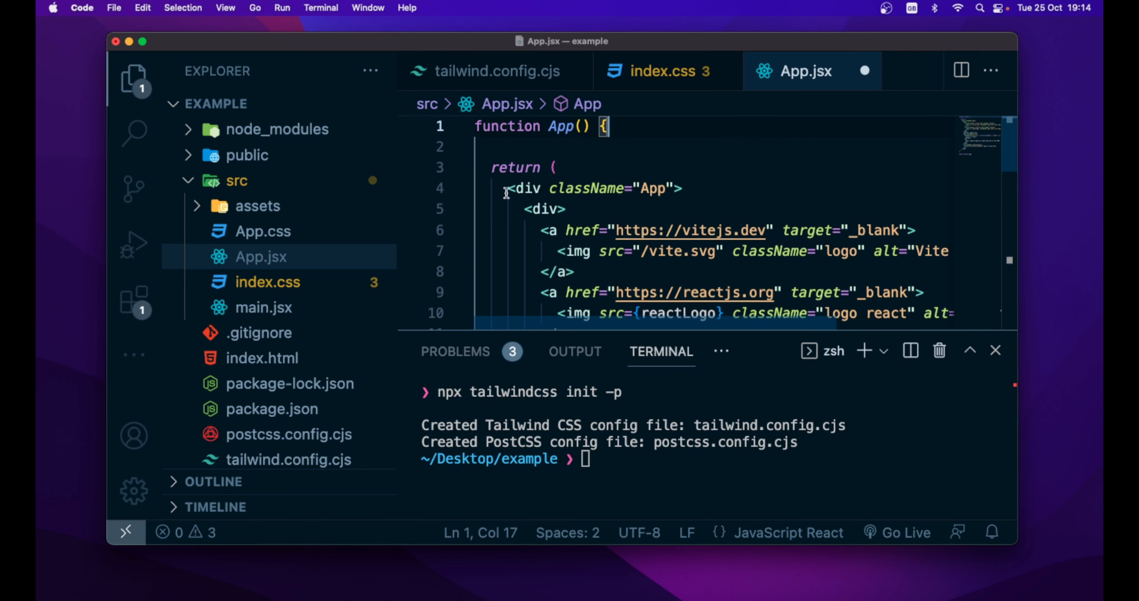
{"action": "key", "text": "cmd+a"}
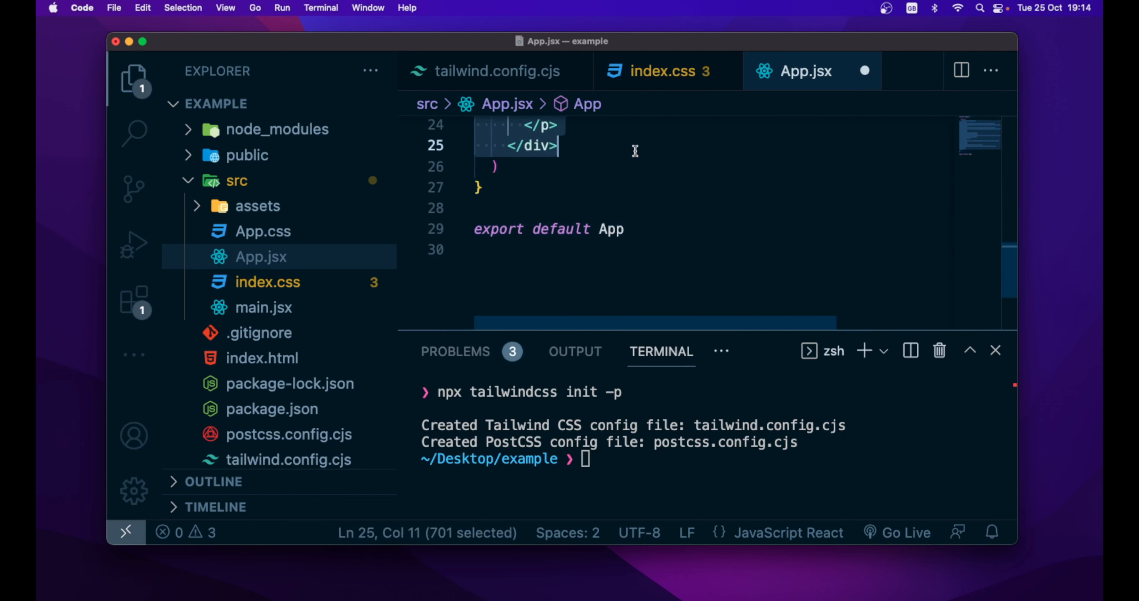
{"action": "key", "text": "Delete"}
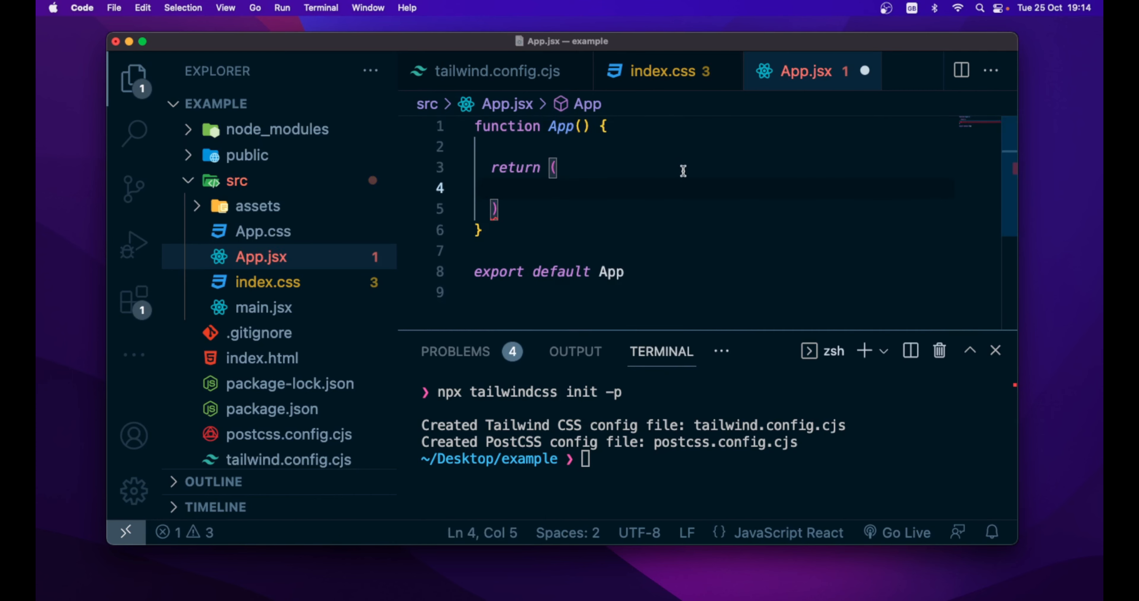
Return a single <div className="w-screen h-screen bg-red-300"></div> from the component
{"action": "type", "text": "<div className=\"\">"}
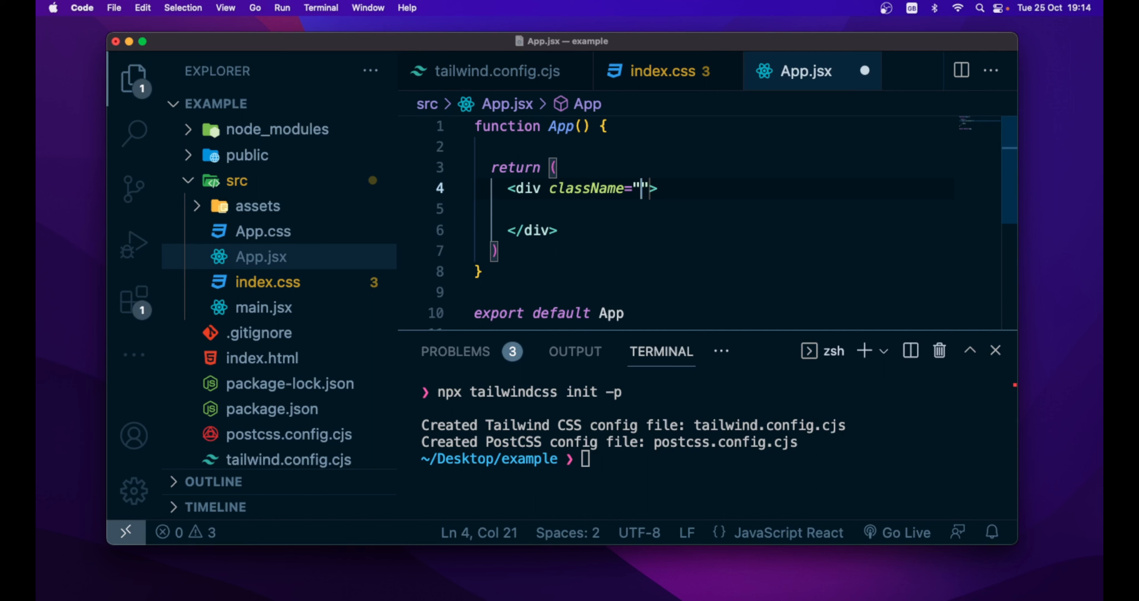
{"action": "type", "text": "w"}
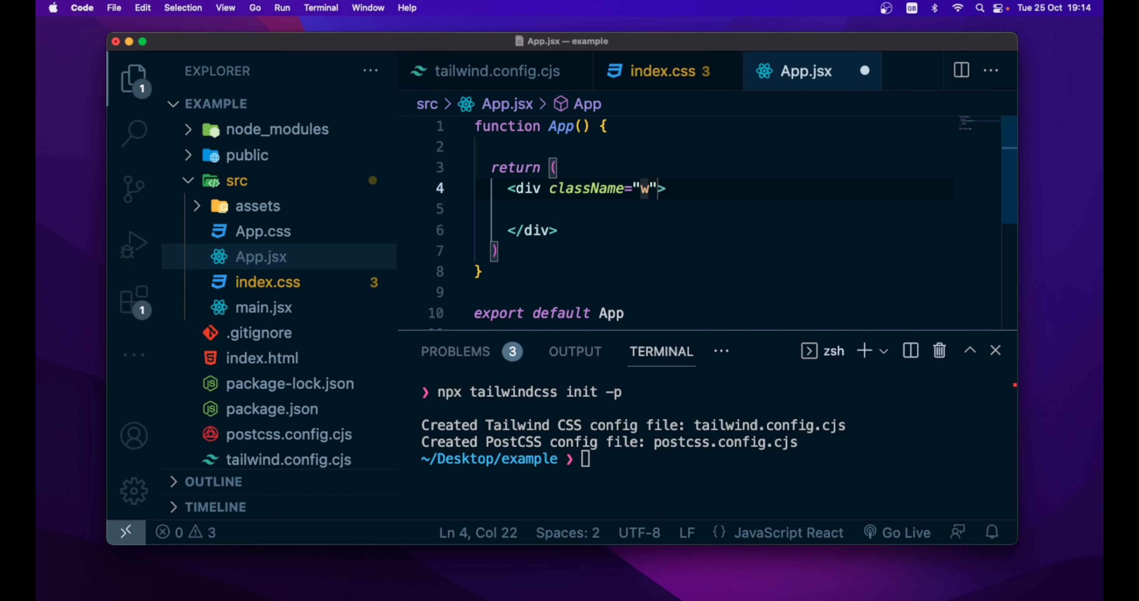
{"action": "type", "text": "-screen"}
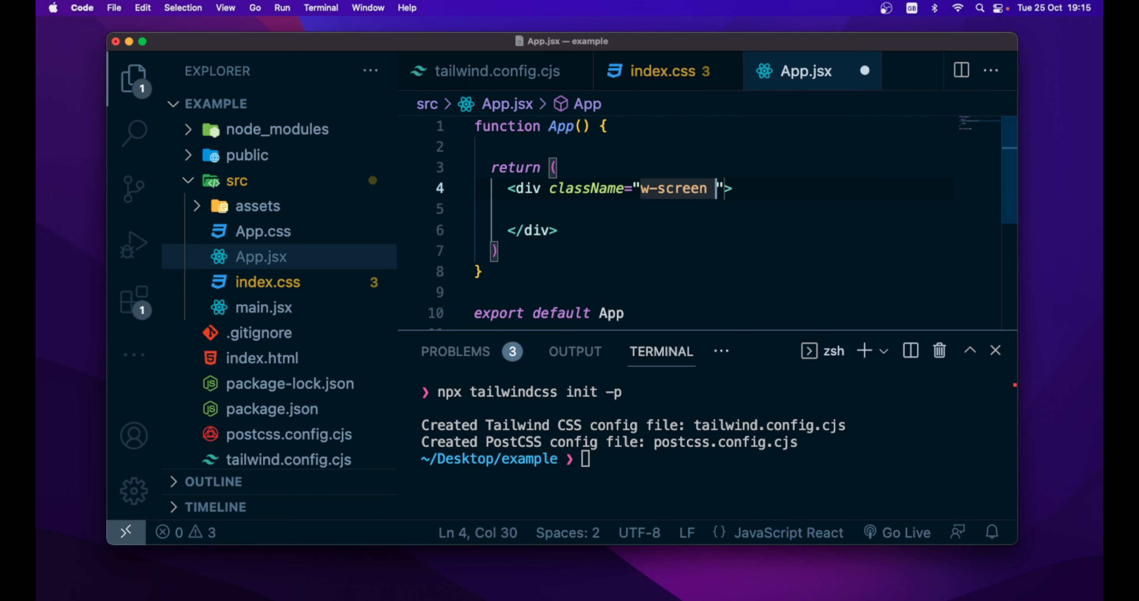
{"action": "type", "text": "h-screen"}
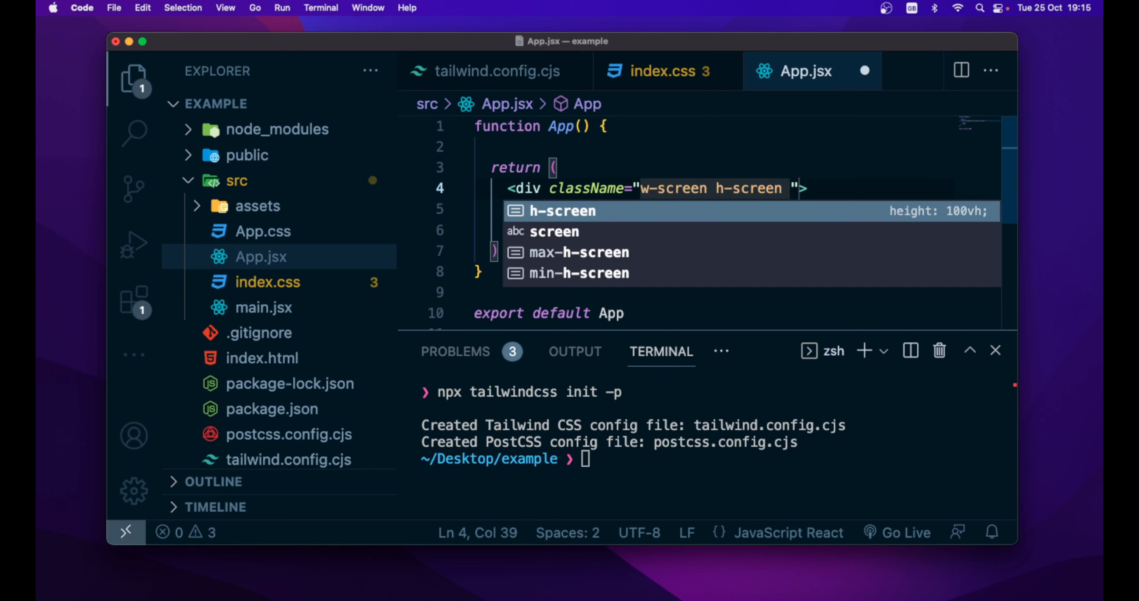
{"action": "type", "text": "bg-"}
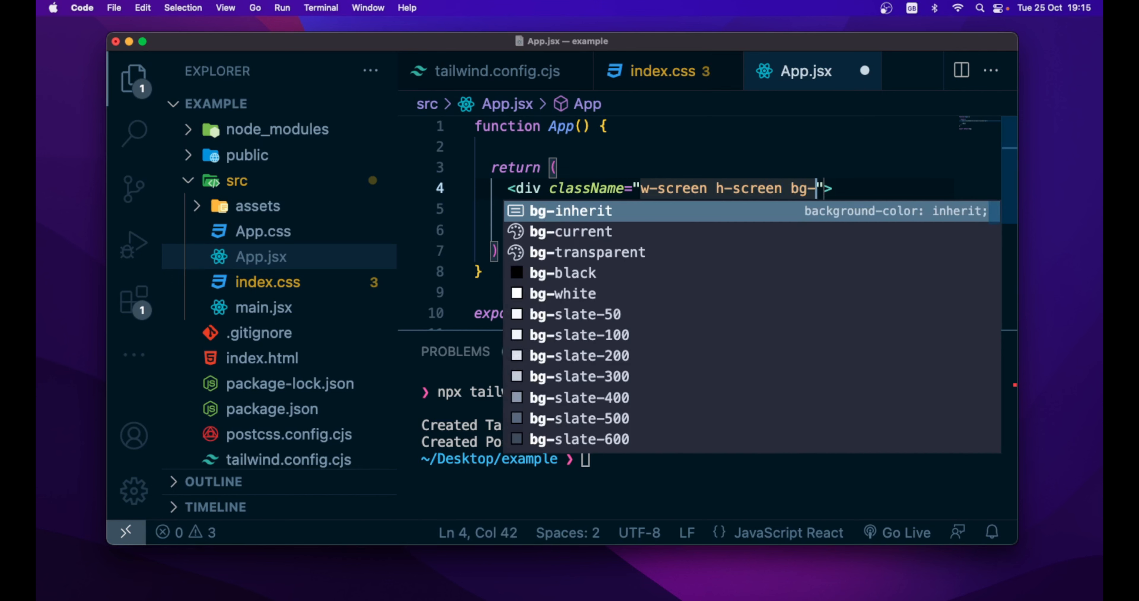
{"action": "type", "text": "red-300"}
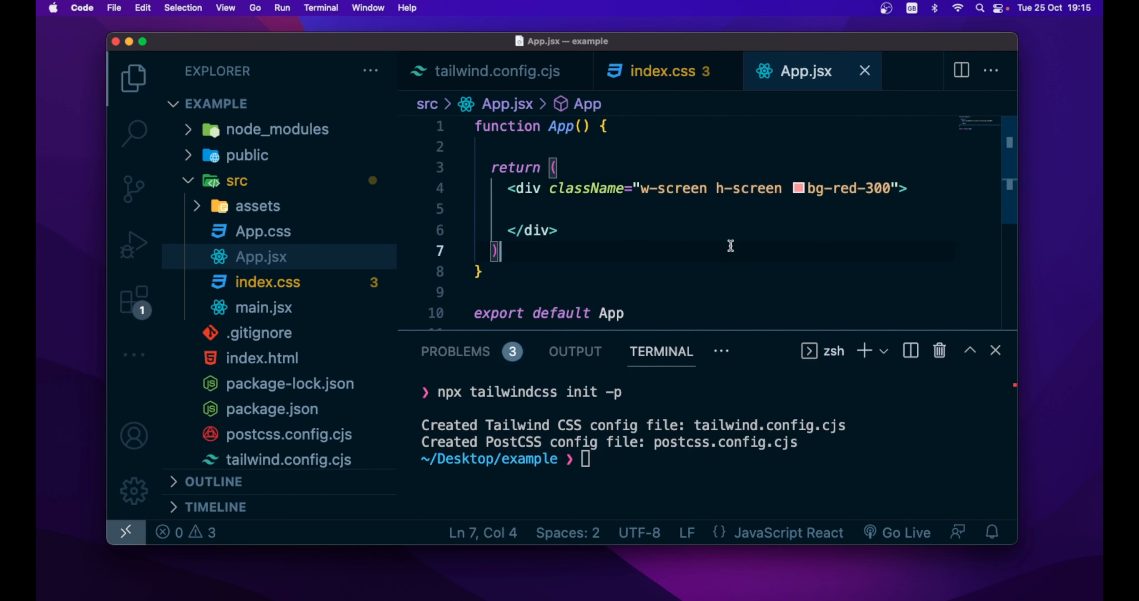
{"action": "mouse_move", "coordinate": [607, 220]}
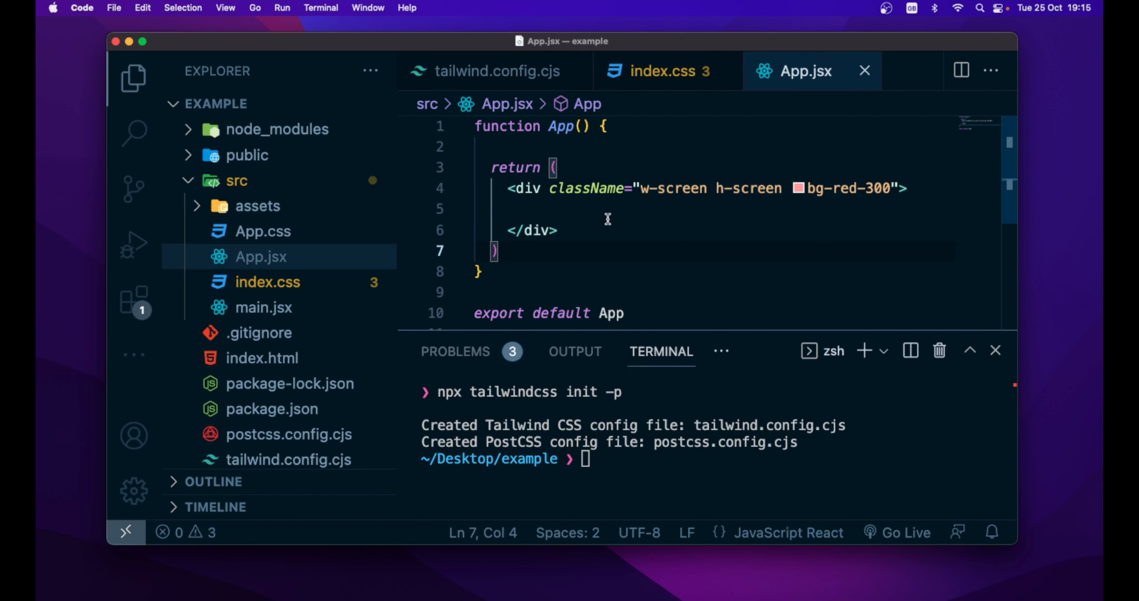
{"action": "mouse_move", "coordinate": [611, 221]}
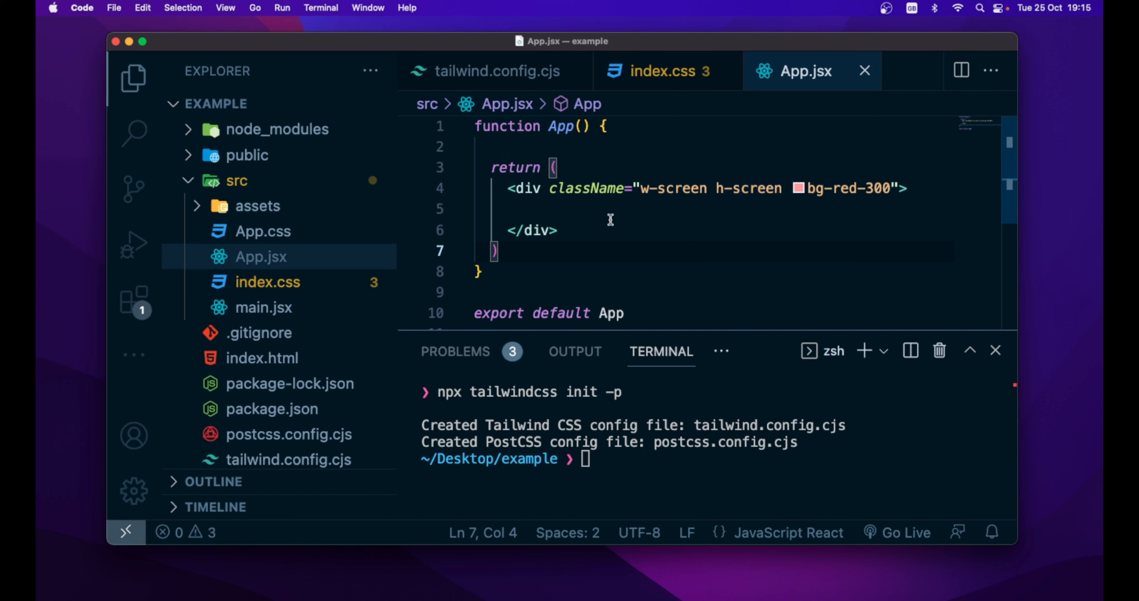
{"action": "mouse_move", "coordinate": [664, 210]}
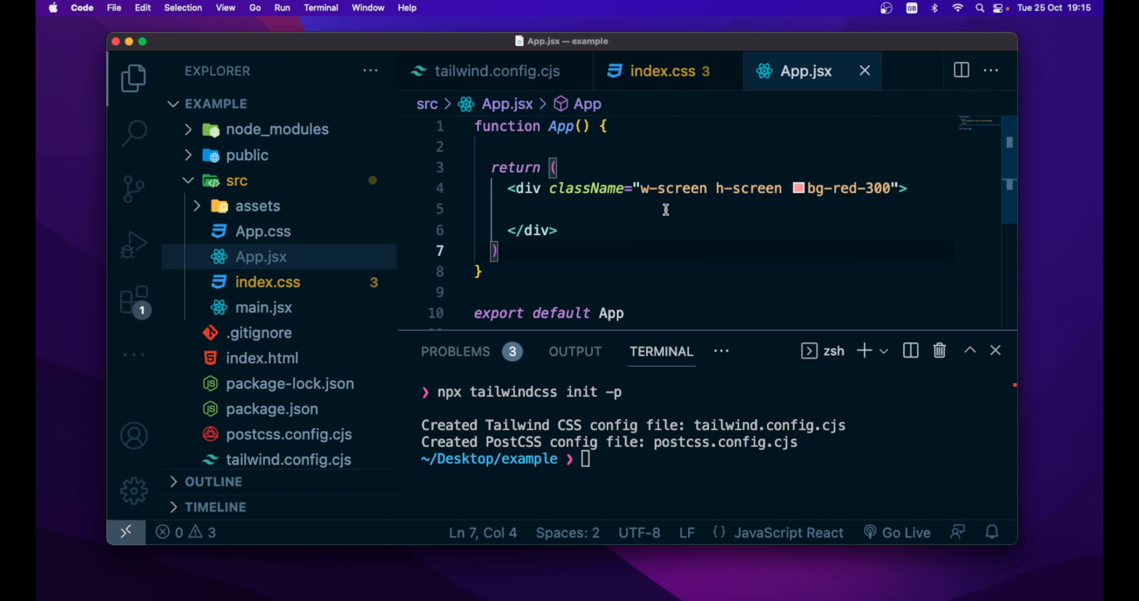
{"action": "mouse_move", "coordinate": [669, 190]}
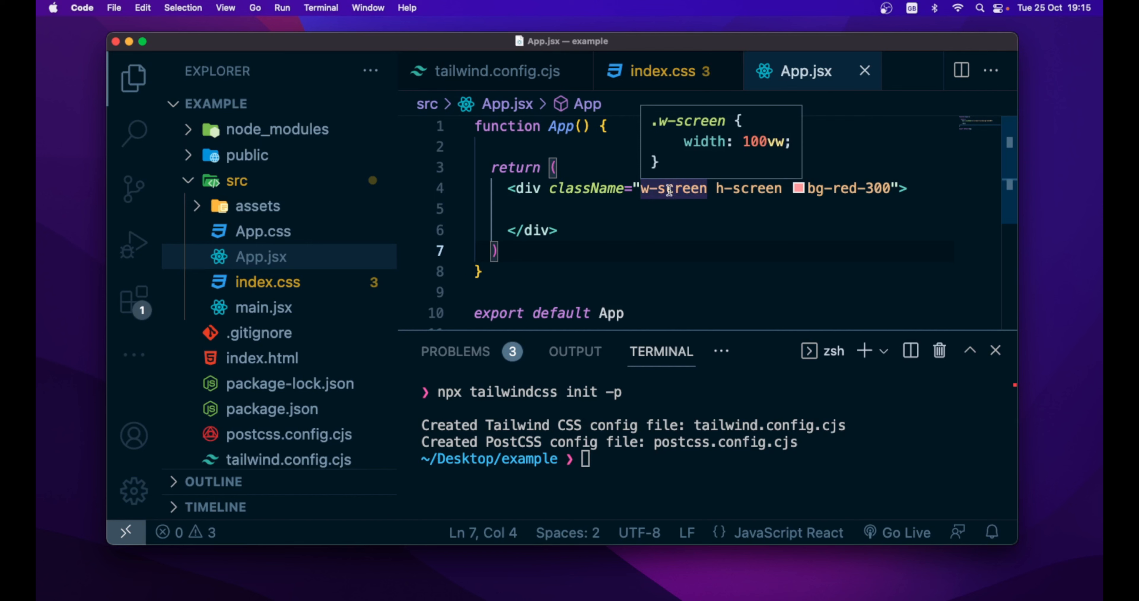
{"action": "mouse_move", "coordinate": [747, 188]}
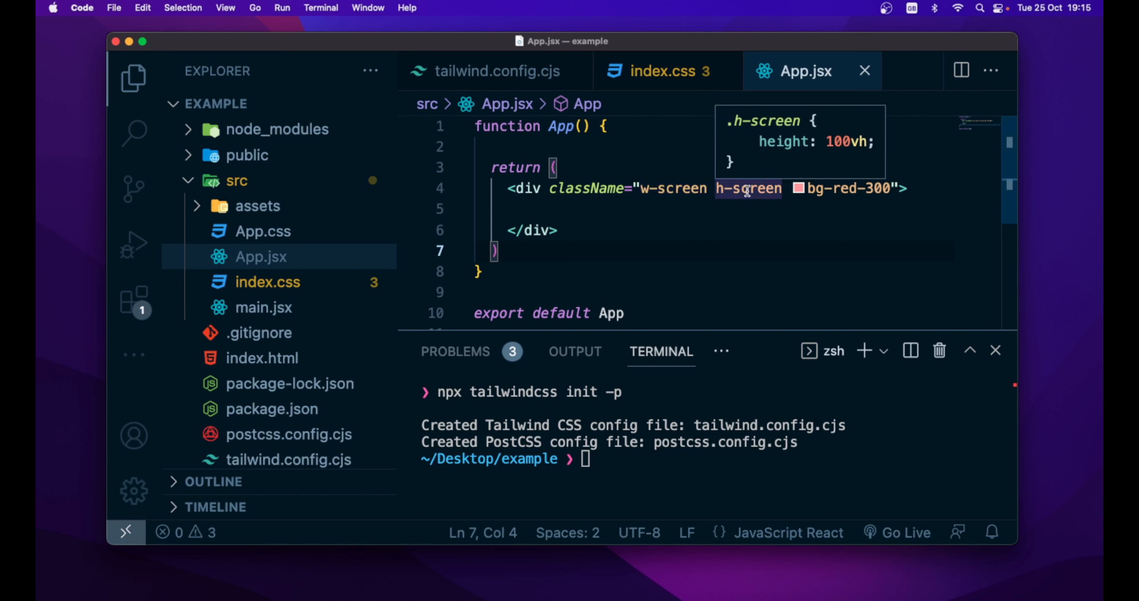
{"action": "mouse_move", "coordinate": [842, 188]}
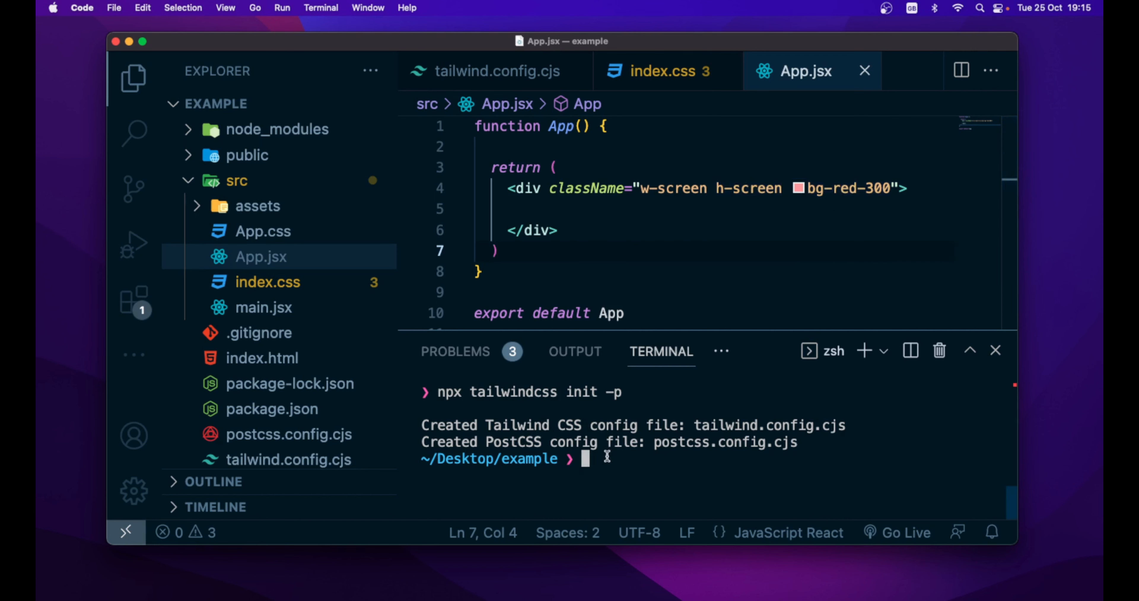
{"action": "type", "text": "npm run dev"}
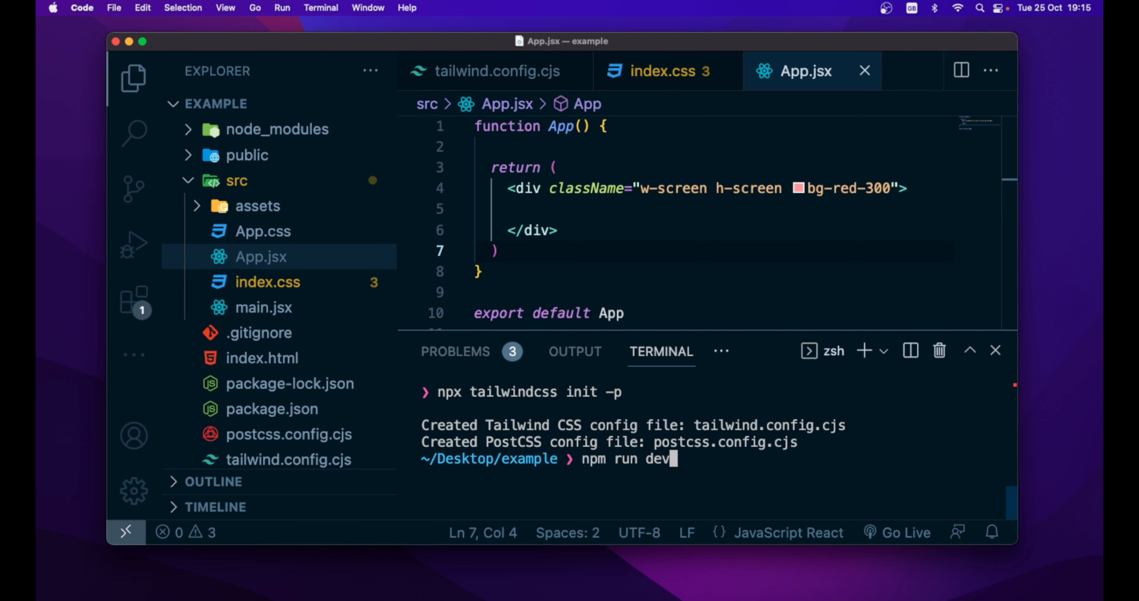
{"action": "key", "text": "Enter"}
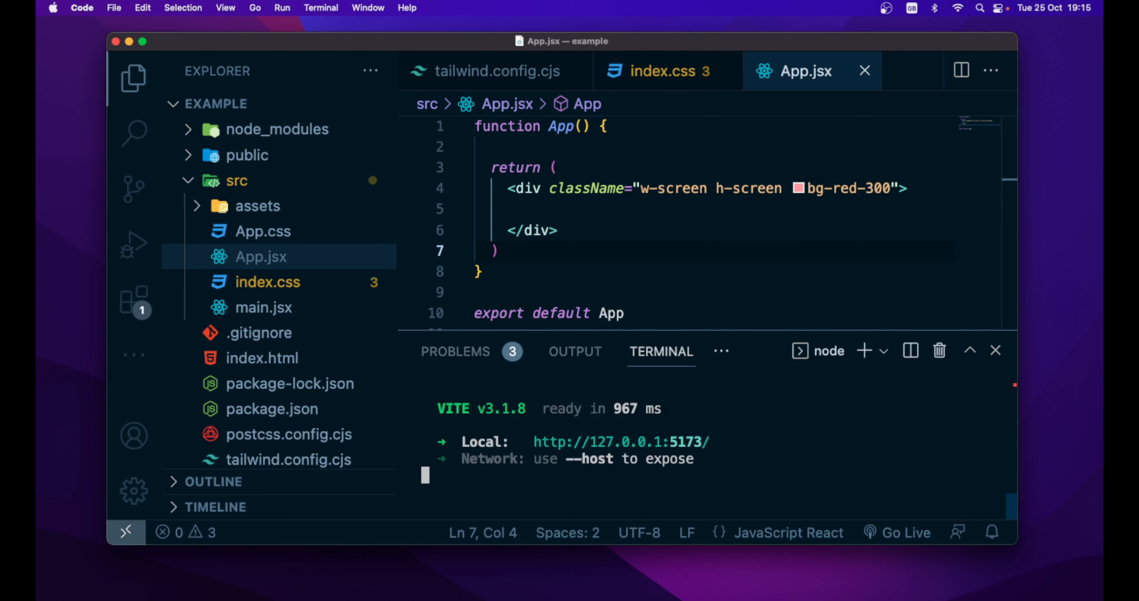